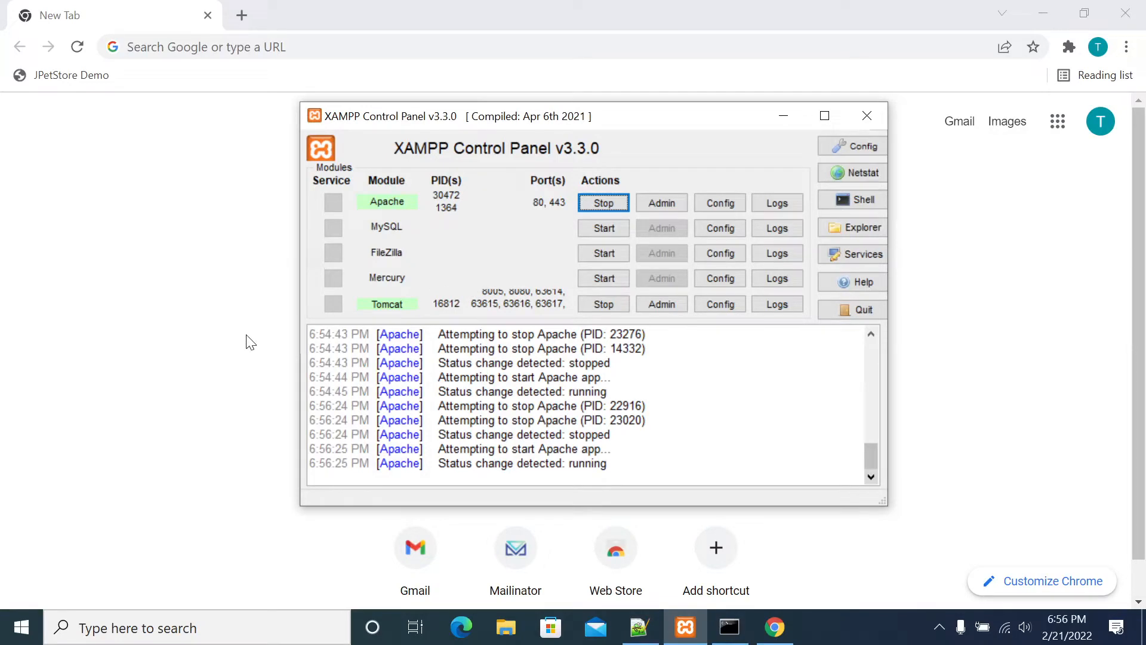
pyautogui.moveTo(242, 352)
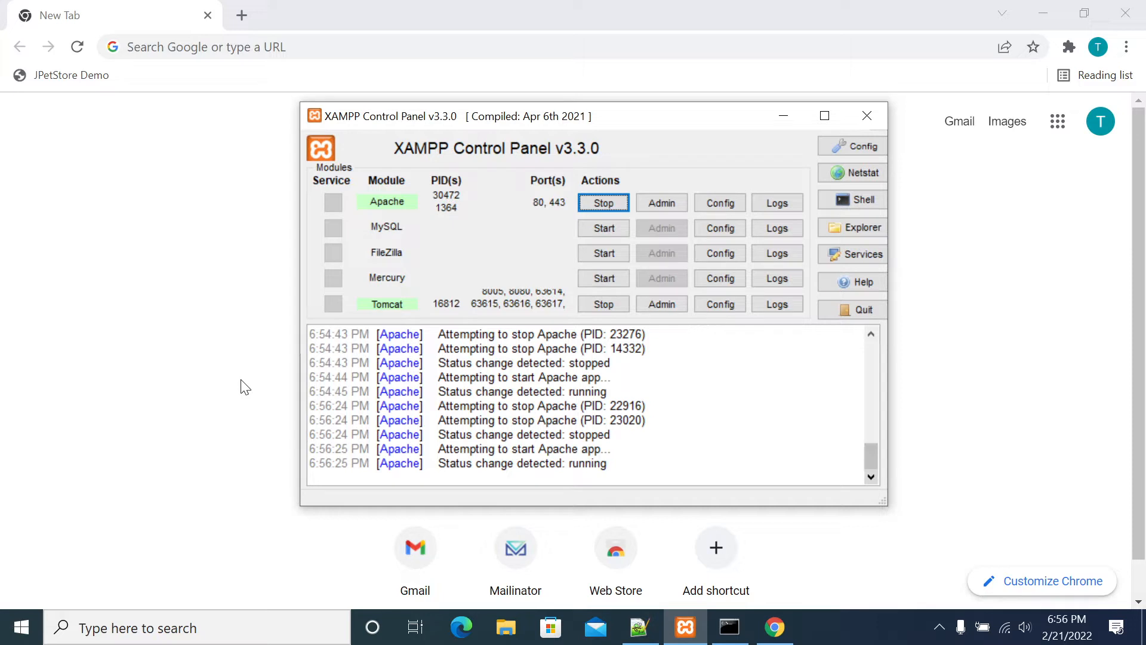
pyautogui.moveTo(388, 508)
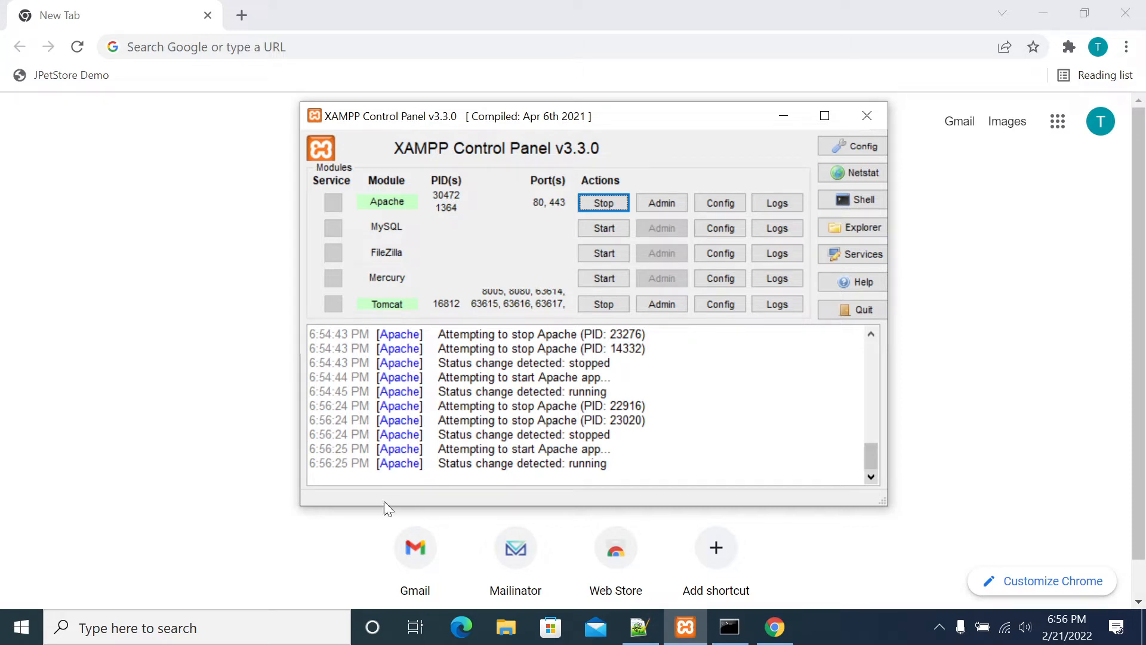
pyautogui.moveTo(499, 215)
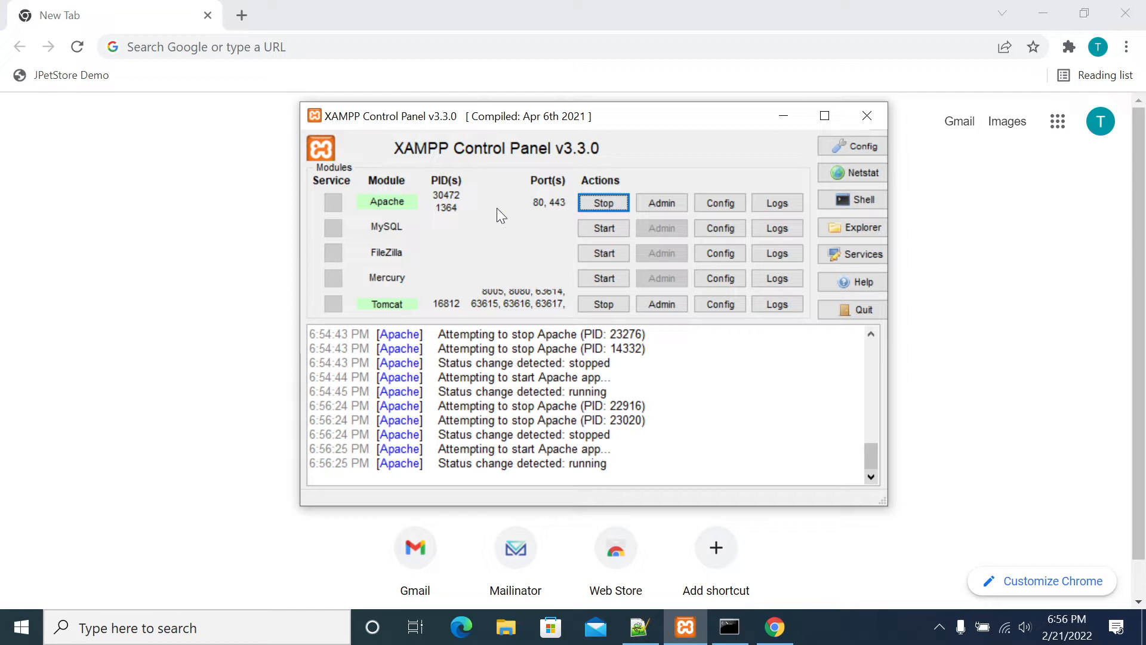
pyautogui.moveTo(401, 326)
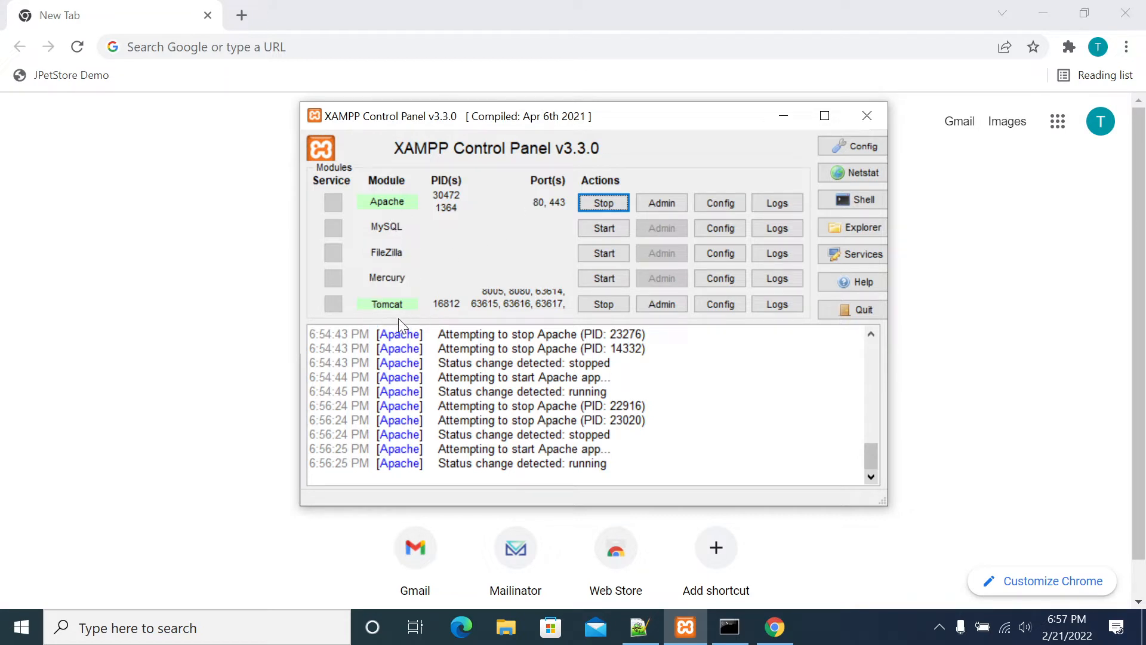
pyautogui.moveTo(202, 199)
pyautogui.write('h')
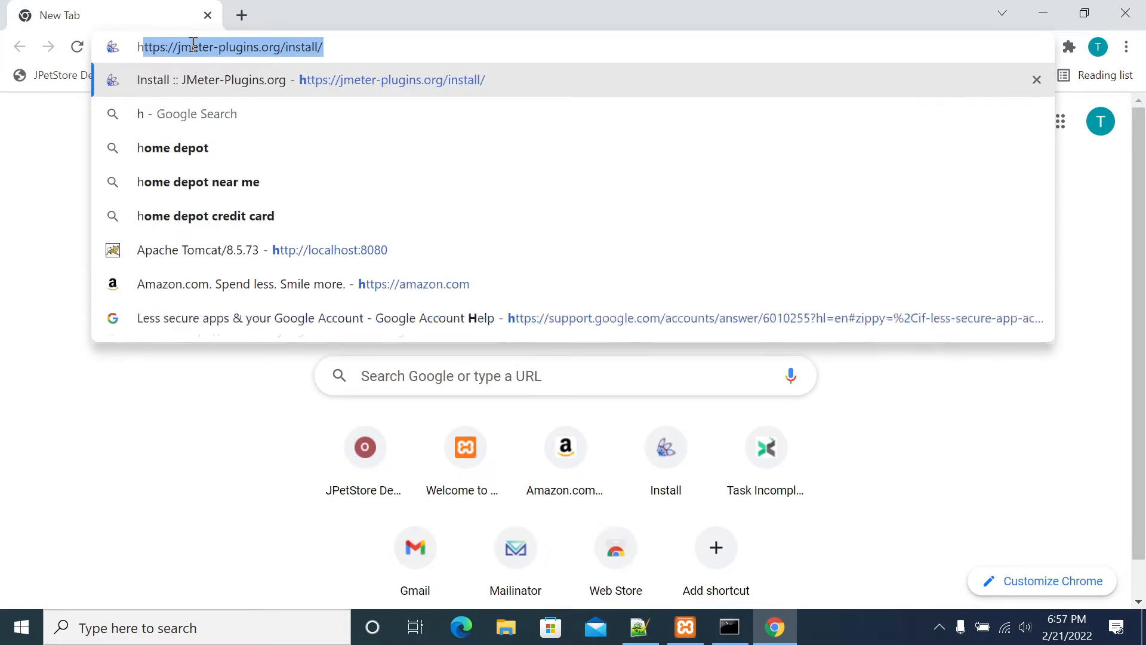
# Load the Tomcat page at localhost:8080 and hide the XAMPP control panel
pyautogui.write('ttp')
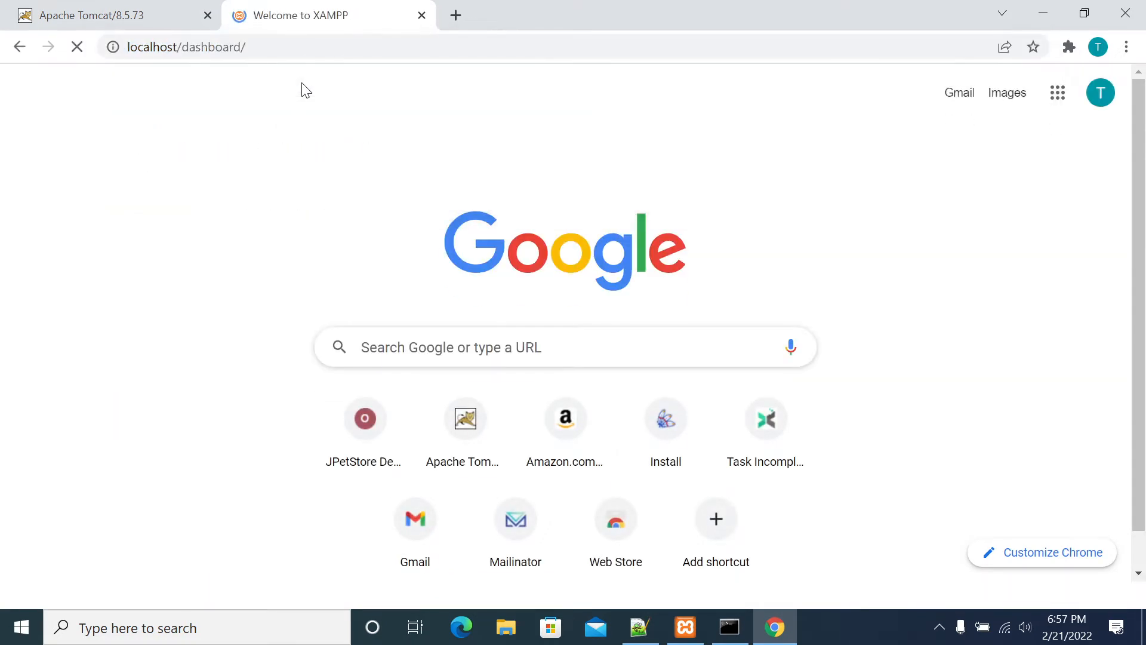
pyautogui.click(684, 627)
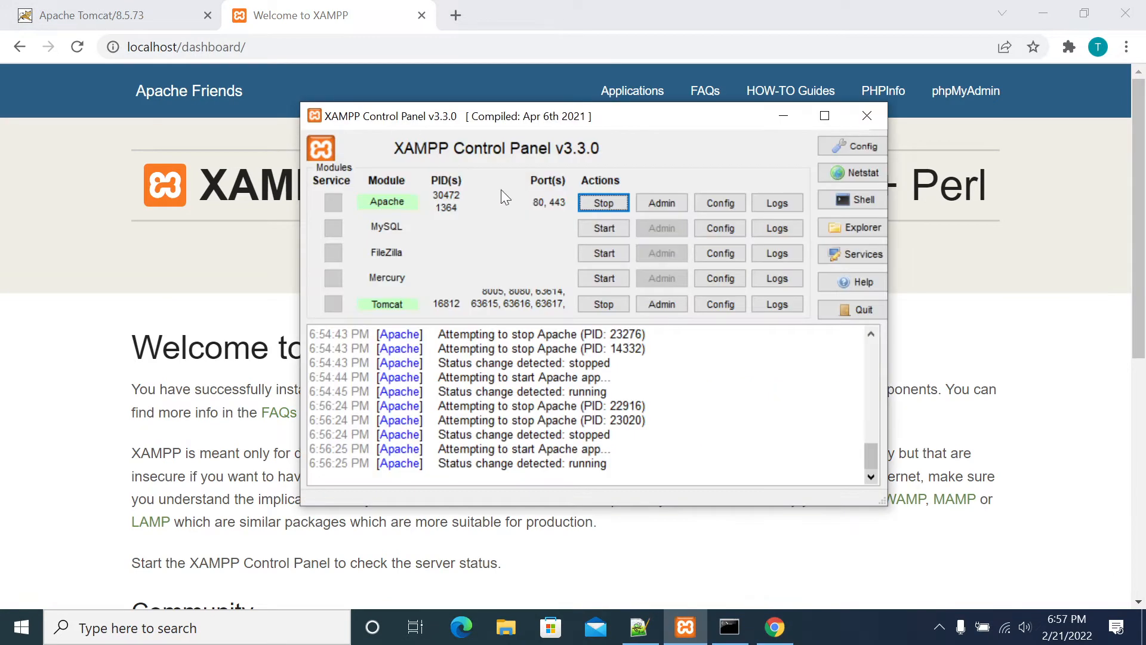
pyautogui.moveTo(495, 299)
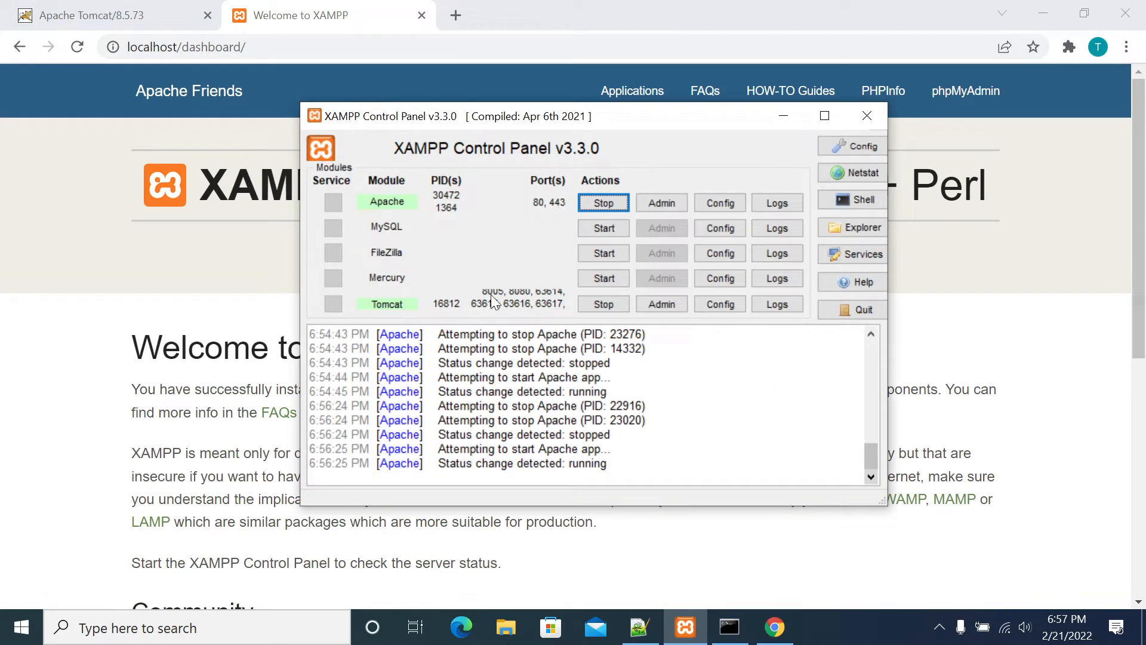
pyautogui.moveTo(784, 117)
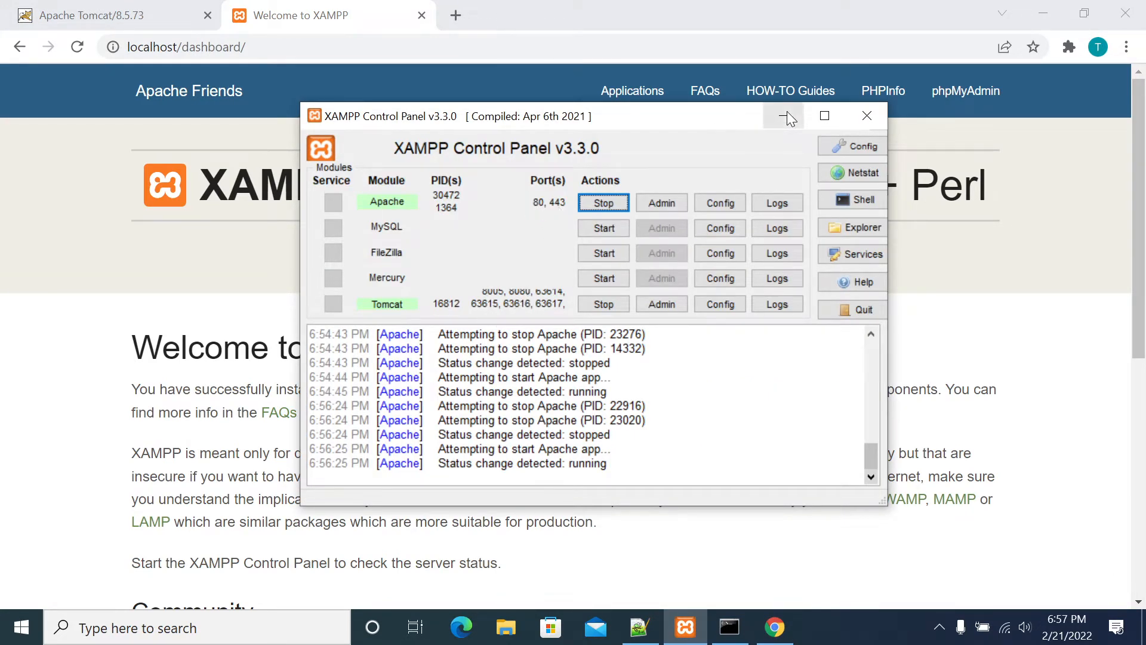
pyautogui.click(785, 117)
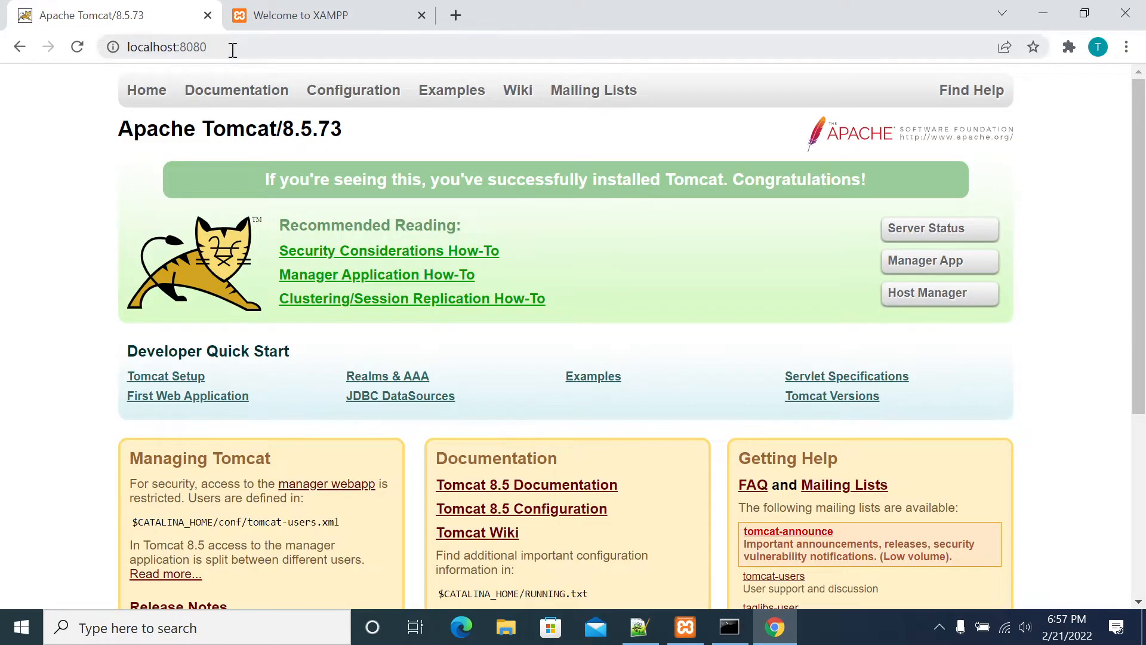
# Check the localhost/dashboard tab, add a blank tab, and return to Tomcat
pyautogui.click(328, 14)
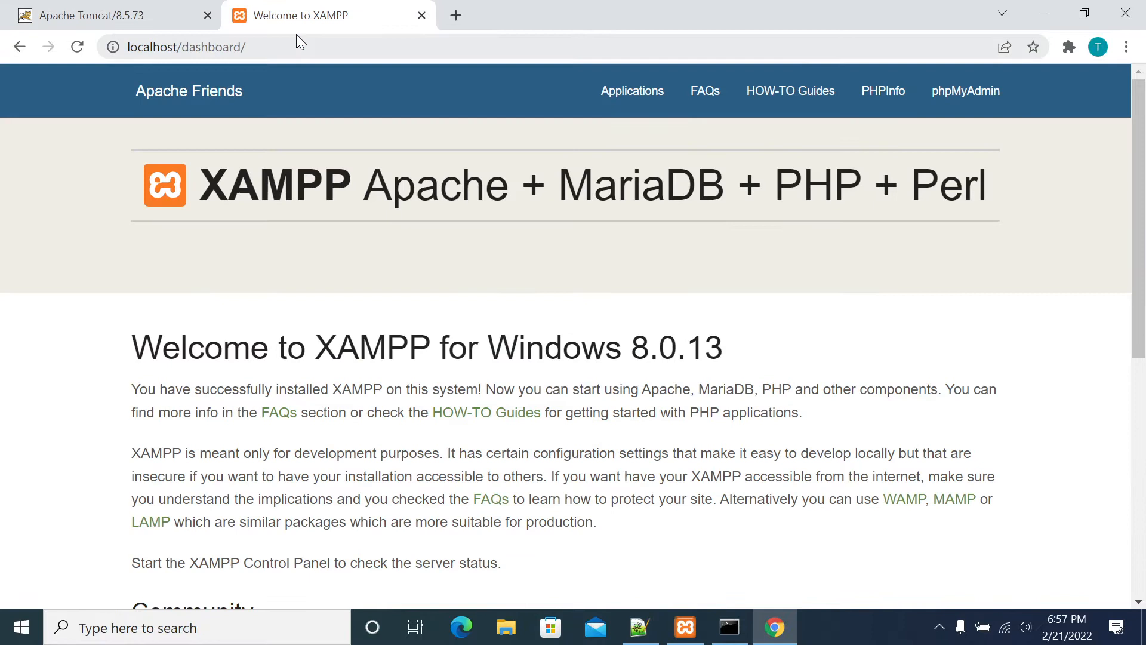
pyautogui.click(186, 46)
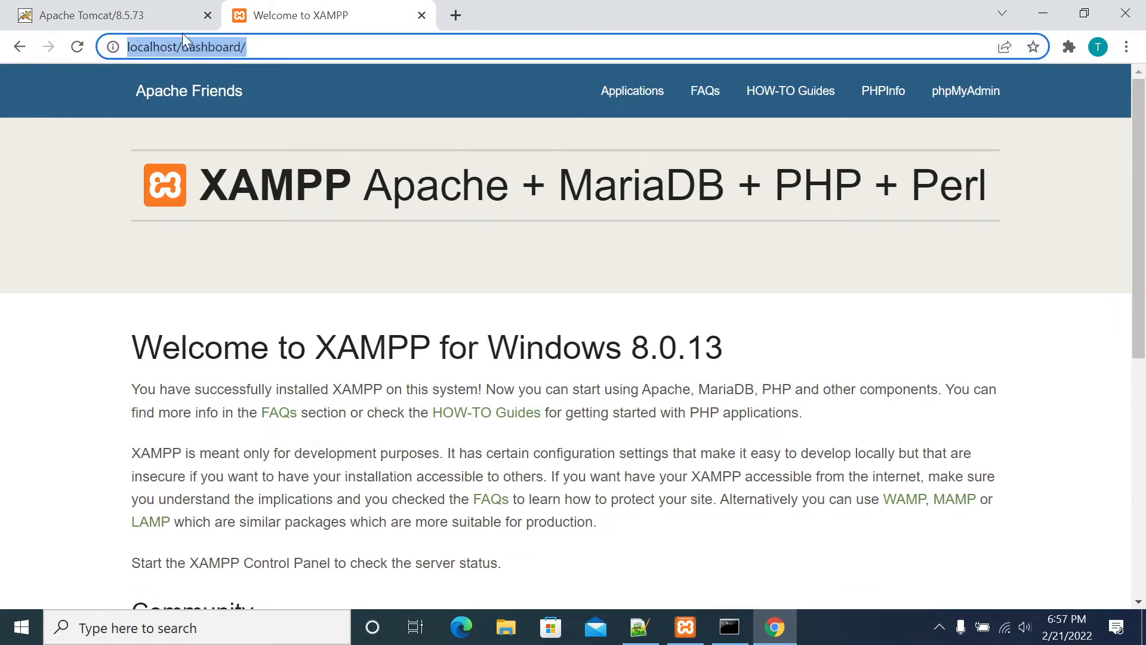
pyautogui.moveTo(455, 24)
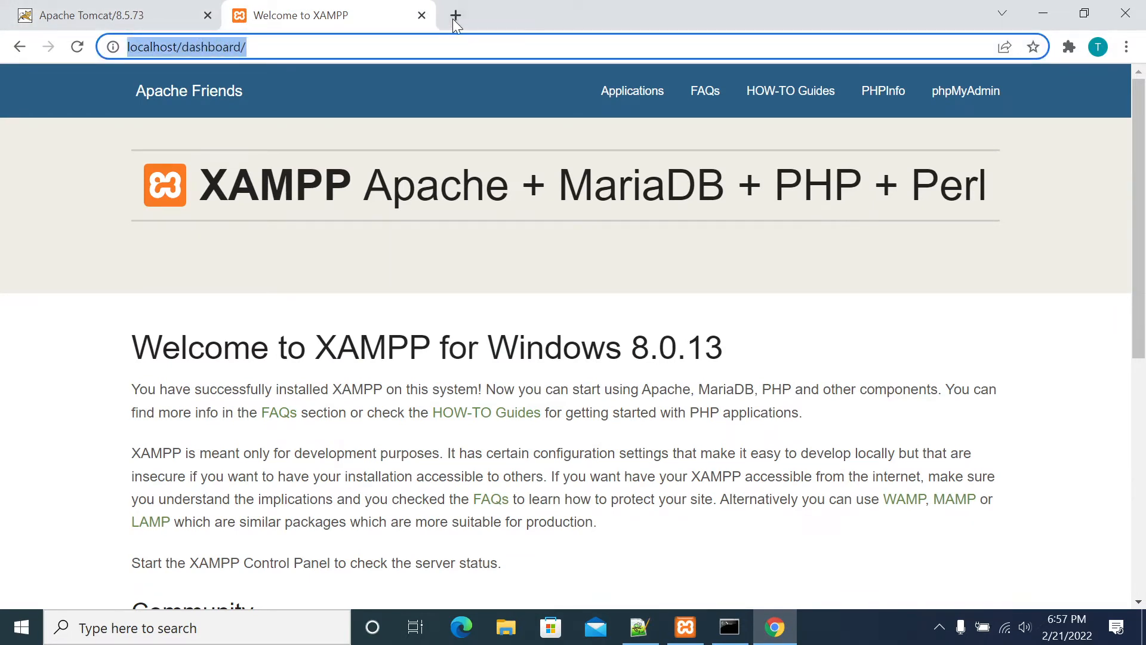
pyautogui.click(455, 14)
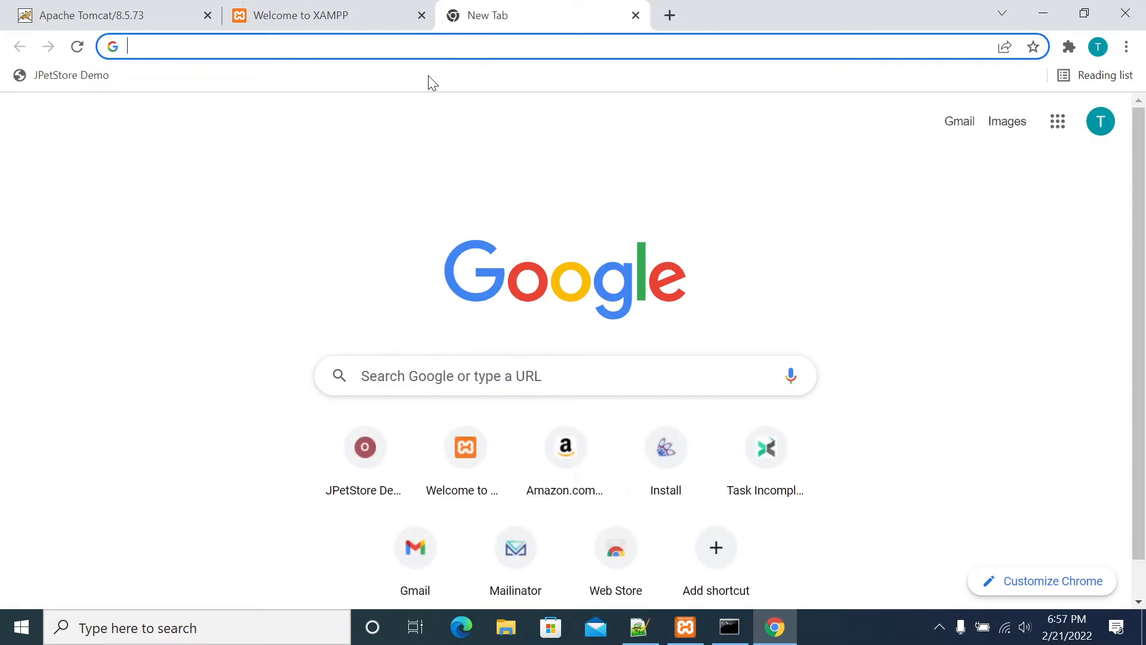
pyautogui.click(320, 15)
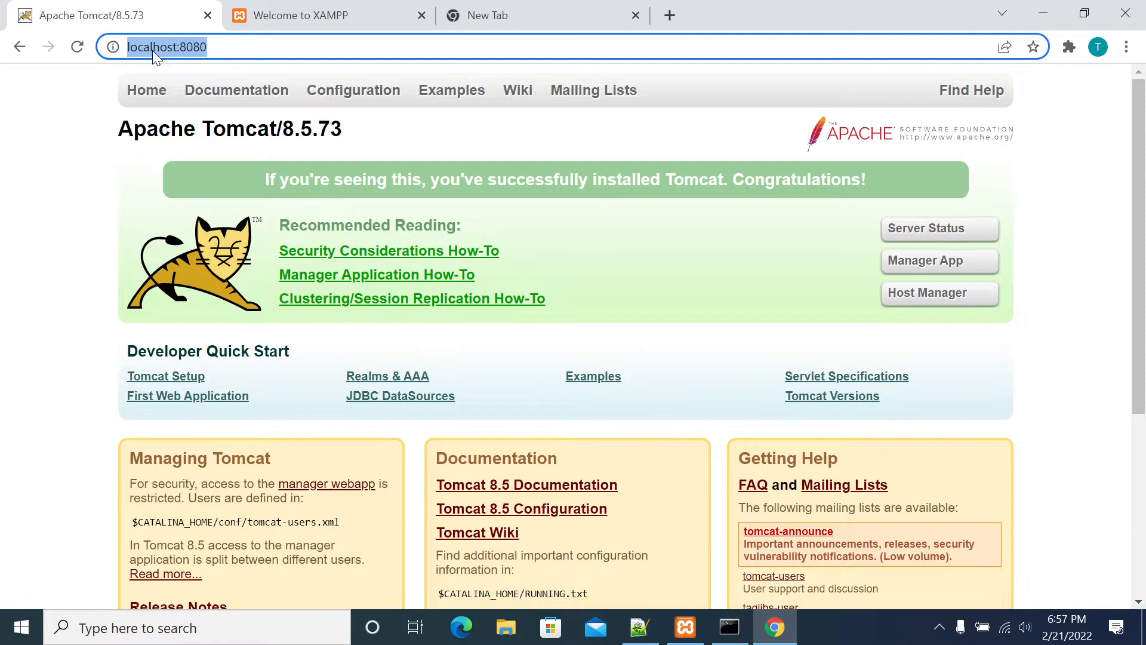
pyautogui.moveTo(156, 74)
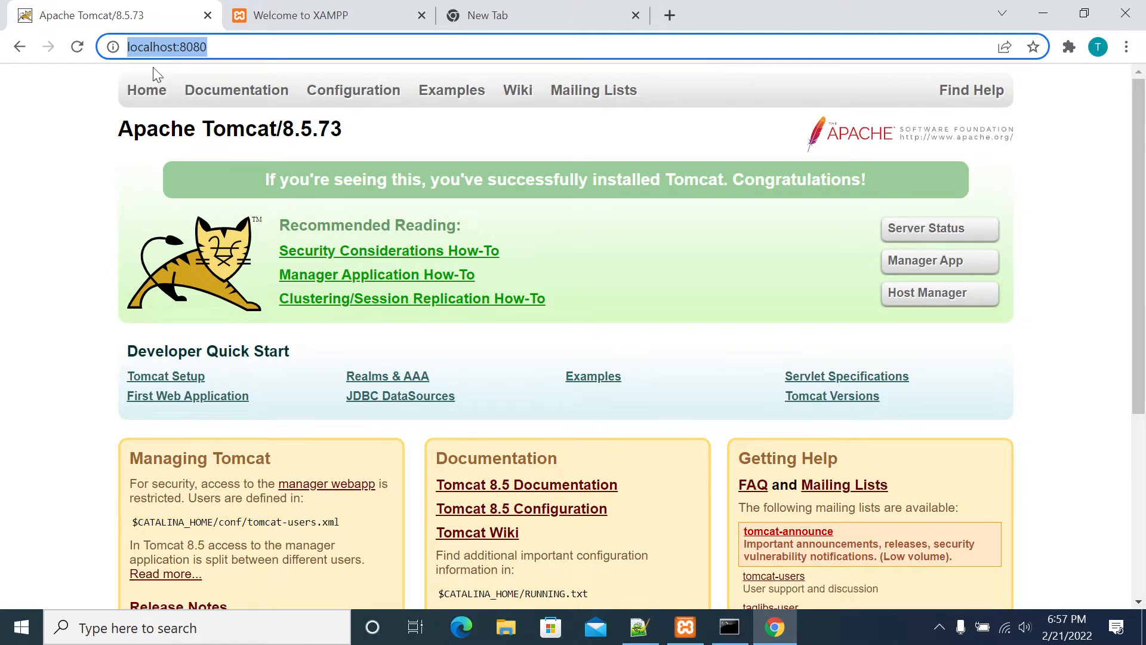
pyautogui.click(219, 47)
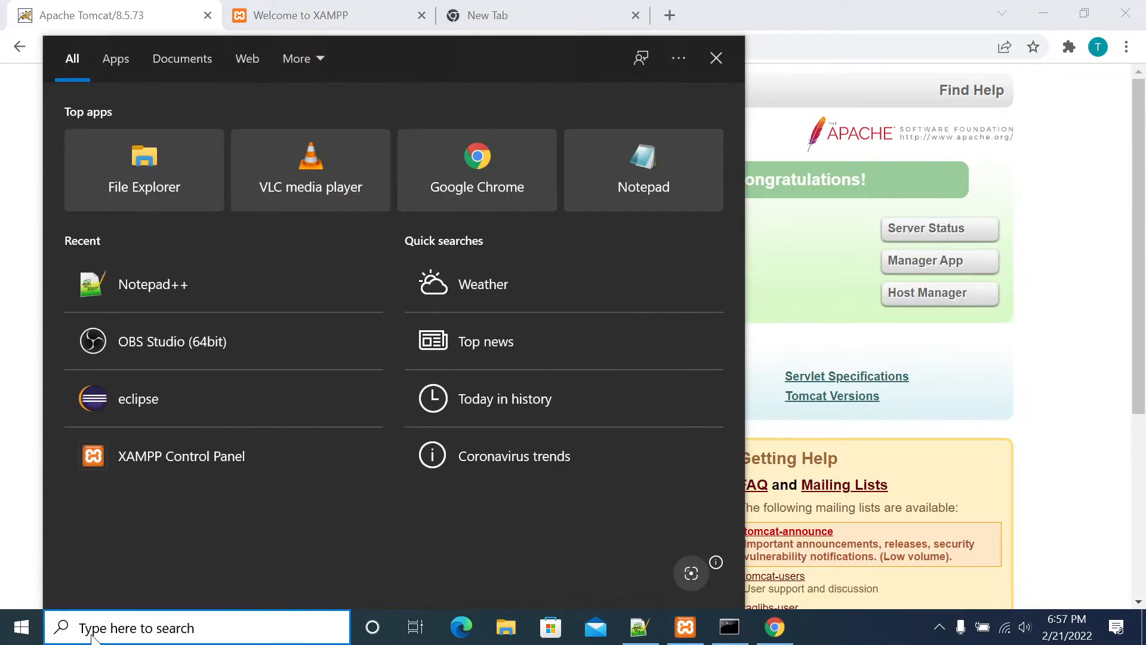
# Search Start for Notepad and launch a blank untitled Notepad window
pyautogui.write('e')
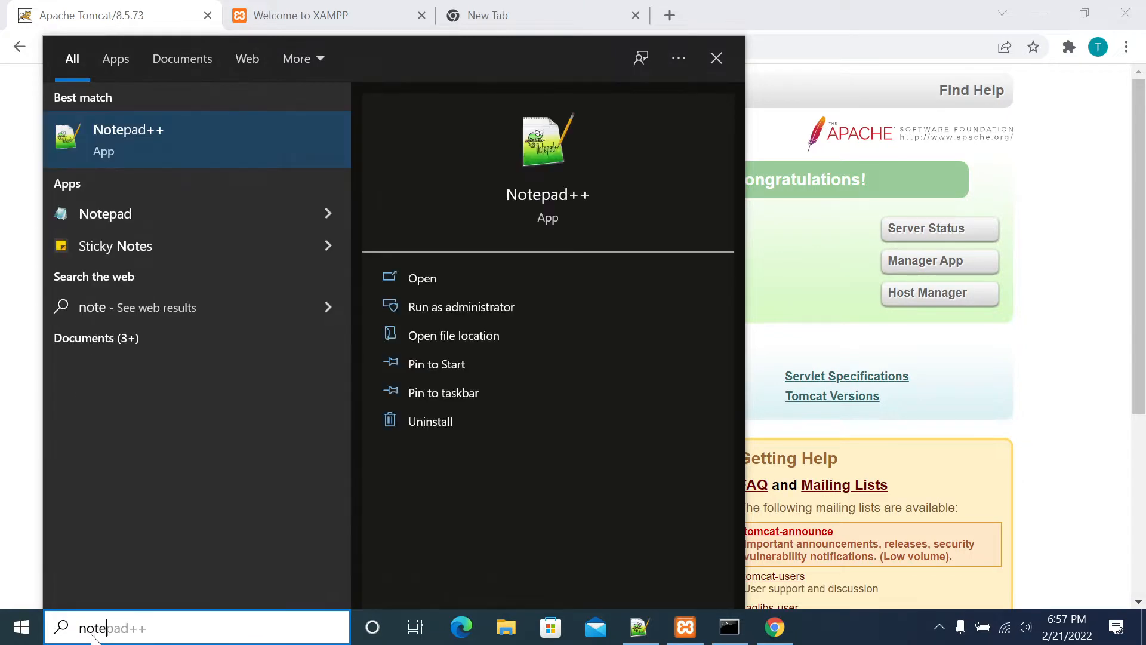
pyautogui.moveTo(351, 219)
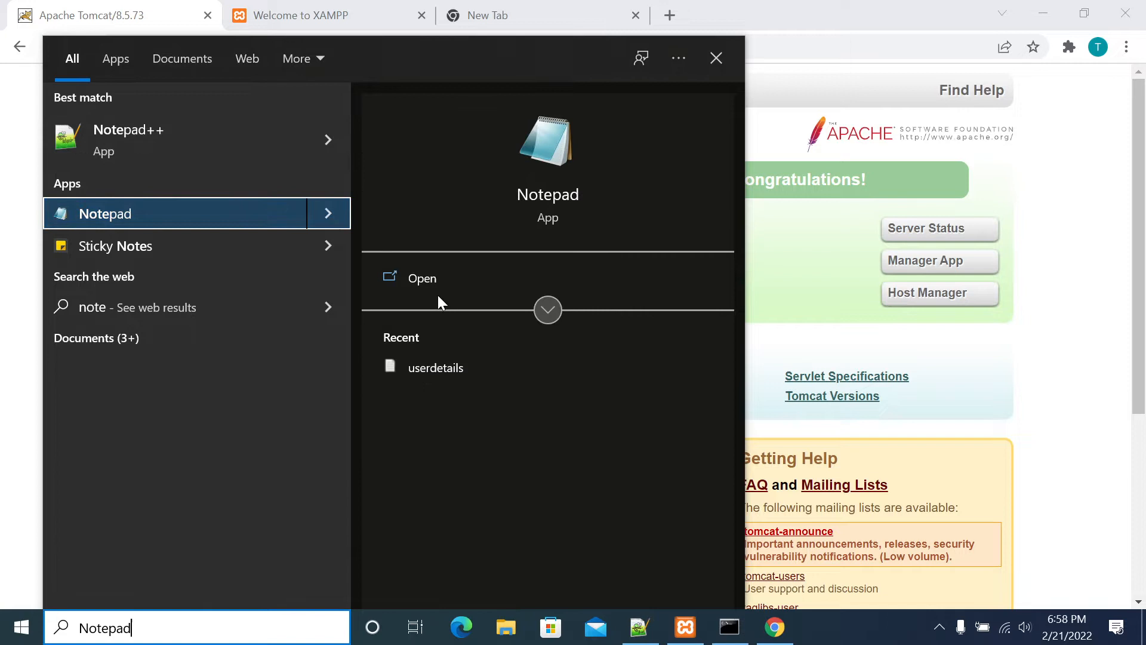
pyautogui.moveTo(422, 279)
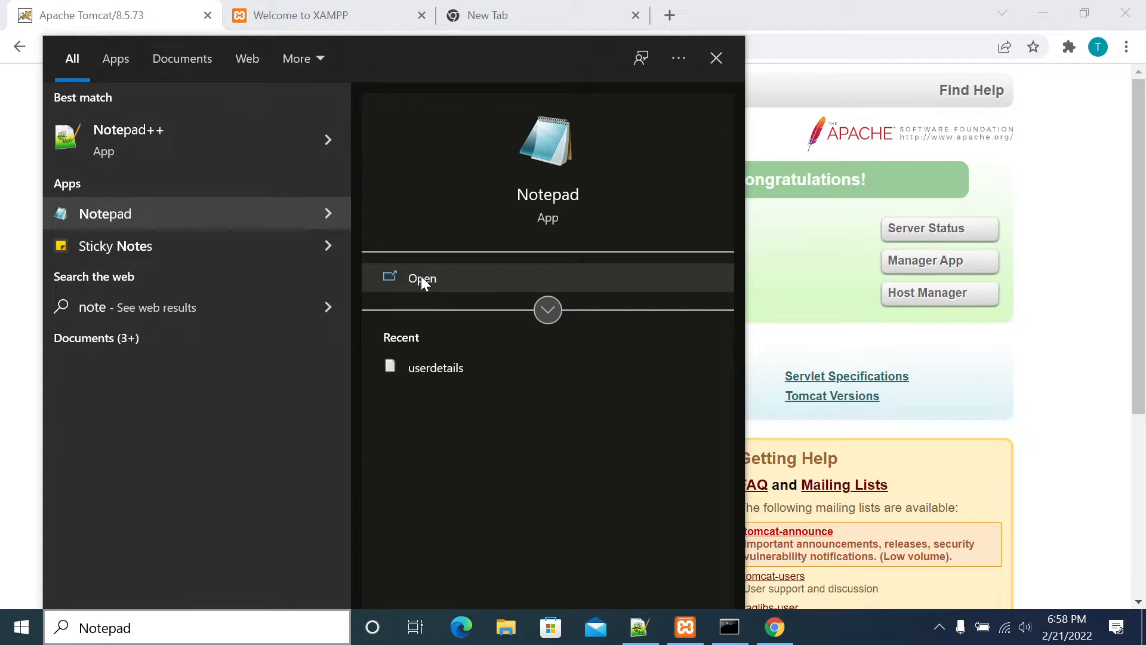
pyautogui.moveTo(327, 222)
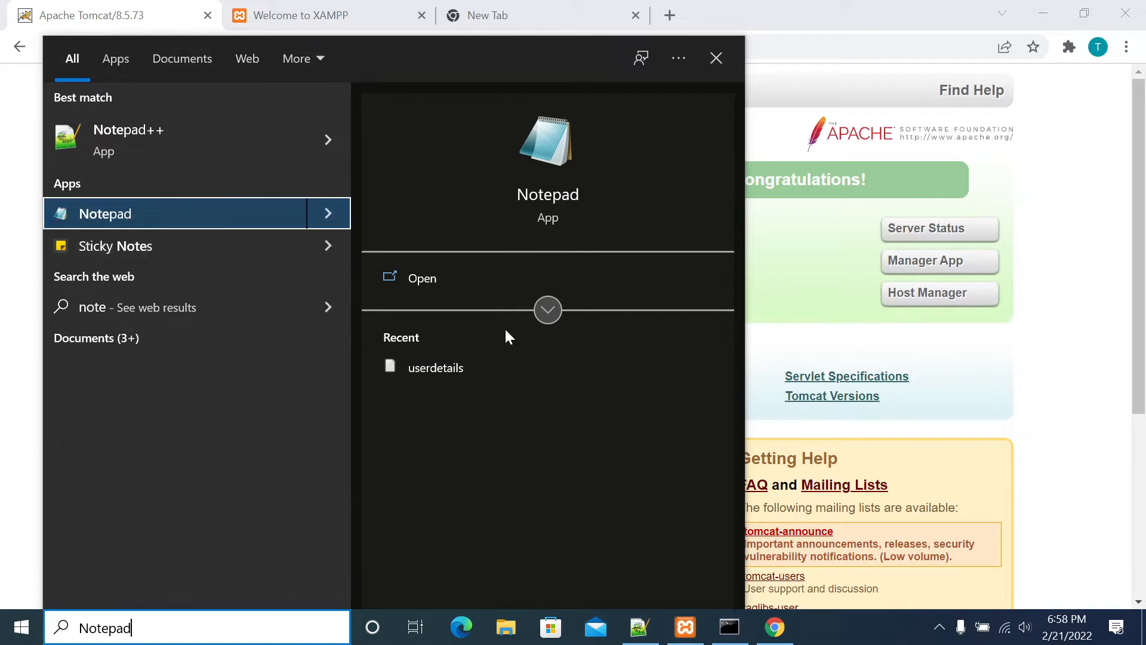
pyautogui.click(175, 212)
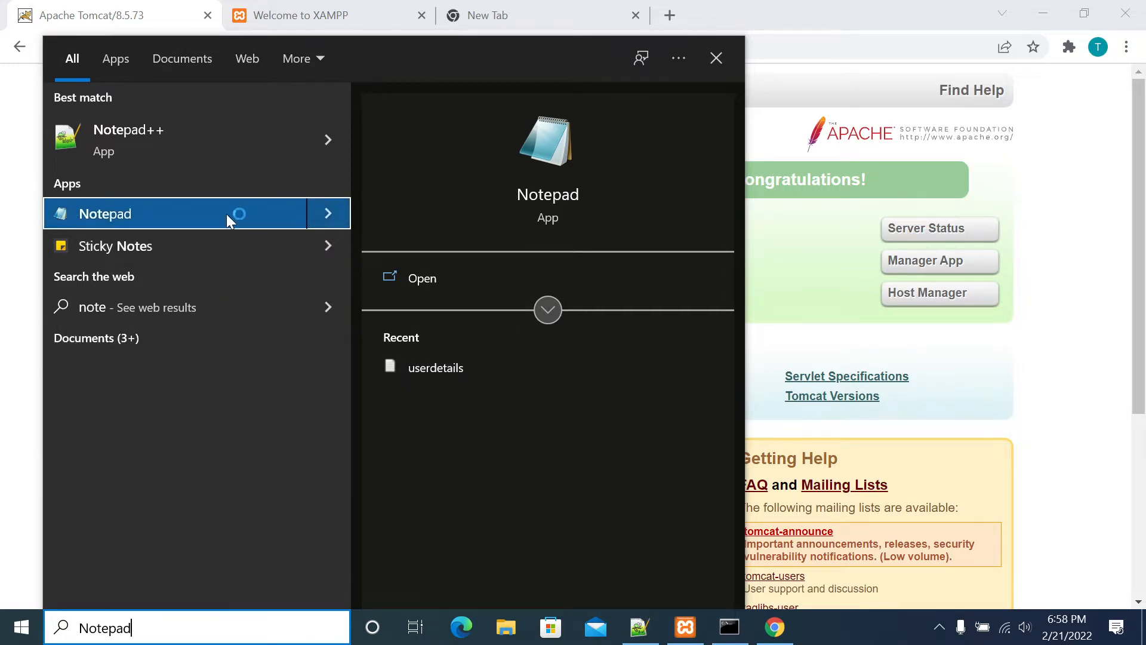
pyautogui.click(421, 278)
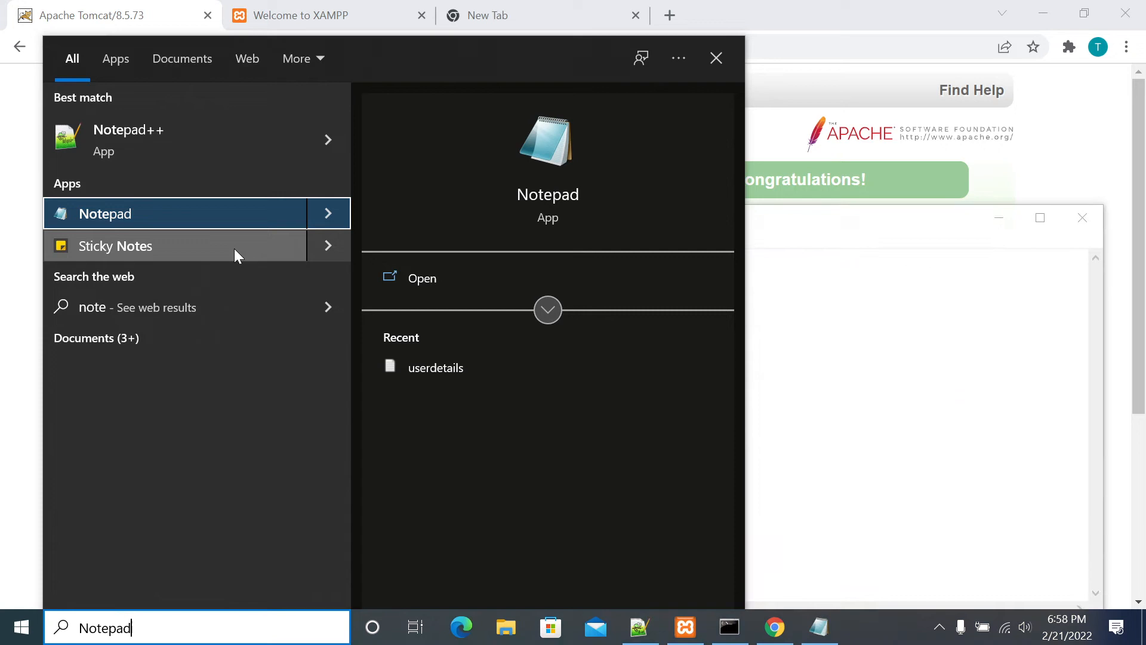
pyautogui.click(422, 277)
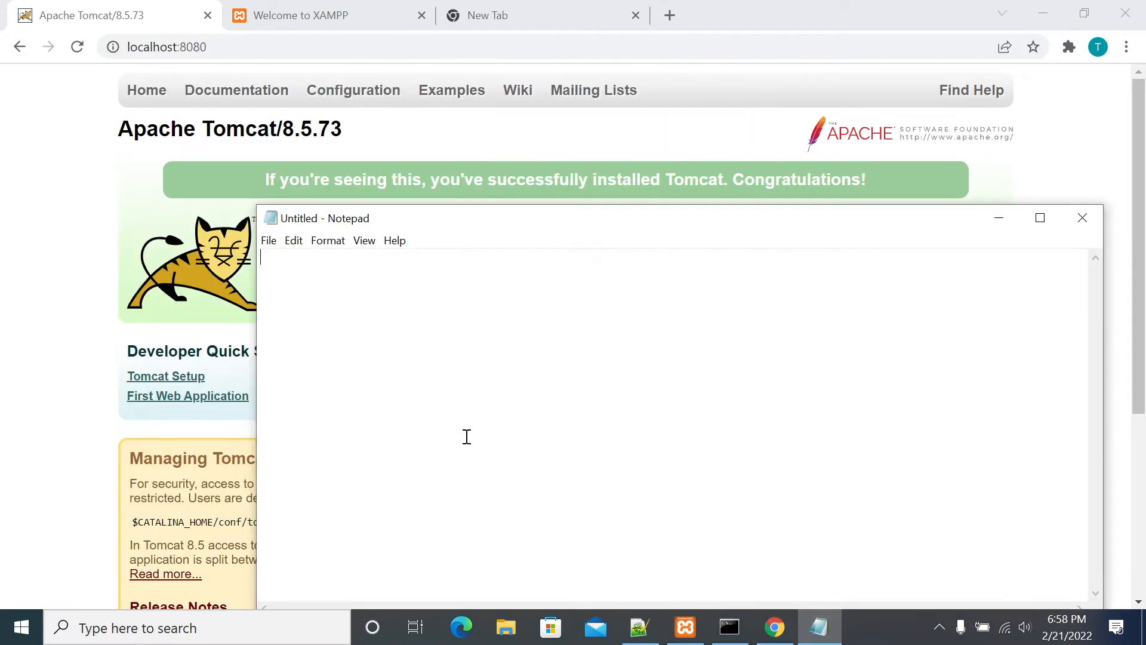
# Browse to System32\drivers\etc, set the filter to All Files, and select hosts
pyautogui.click(1039, 218)
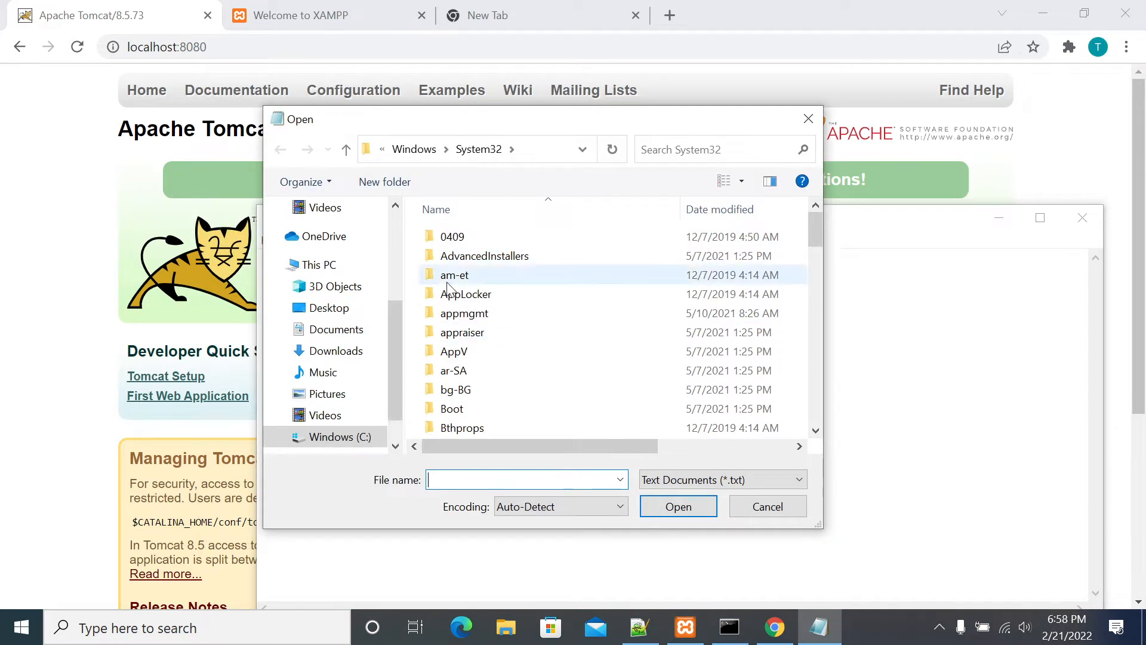
pyautogui.scroll(3)
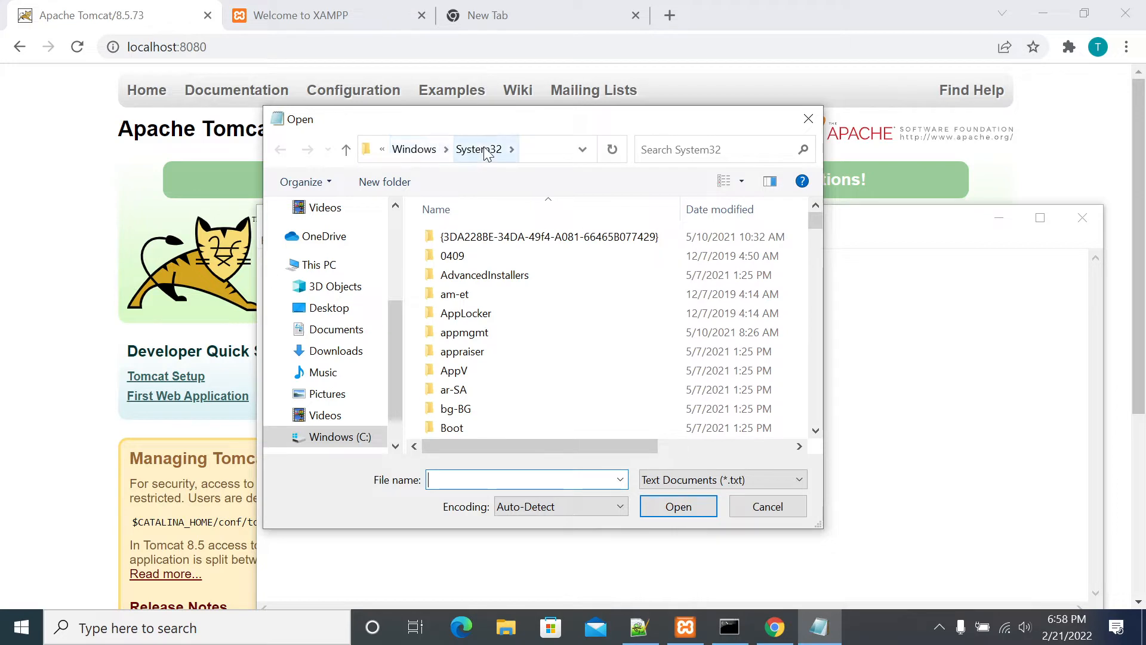
pyautogui.scroll(-3)
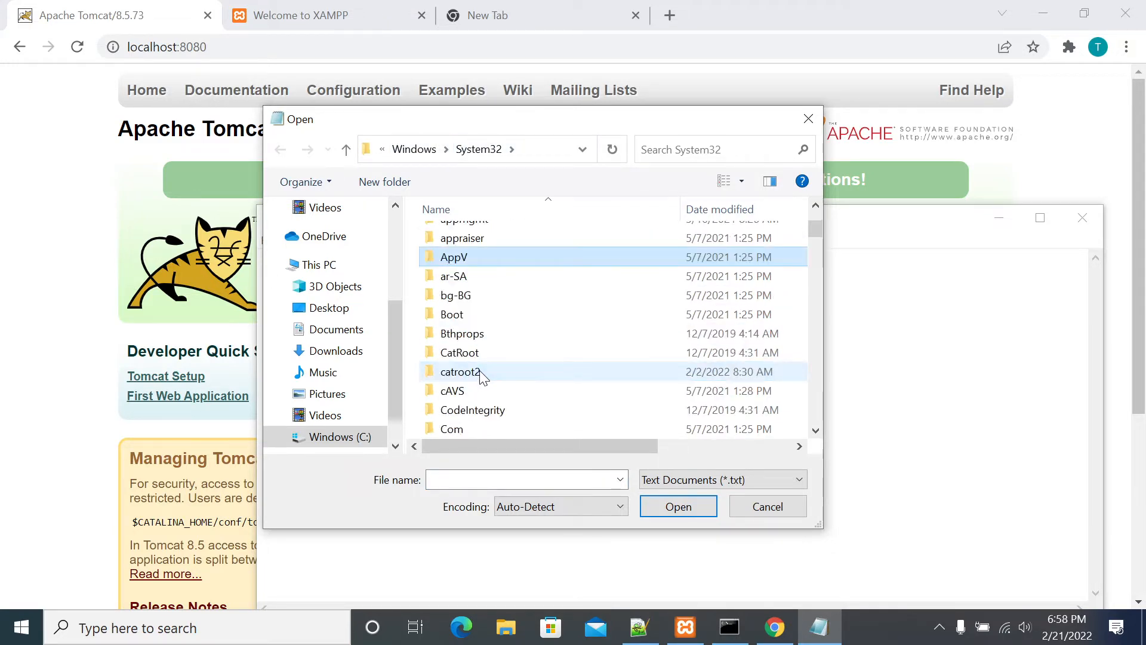
pyautogui.scroll(-3)
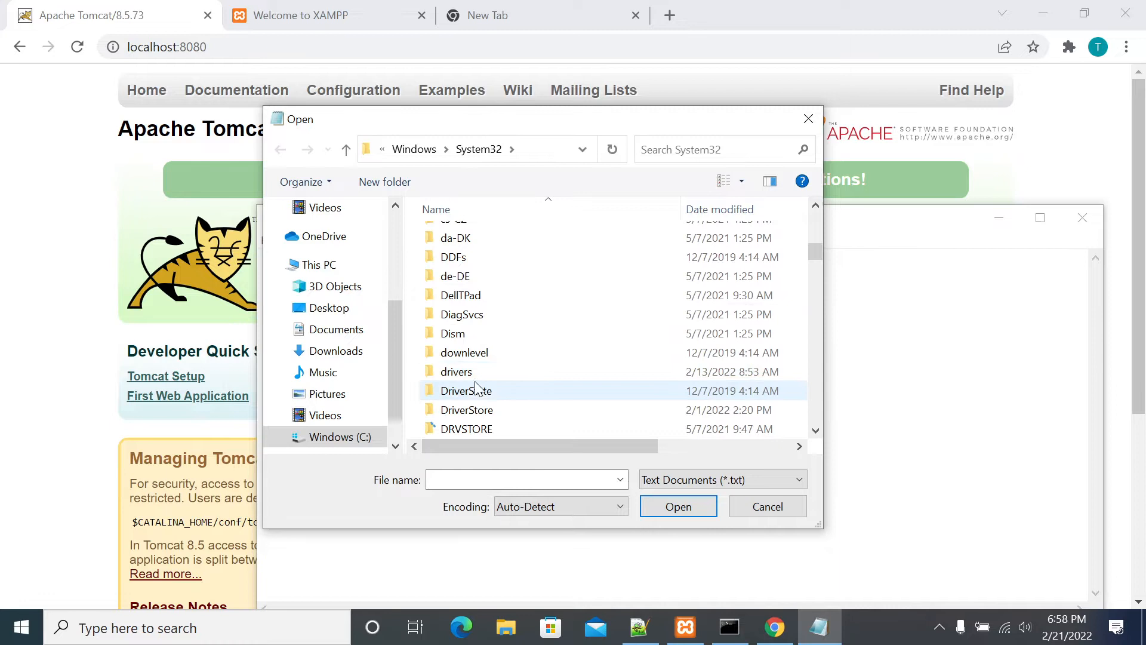
pyautogui.doubleClick(456, 371)
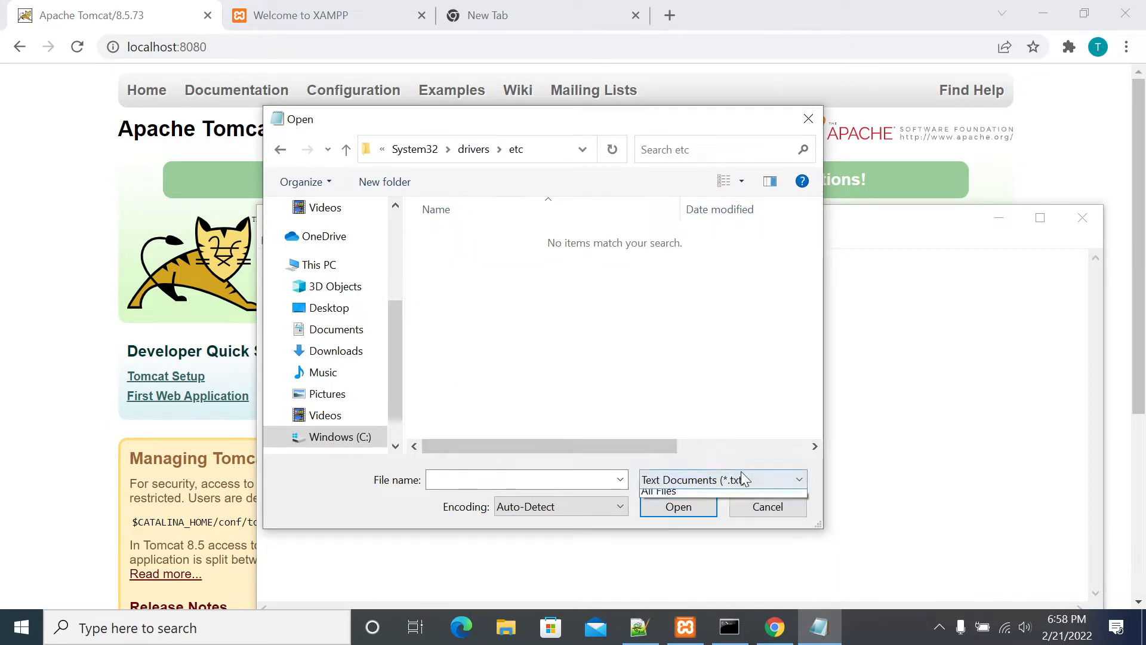
pyautogui.click(658, 491)
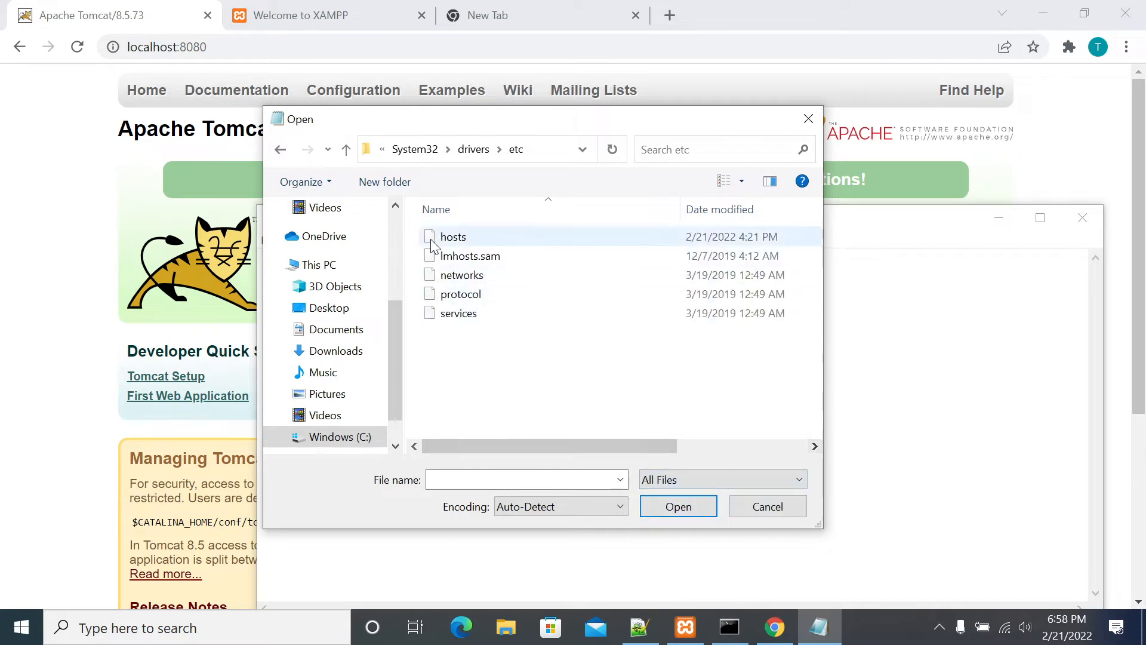
pyautogui.click(453, 236)
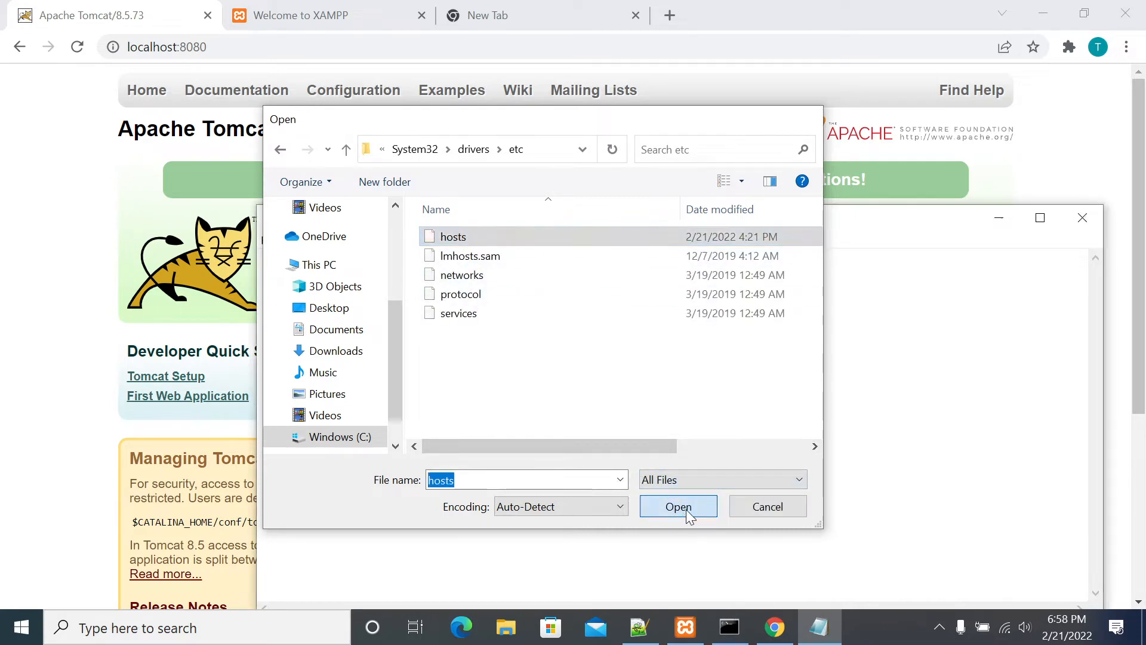
# Replace localhost1 with 127.0.0.1 entries for taskincomplete.com and taskincomplete1.com
pyautogui.click(677, 507)
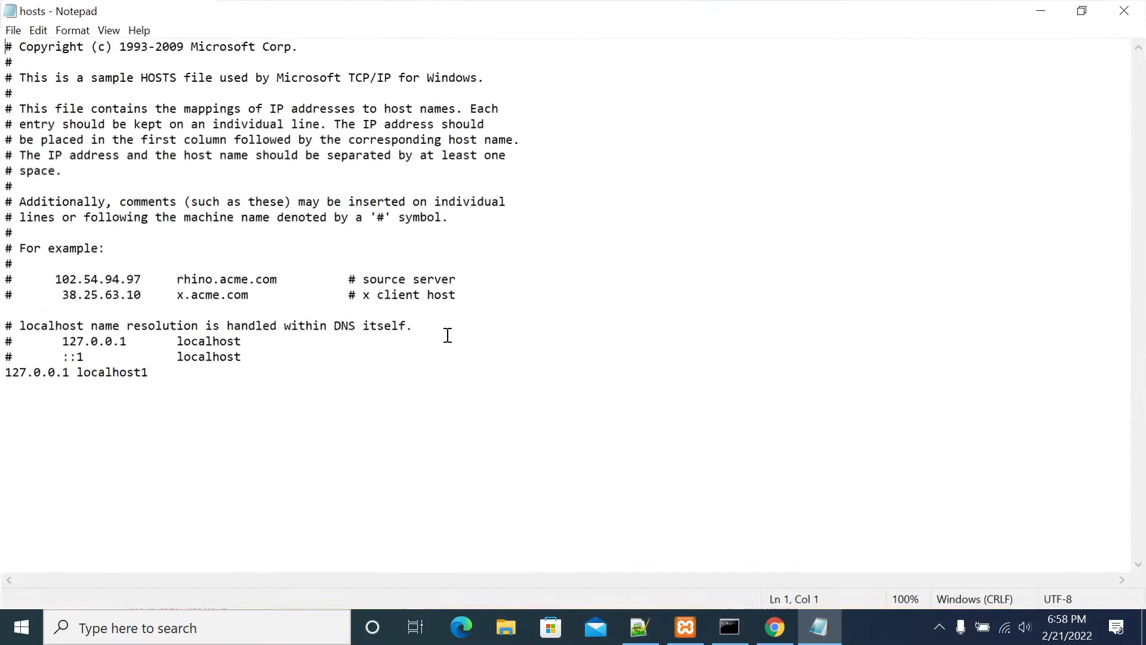
pyautogui.click(147, 372)
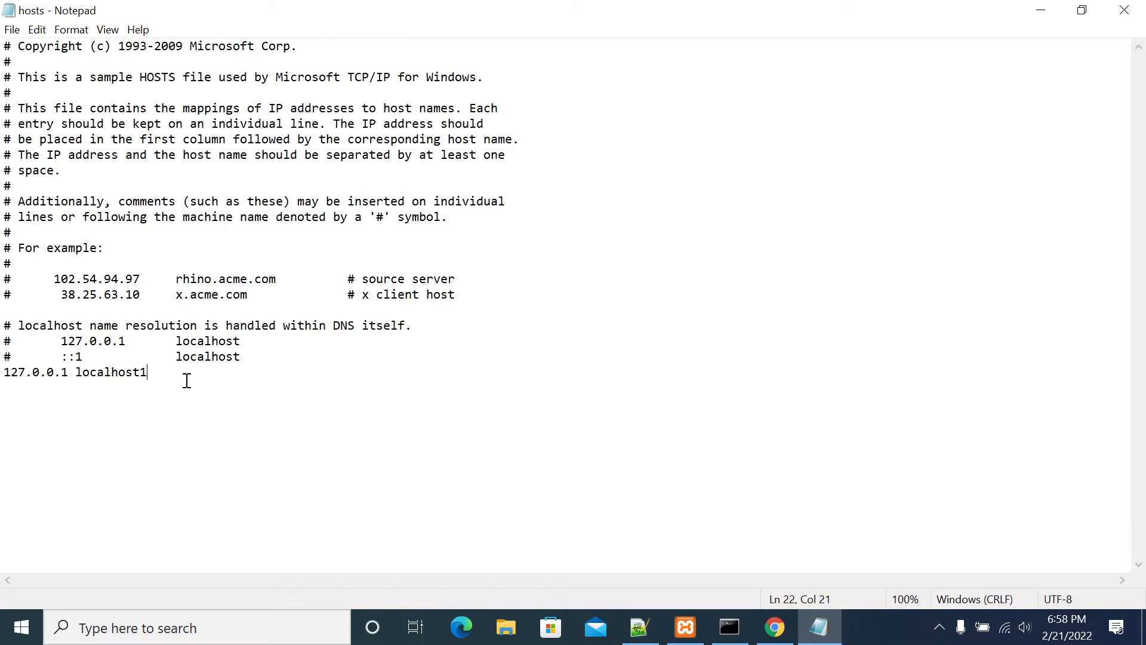
pyautogui.press('Backspace')
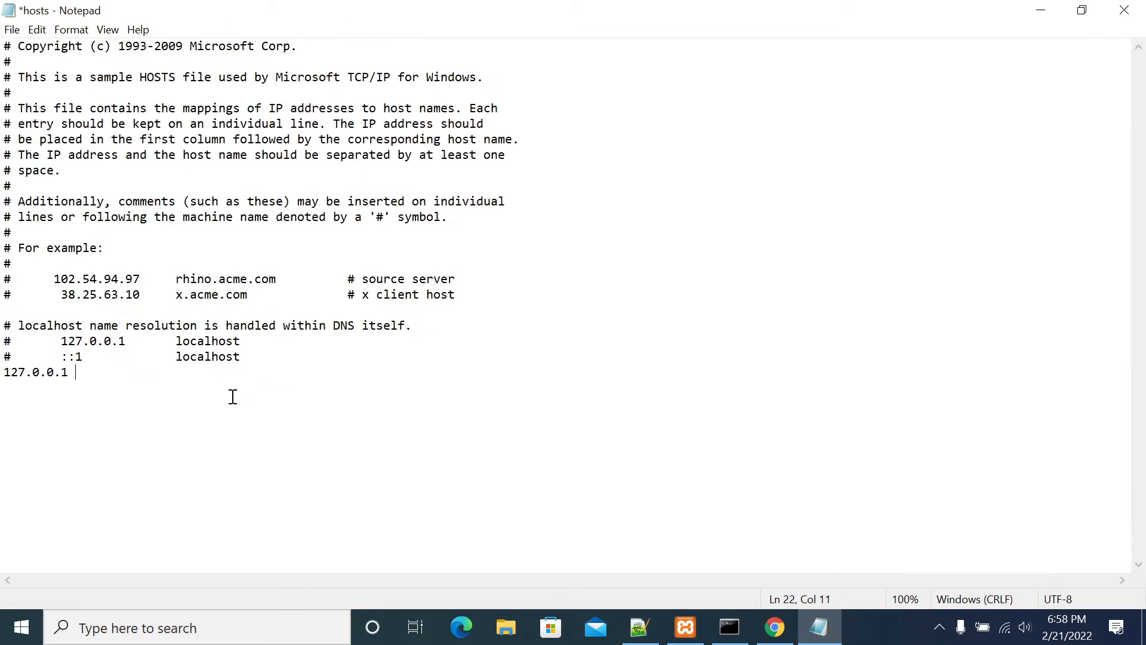
pyautogui.write('task')
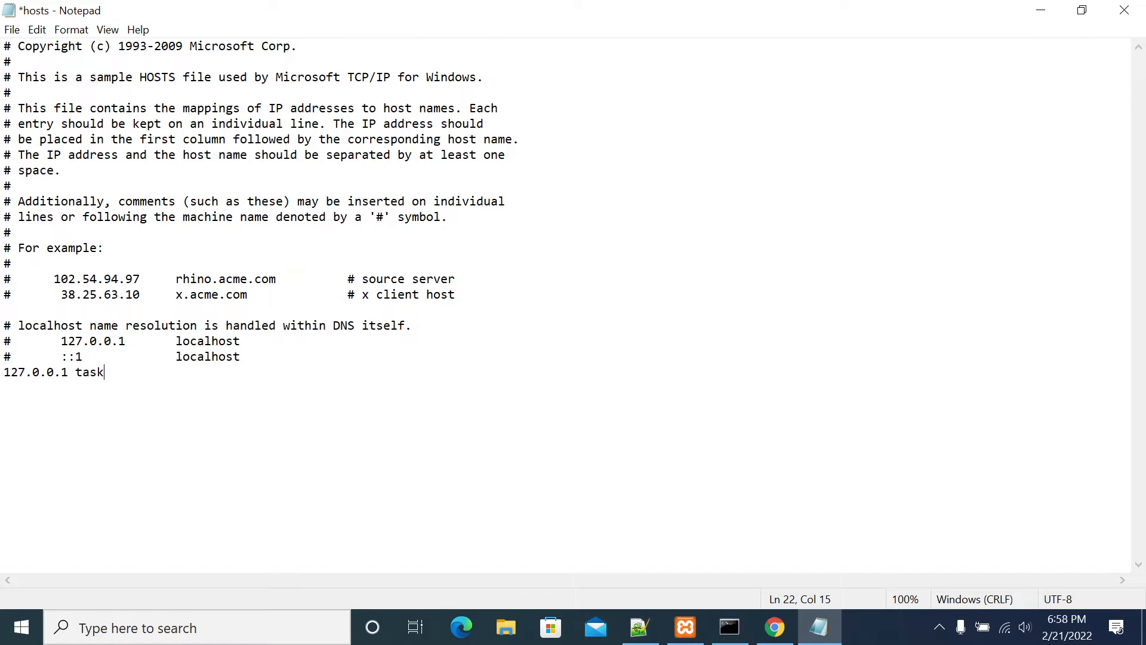
pyautogui.write('incomplete')
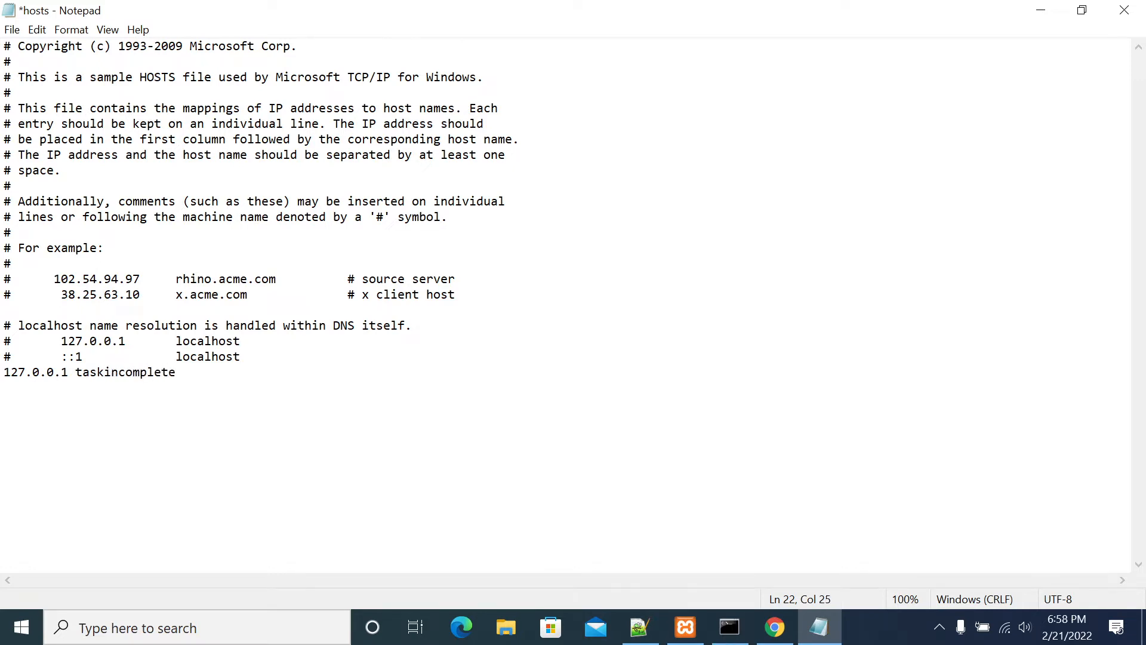
pyautogui.write('.com')
pyautogui.write('127.0.0')
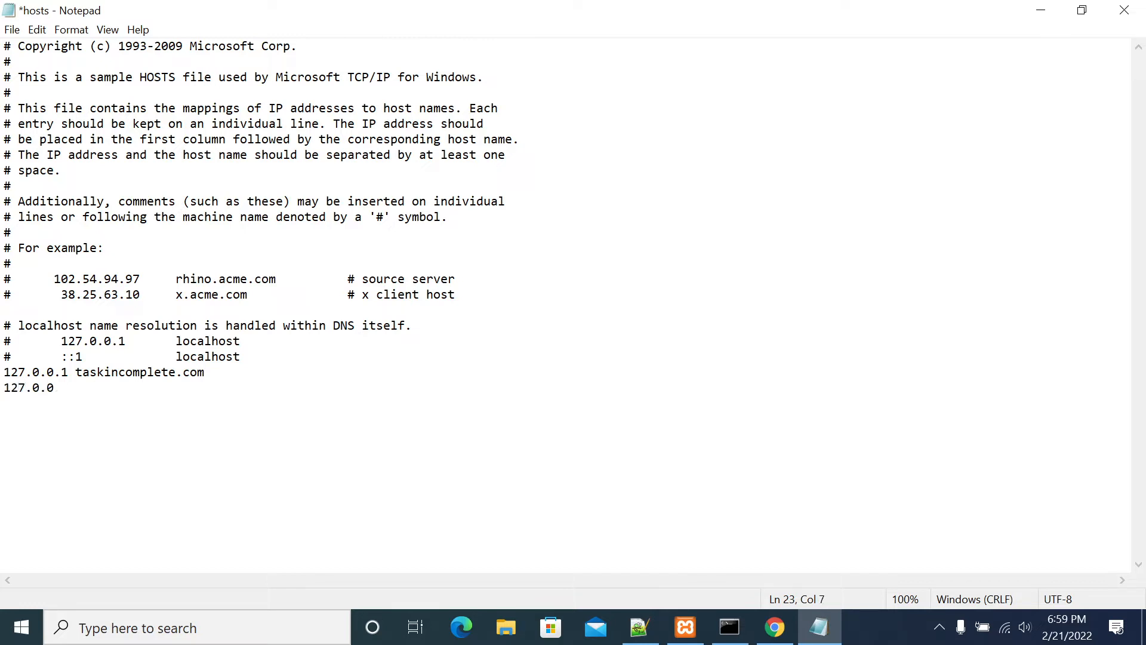
pyautogui.write('.1')
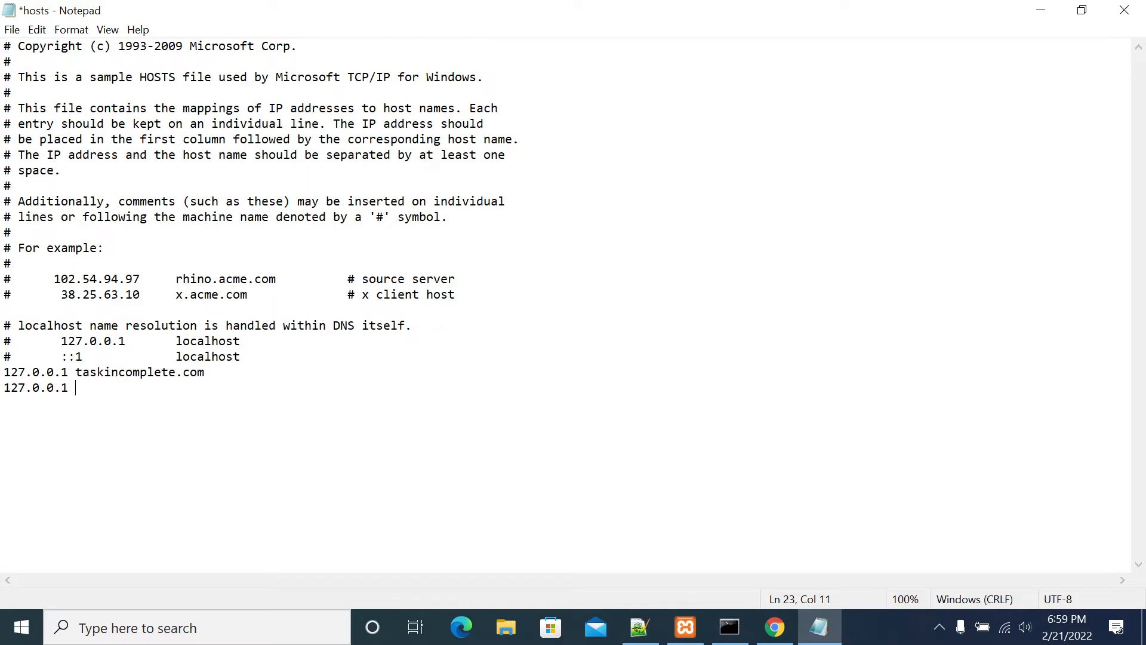
pyautogui.write('taskincome')
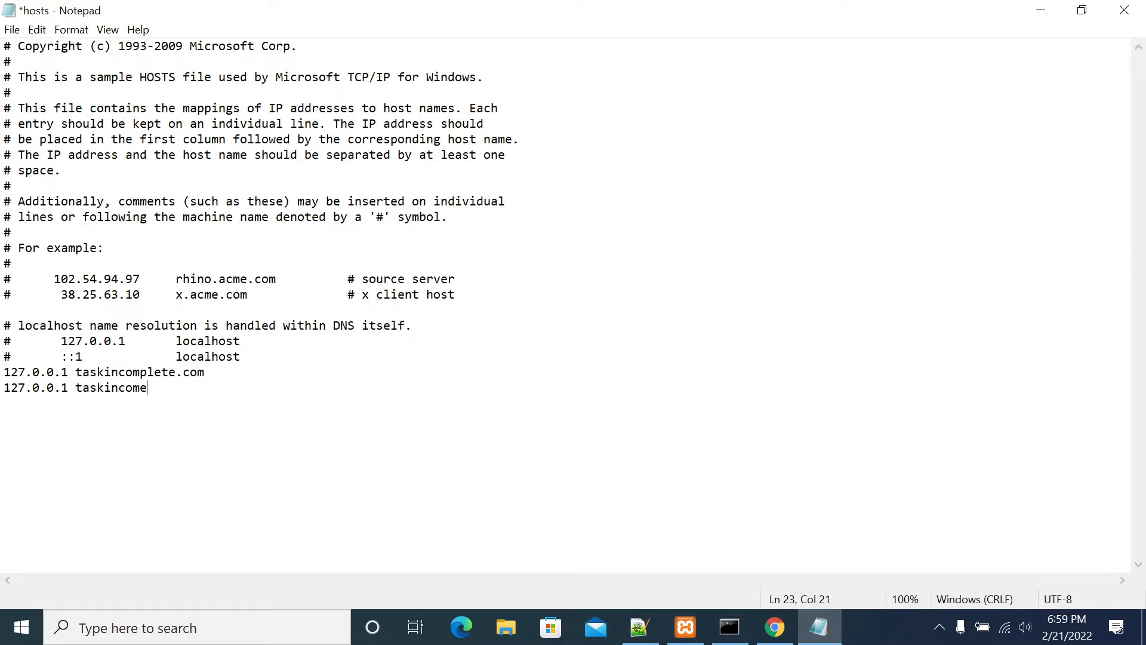
pyautogui.write('plte1.')
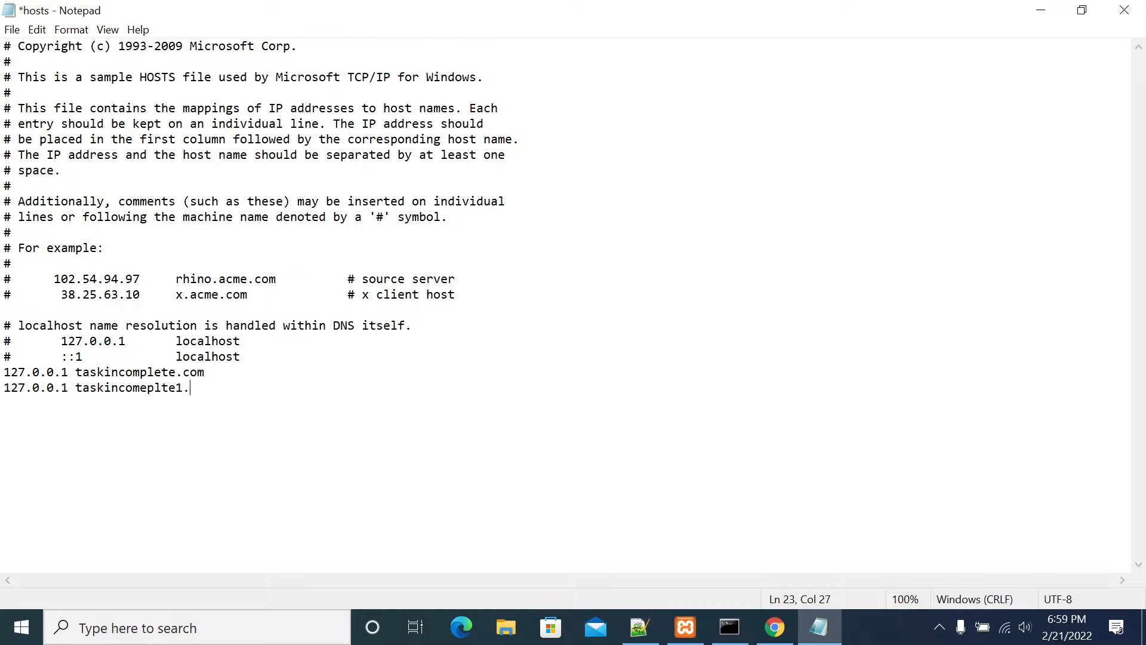
pyautogui.write('com')
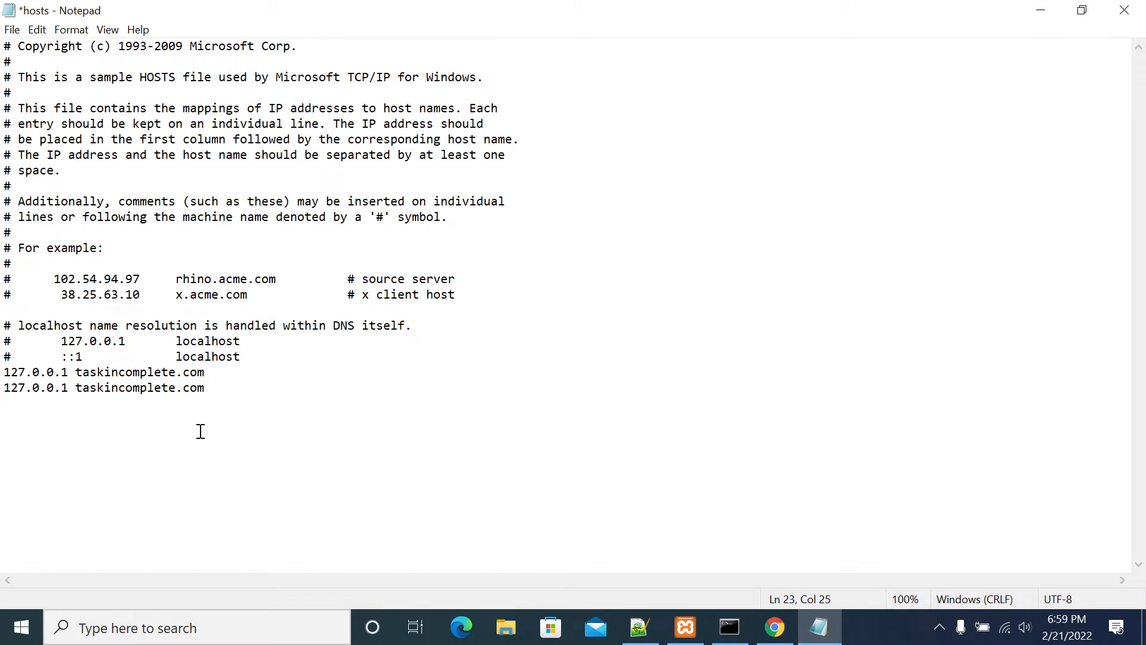
pyautogui.write('1')
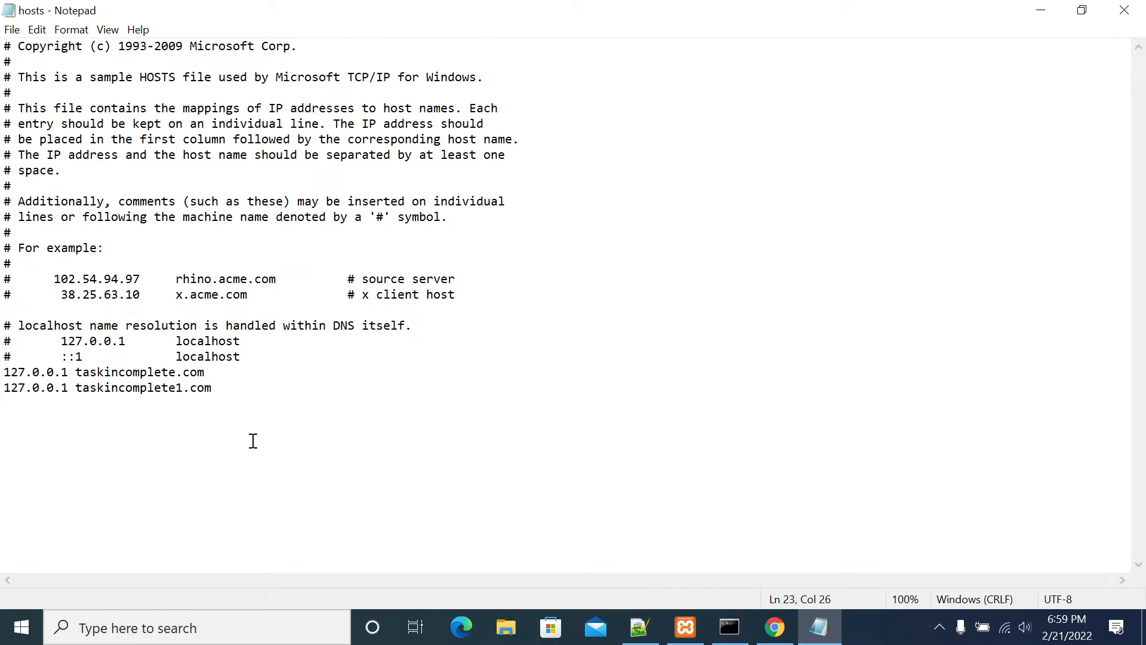
# Comment out both taskincomplete hosts entries with a leading #
pyautogui.click(212, 388)
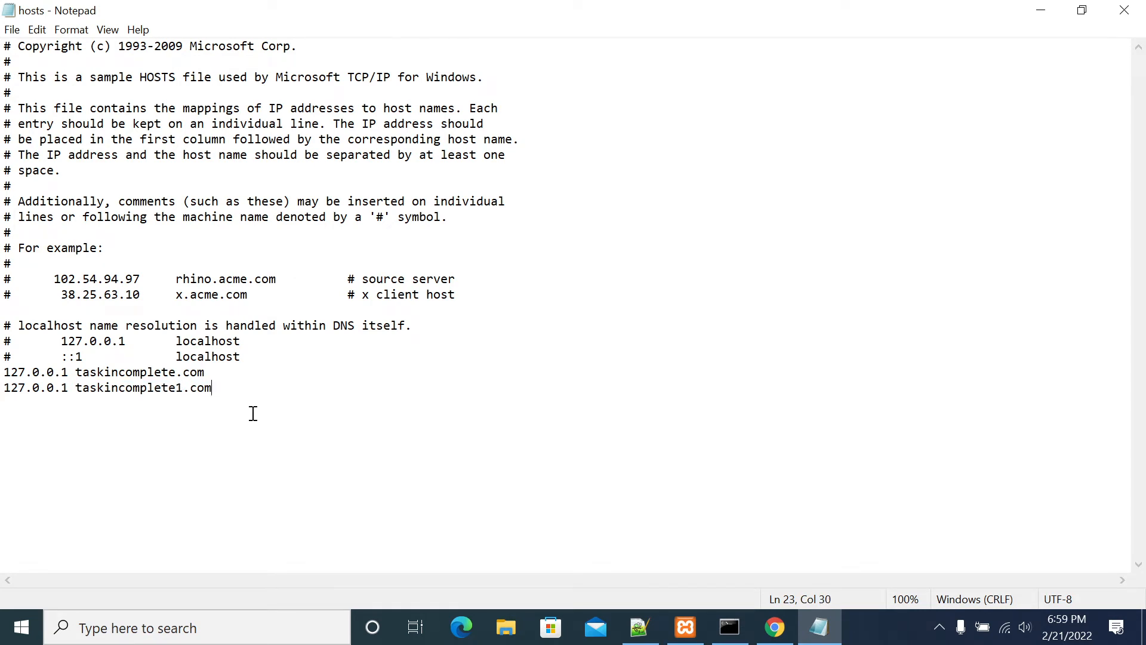
pyautogui.write('#')
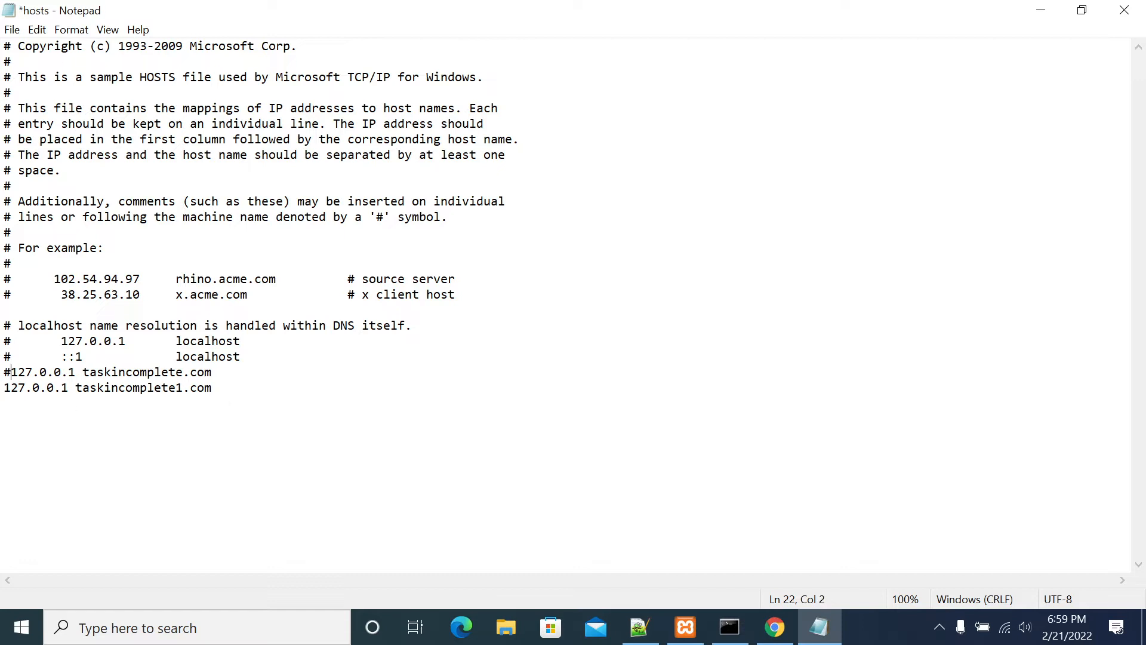
pyautogui.write('#')
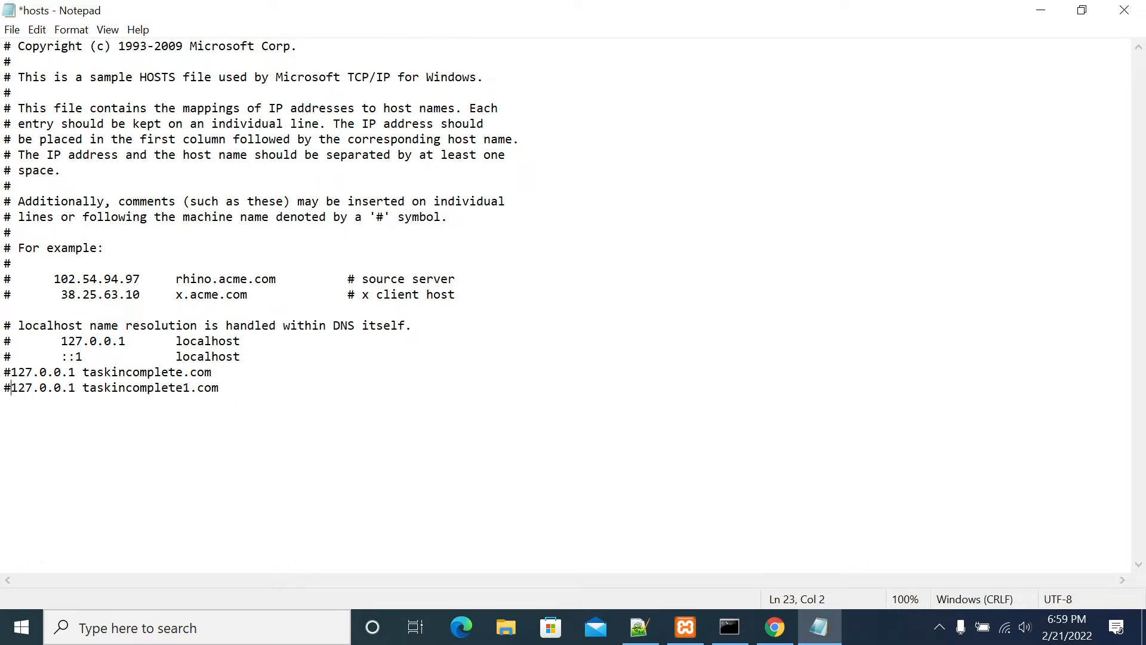
pyautogui.click(774, 627)
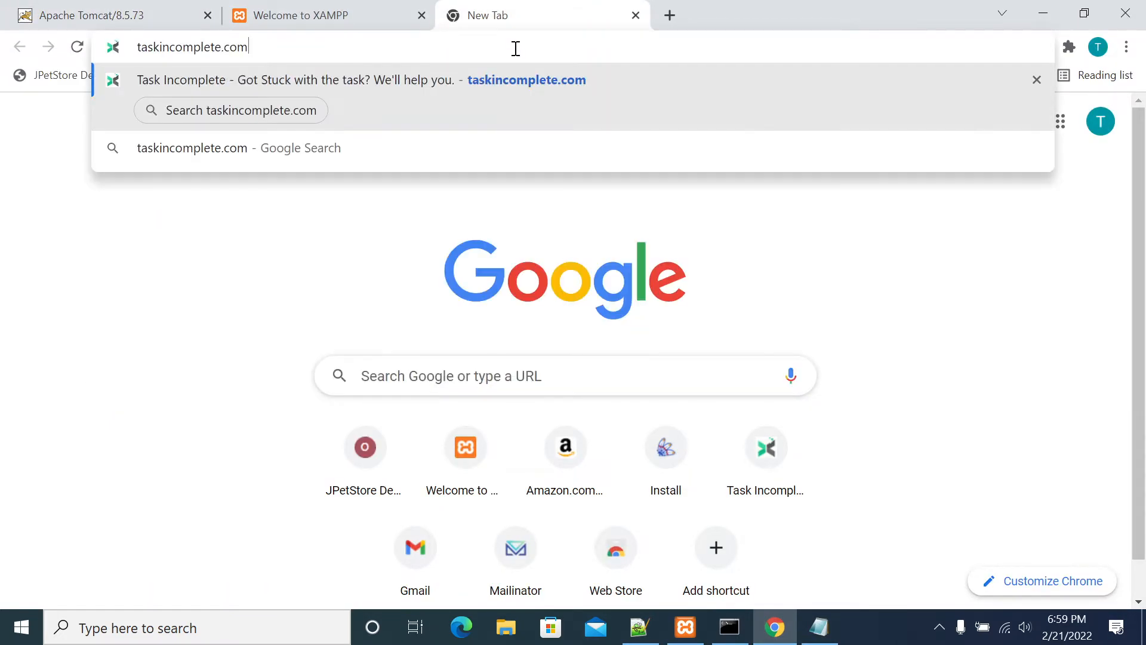
# Load taskincomplete.com from Chrome's new tab
pyautogui.press('Return')
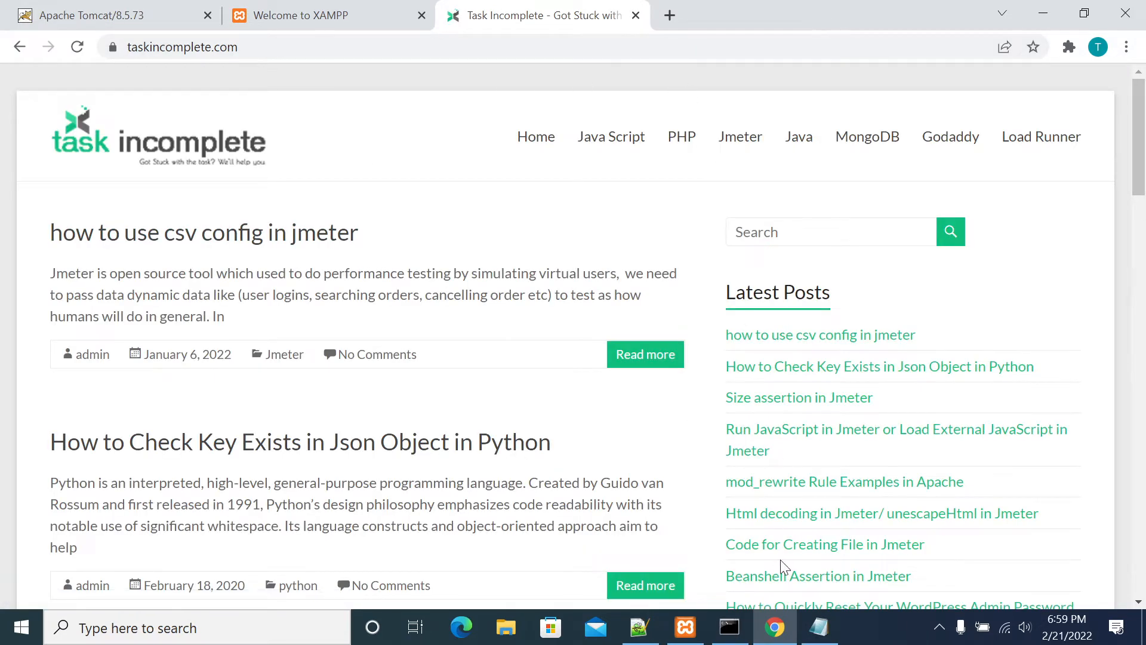
# Remove the # from the taskincomplete.com and taskincomplete1.com lines in hosts
pyautogui.click(819, 627)
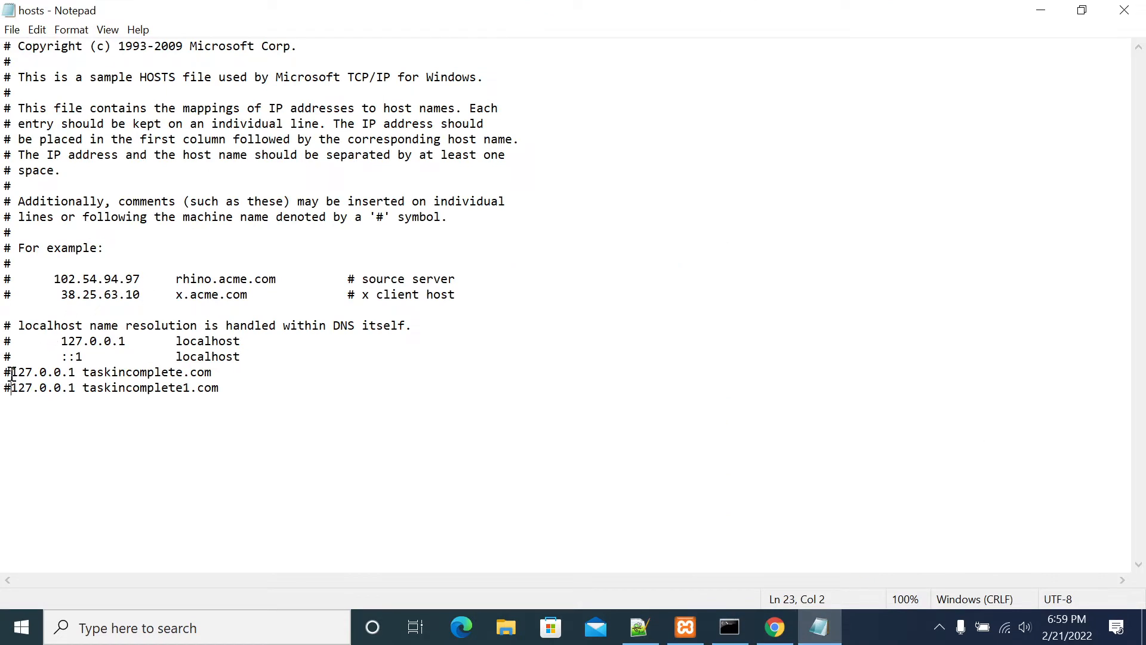
pyautogui.press('Backspace')
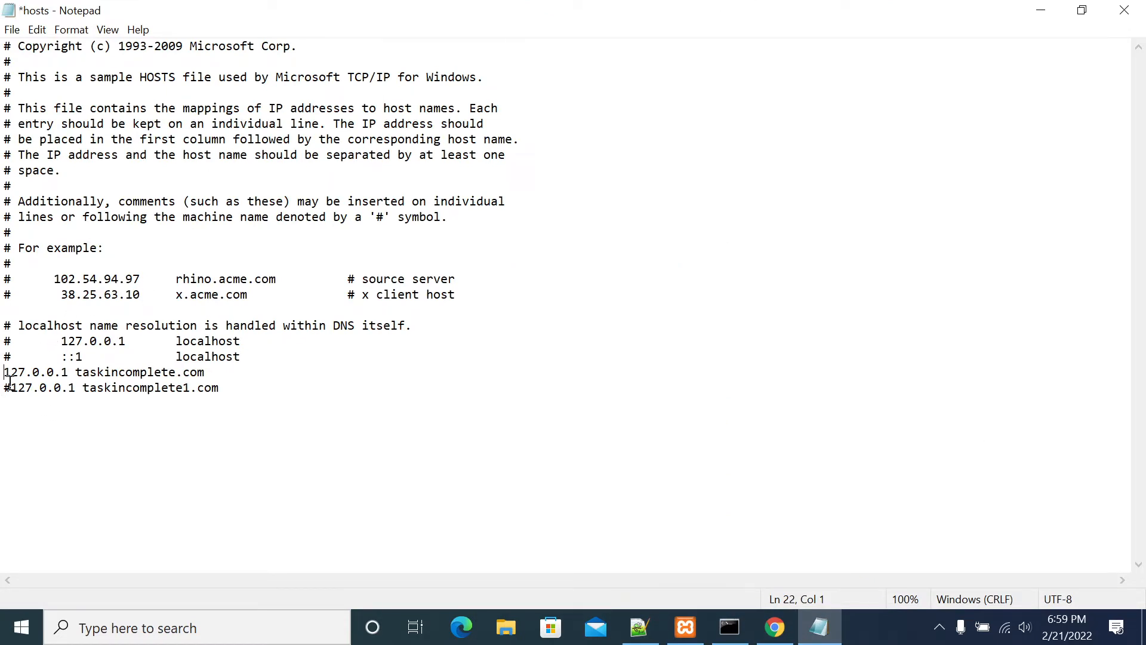
pyautogui.press('Delete')
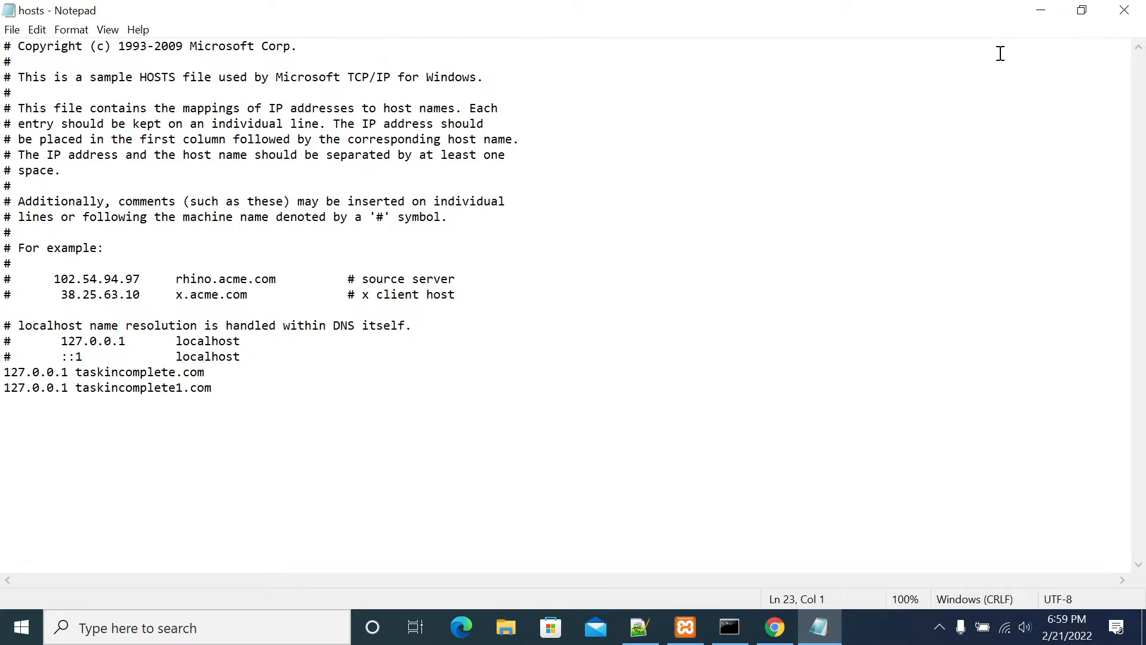
pyautogui.click(774, 627)
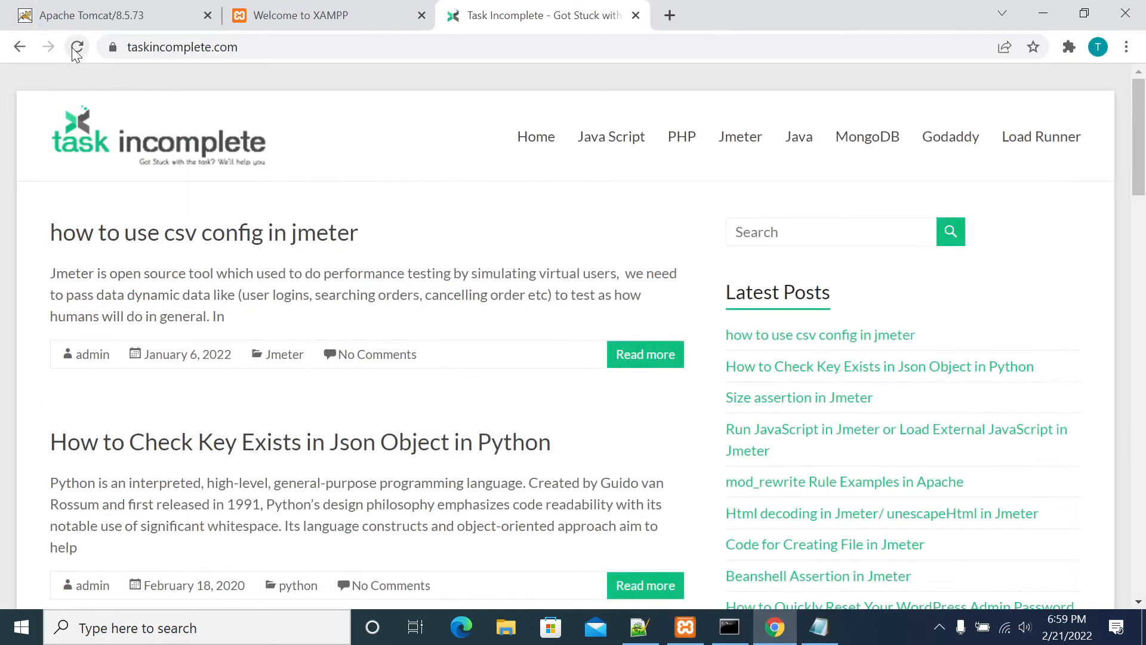
pyautogui.click(77, 46)
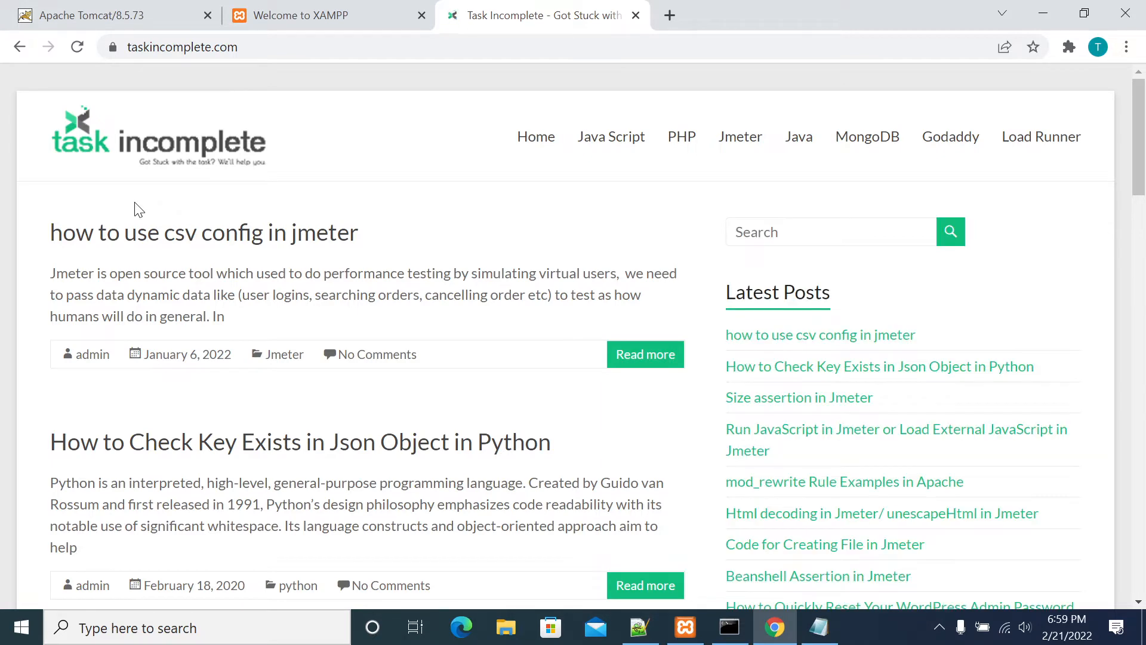
pyautogui.click(668, 14)
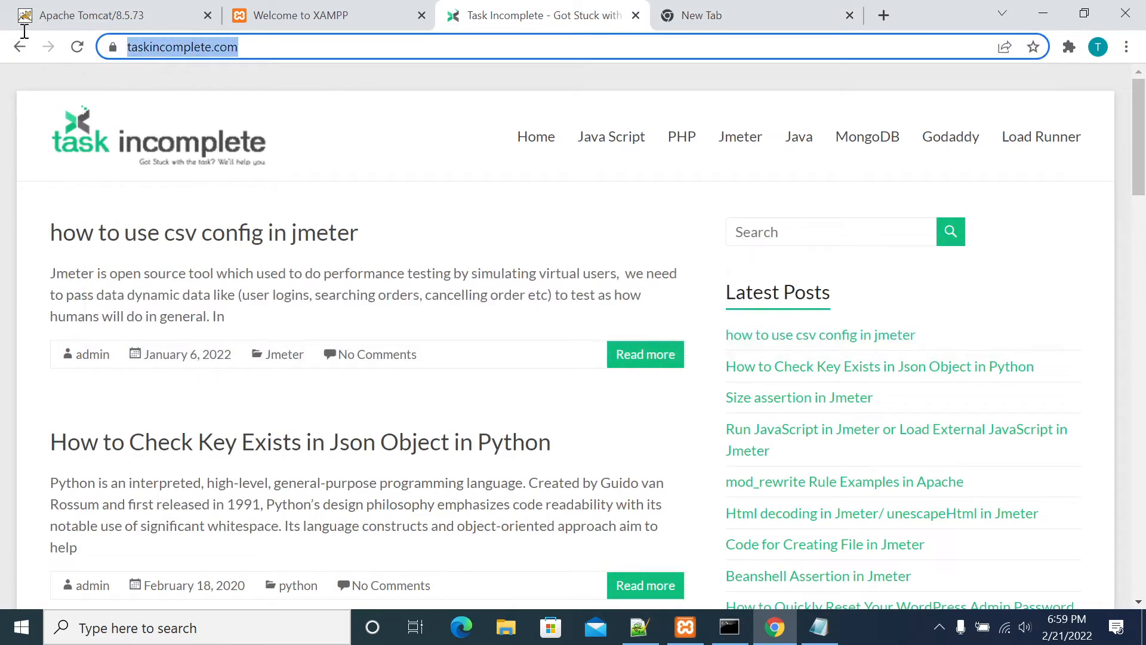
pyautogui.click(756, 14)
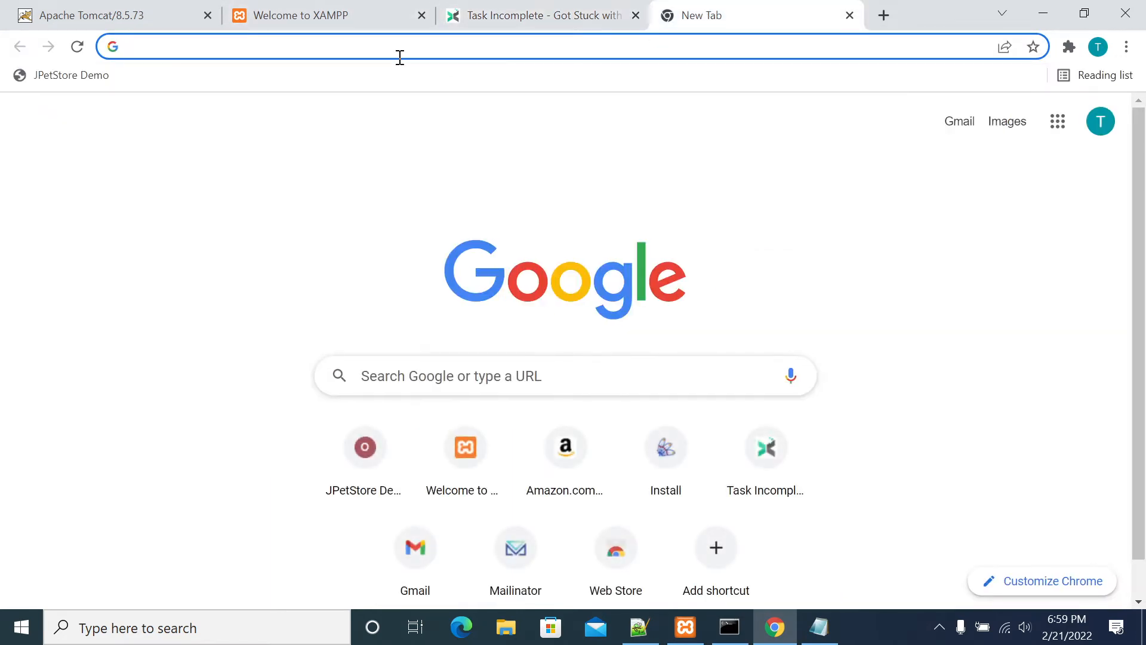
pyautogui.write('https://www.taskincomplete.com/')
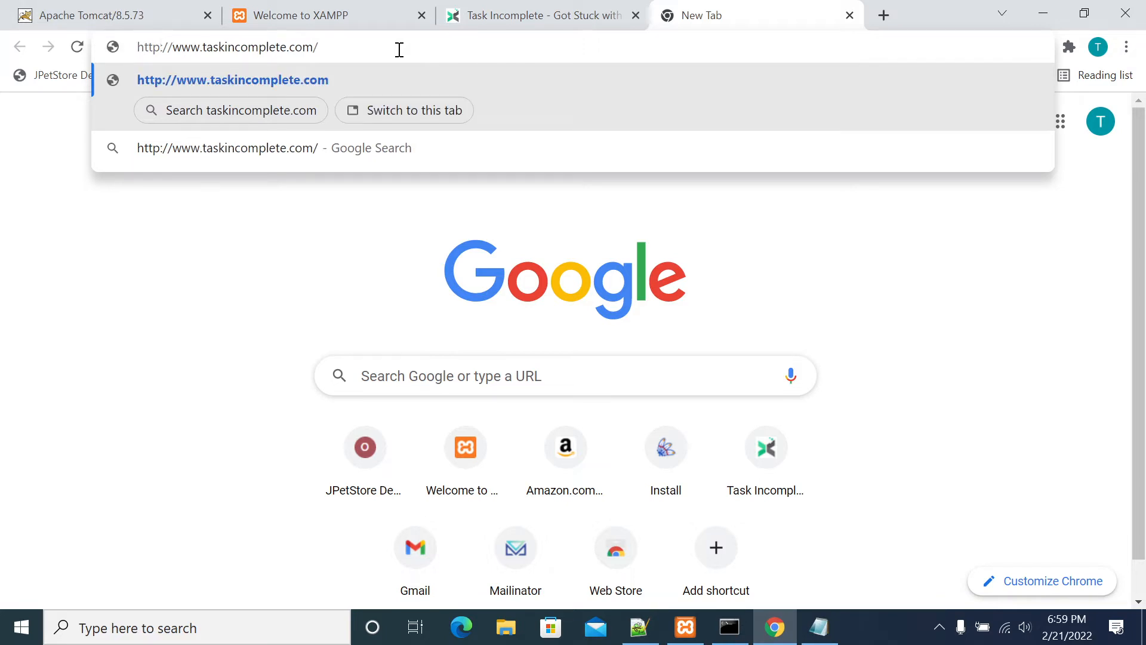
pyautogui.moveTo(216, 46)
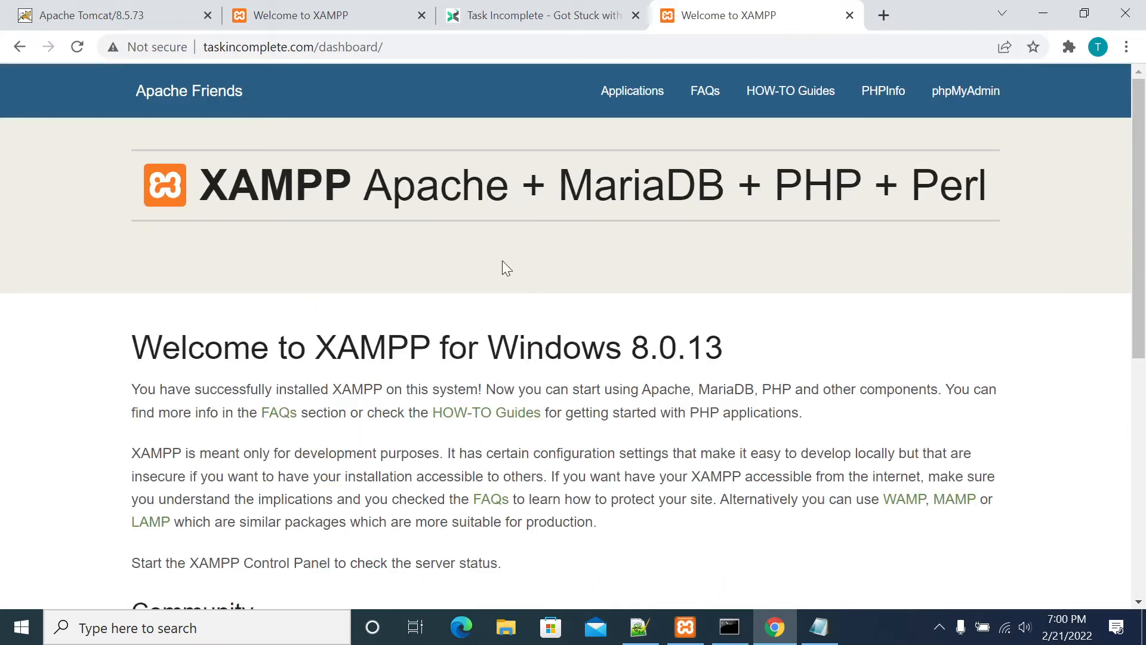
pyautogui.moveTo(424, 222)
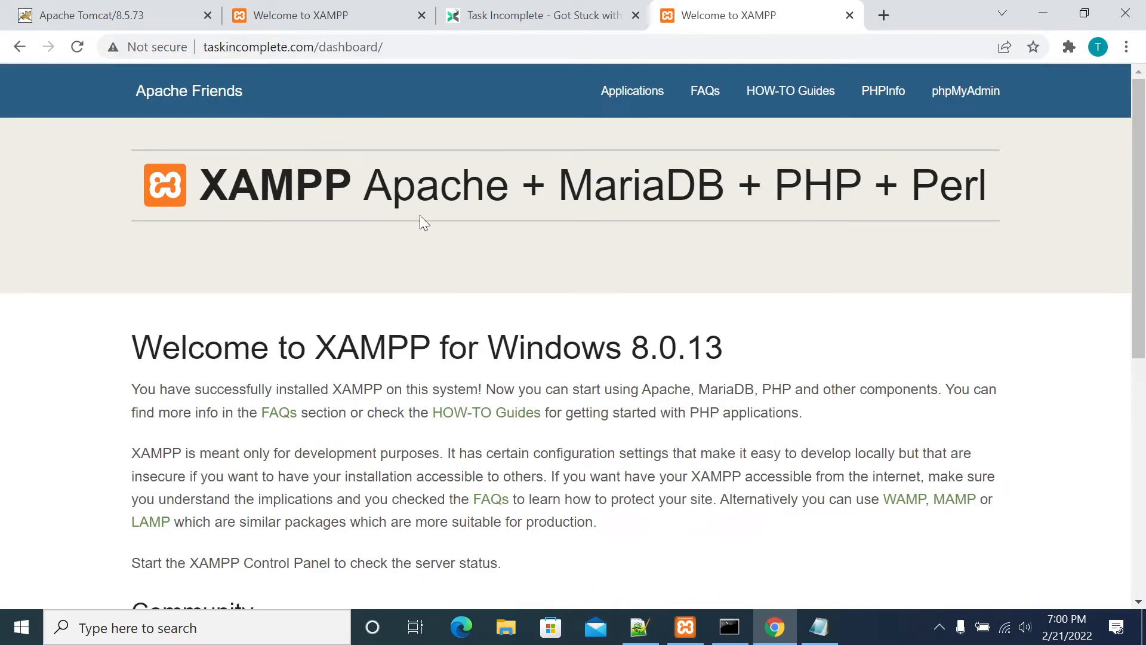
pyautogui.moveTo(595, 132)
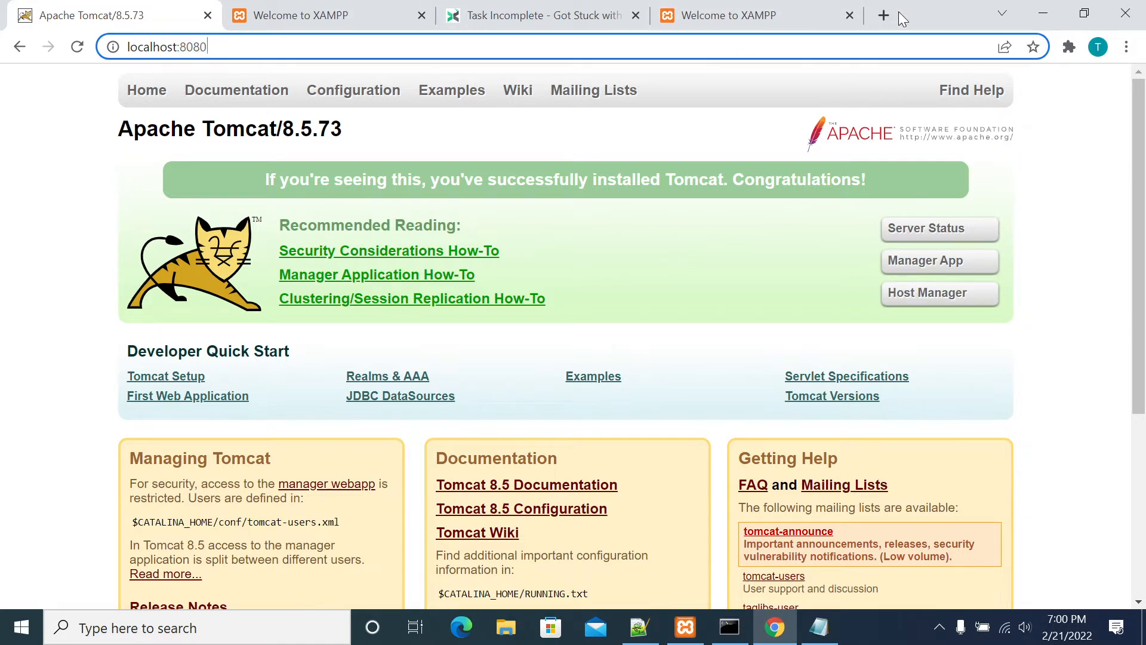
pyautogui.moveTo(883, 15)
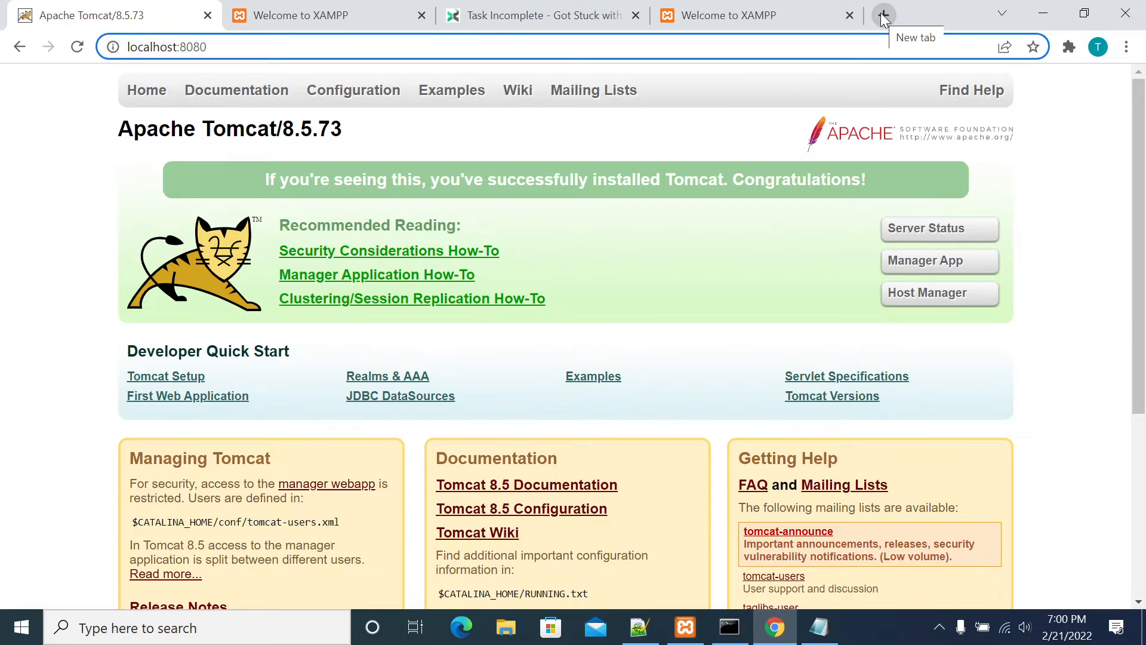
pyautogui.moveTo(793, 432)
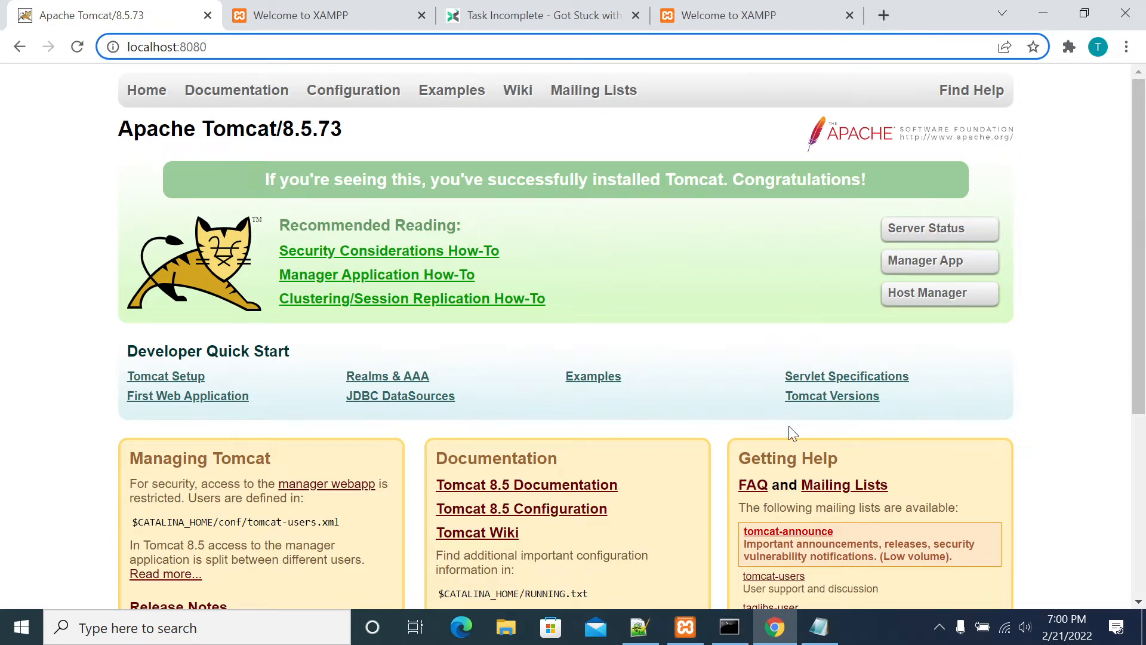
# Open Apache (httpd.conf) from Apache's Config menu in XAMPP Control Panel
pyautogui.click(684, 628)
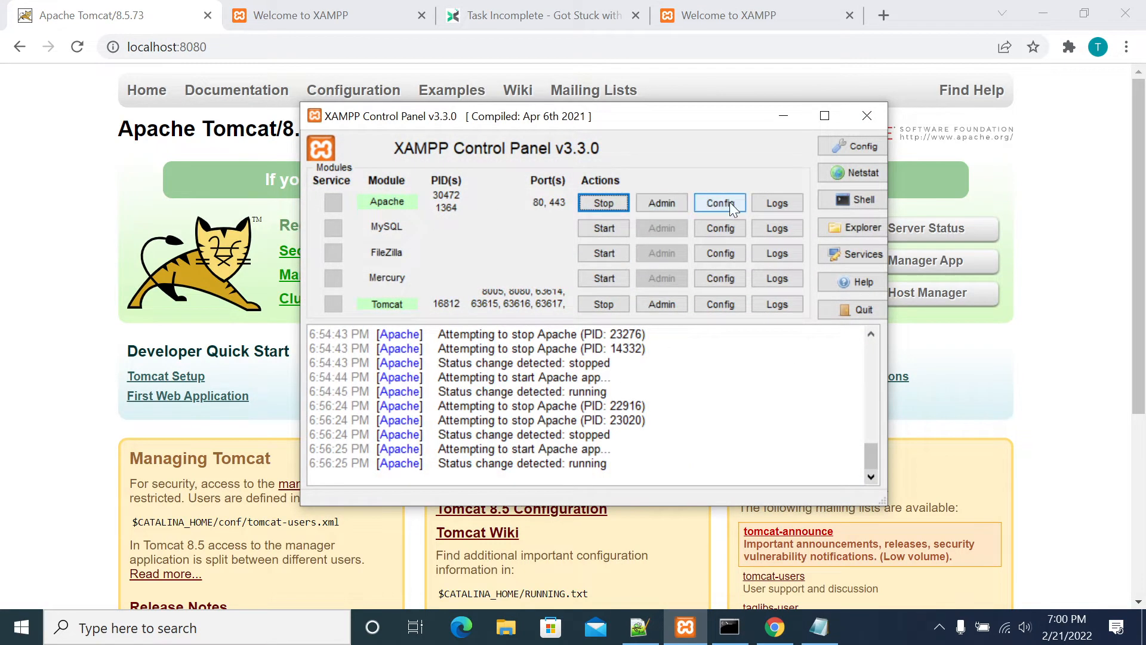
pyautogui.click(720, 203)
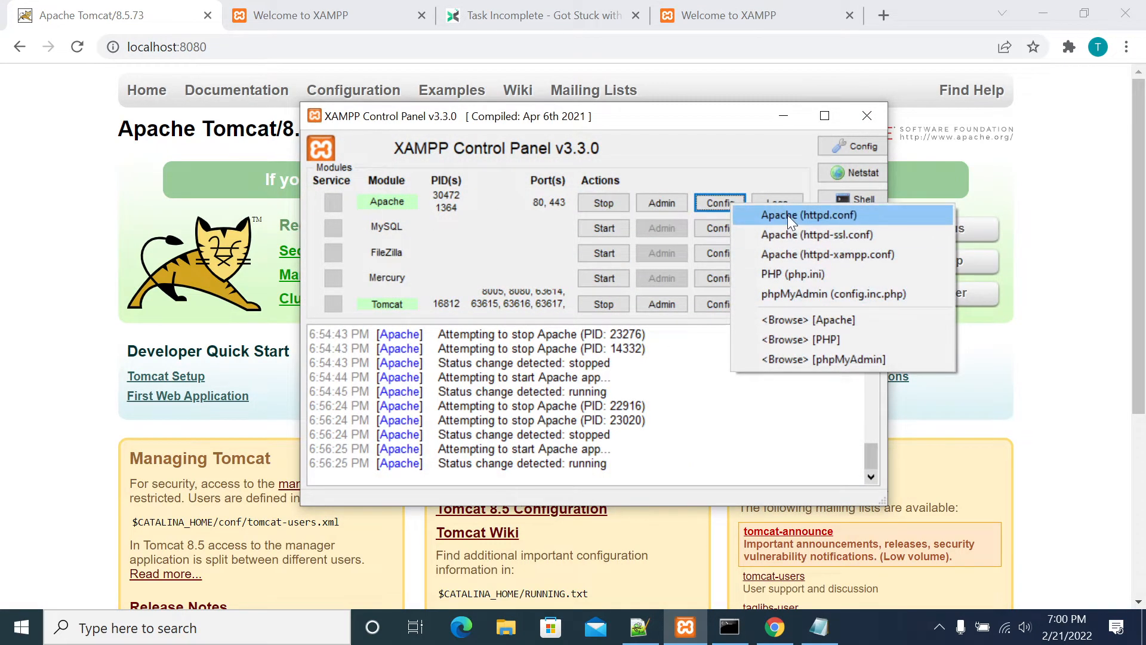
pyautogui.click(808, 215)
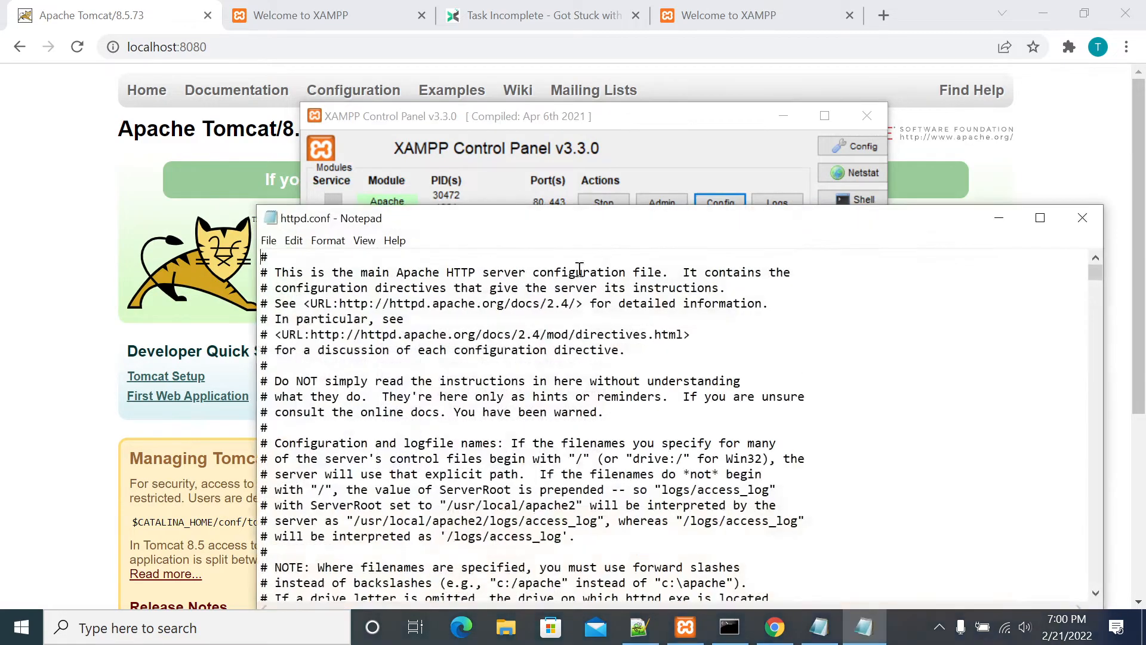
# Uncomment LoadModule proxy_http_module, confirm proxy_module is active, and save httpd.conf
pyautogui.click(1039, 218)
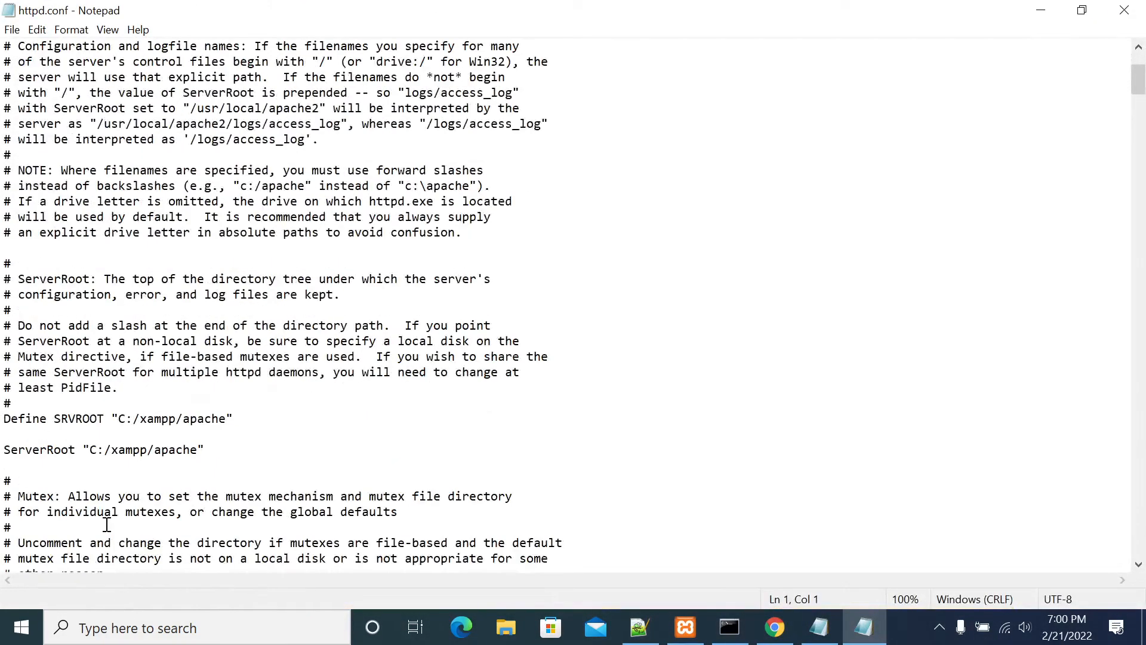
pyautogui.scroll(-3)
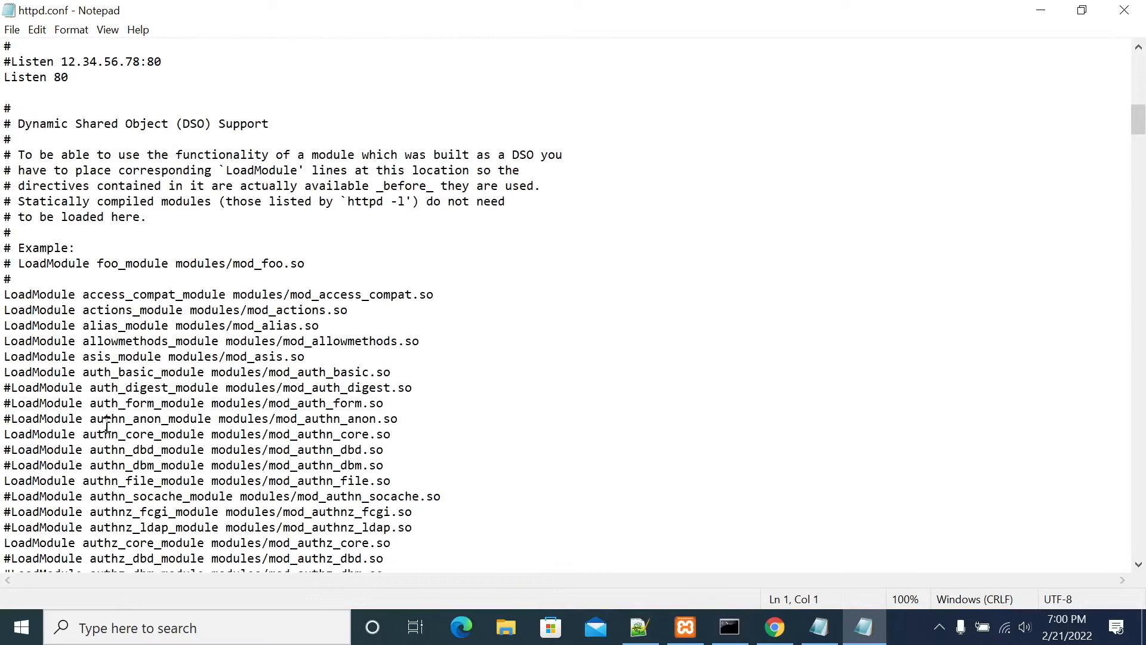
pyautogui.scroll(-3)
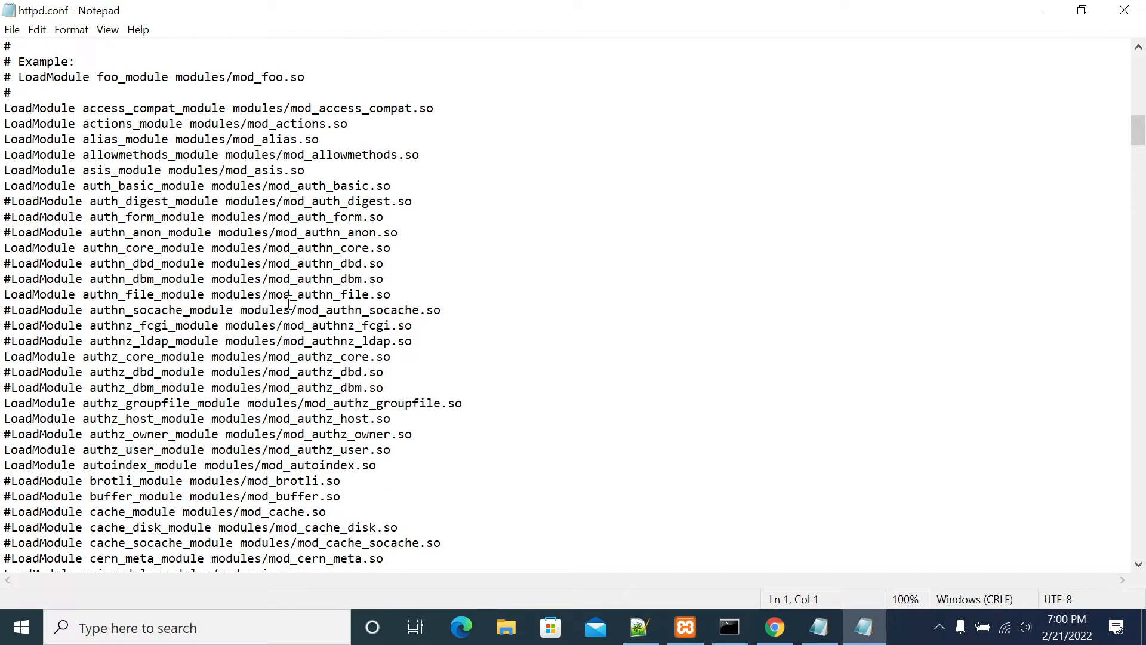
pyautogui.scroll(-3)
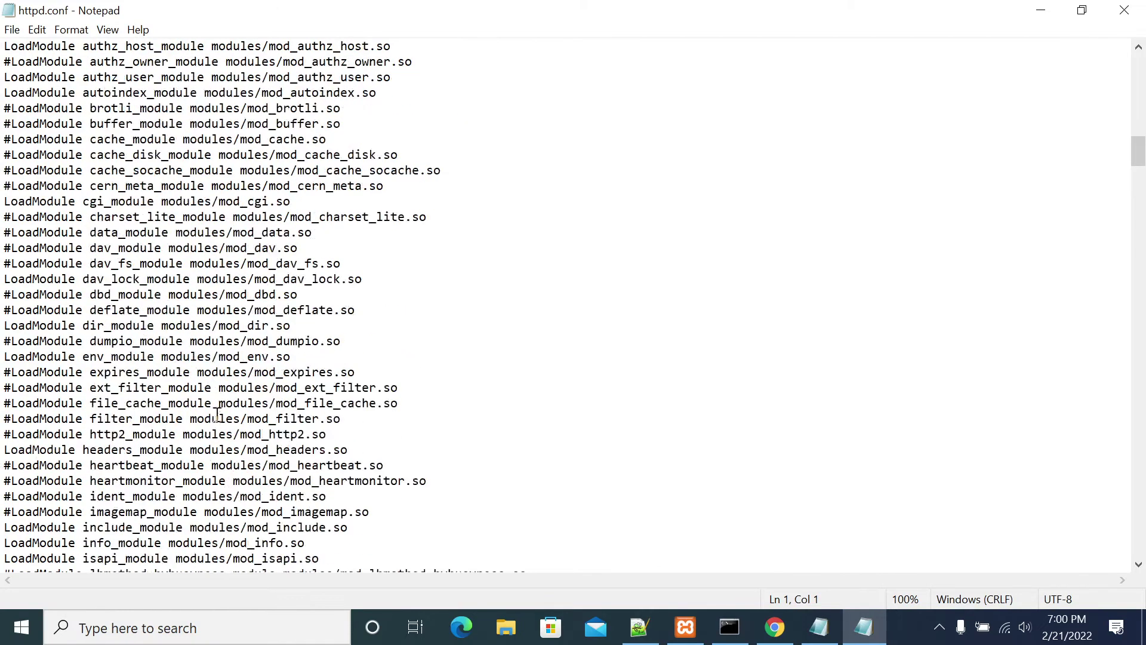
pyautogui.scroll(-3)
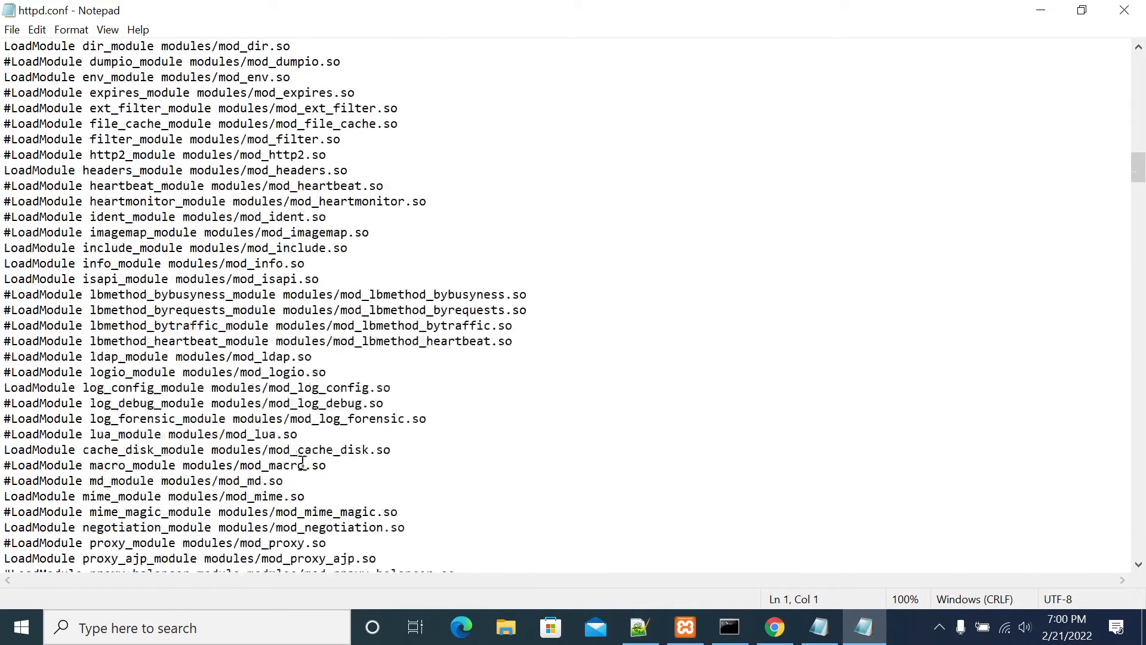
pyautogui.scroll(-3)
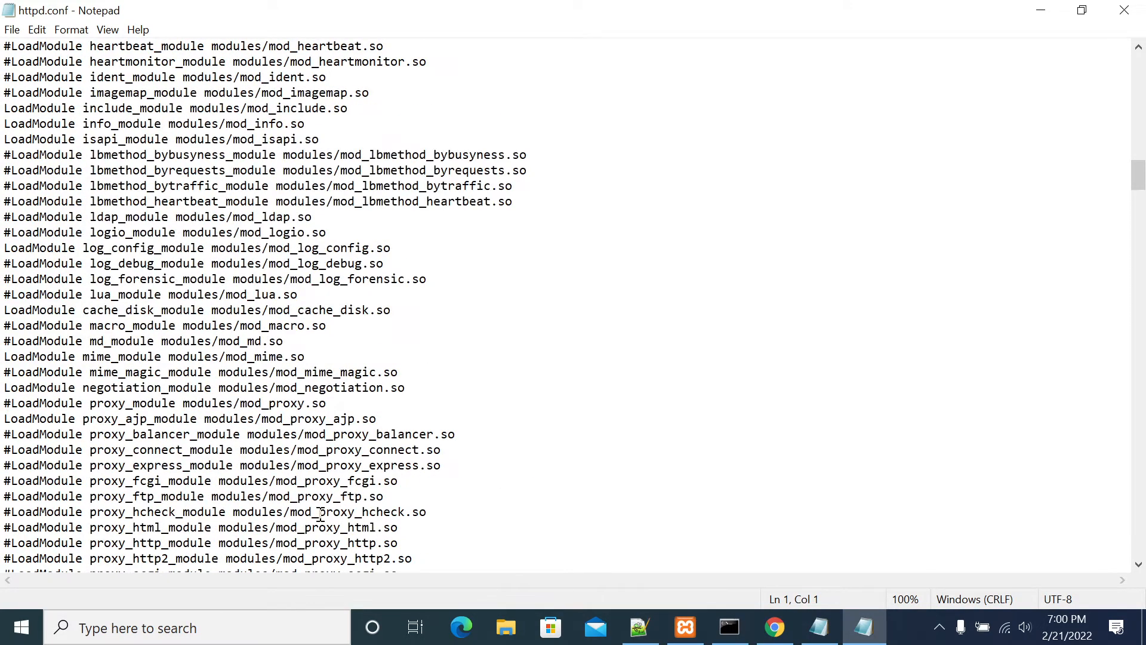
pyautogui.scroll(-3)
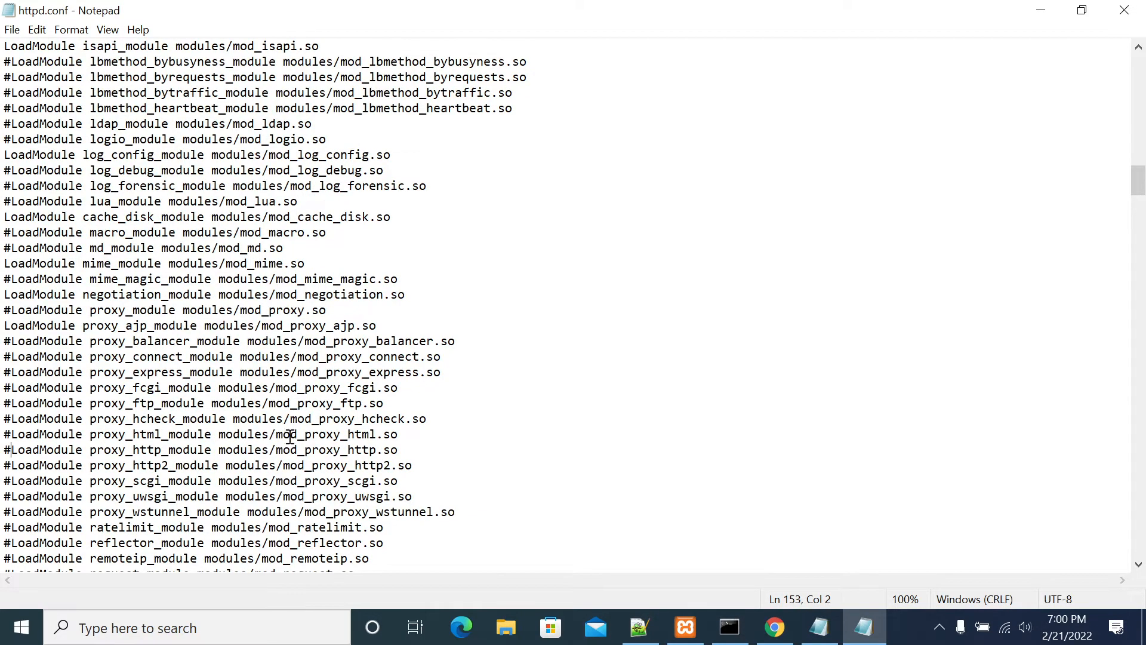
pyautogui.tripleClick(197, 450)
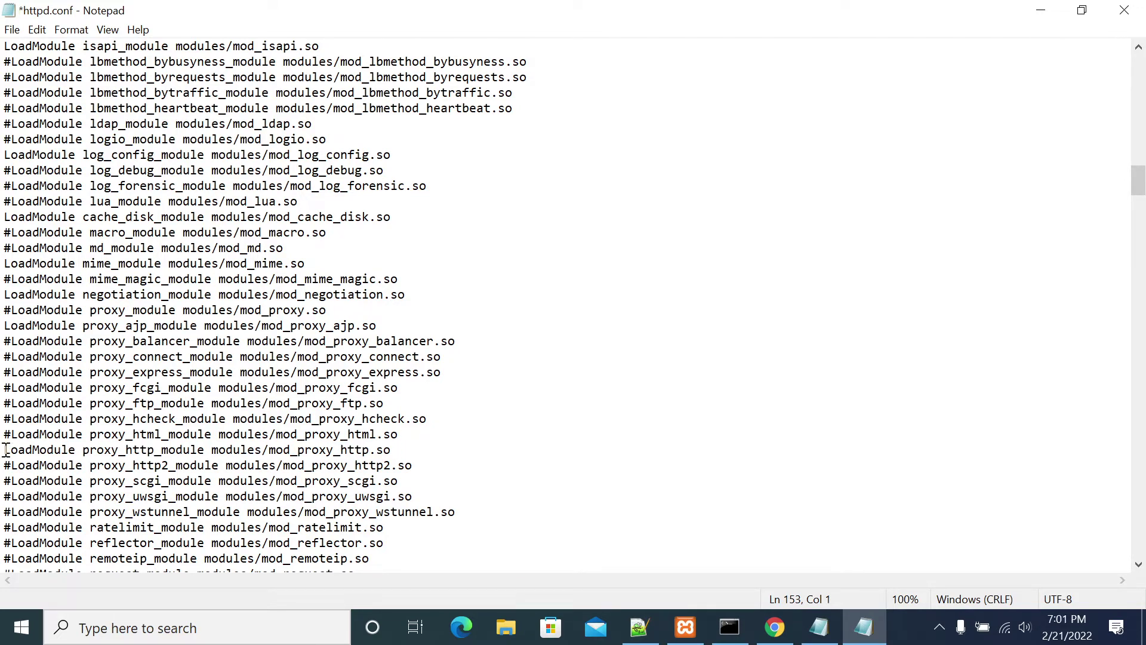
pyautogui.doubleClick(37, 465)
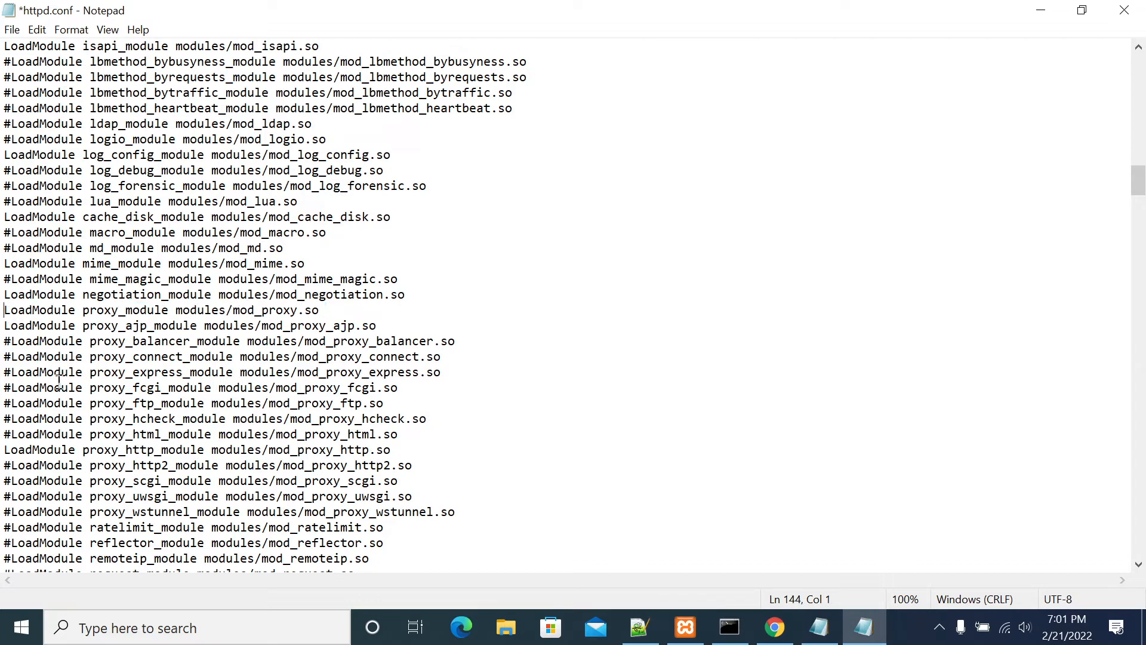
pyautogui.press('ctrl+s')
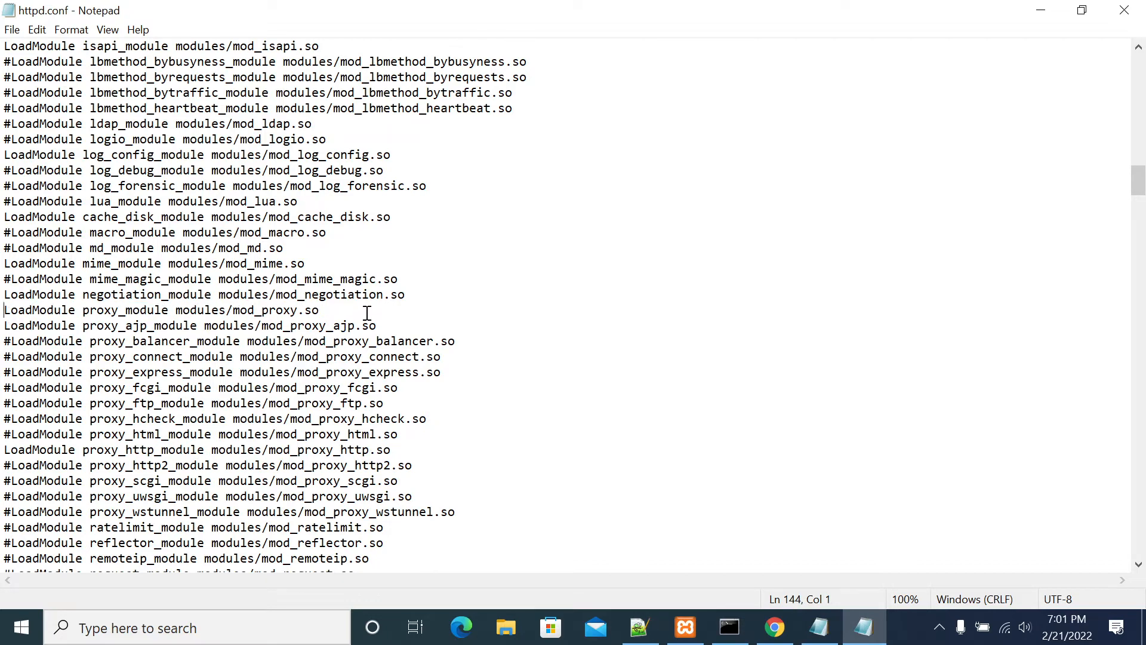
pyautogui.moveTo(756, 597)
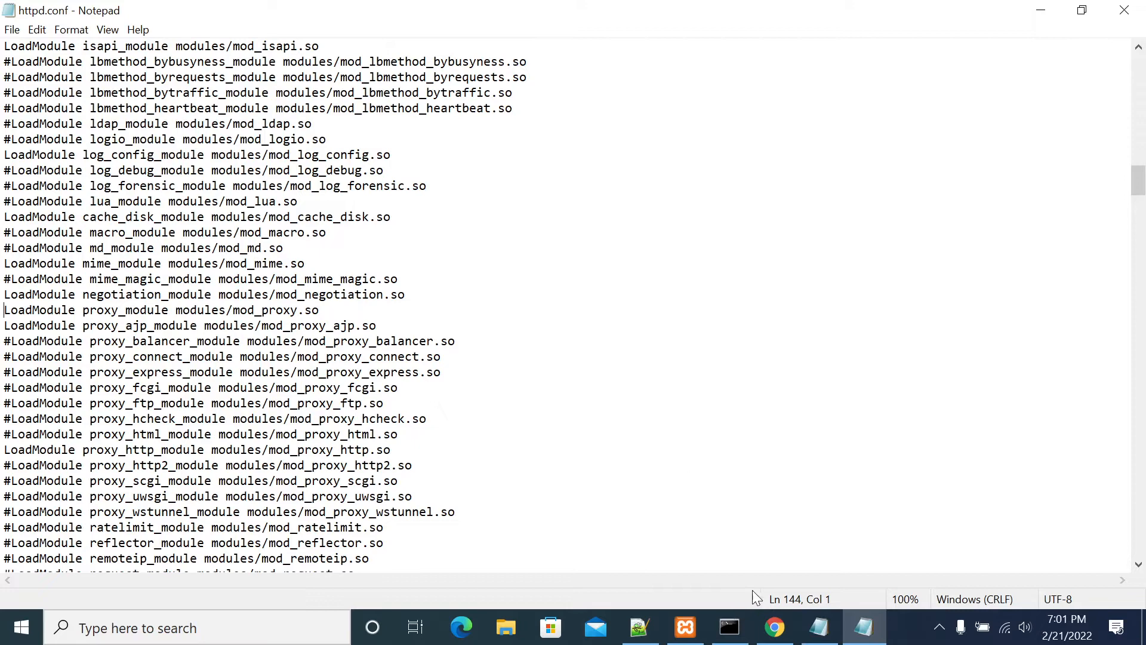
# Stop the Apache service in XAMPP Control Panel and start it again
pyautogui.click(774, 628)
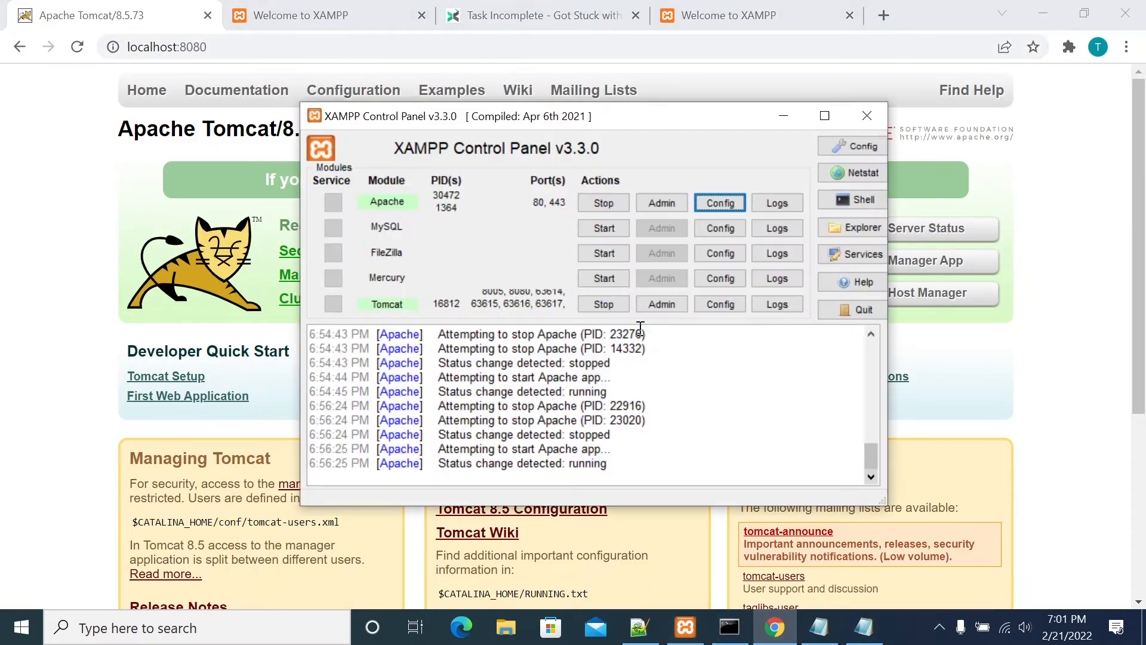
pyautogui.click(603, 202)
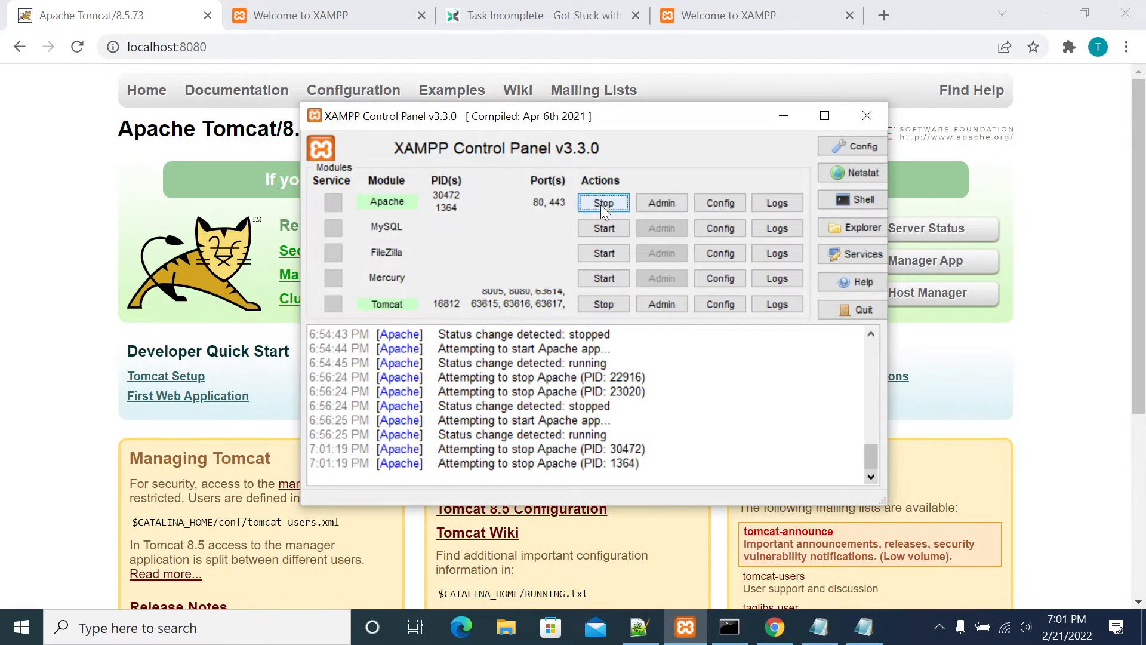
pyautogui.click(602, 202)
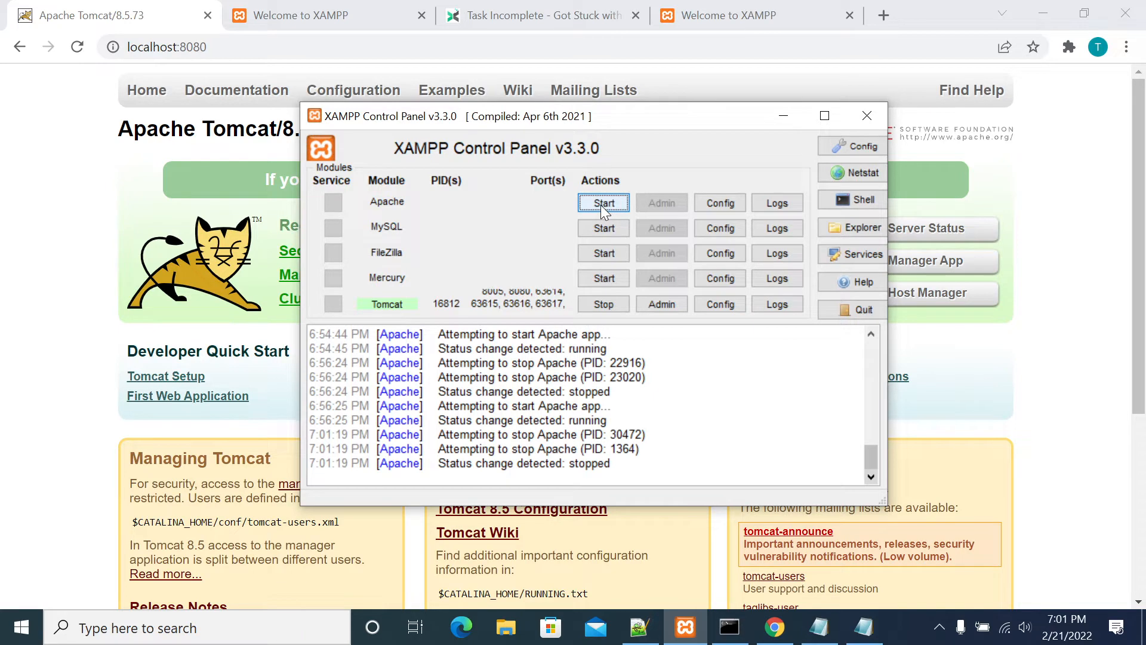
pyautogui.click(603, 202)
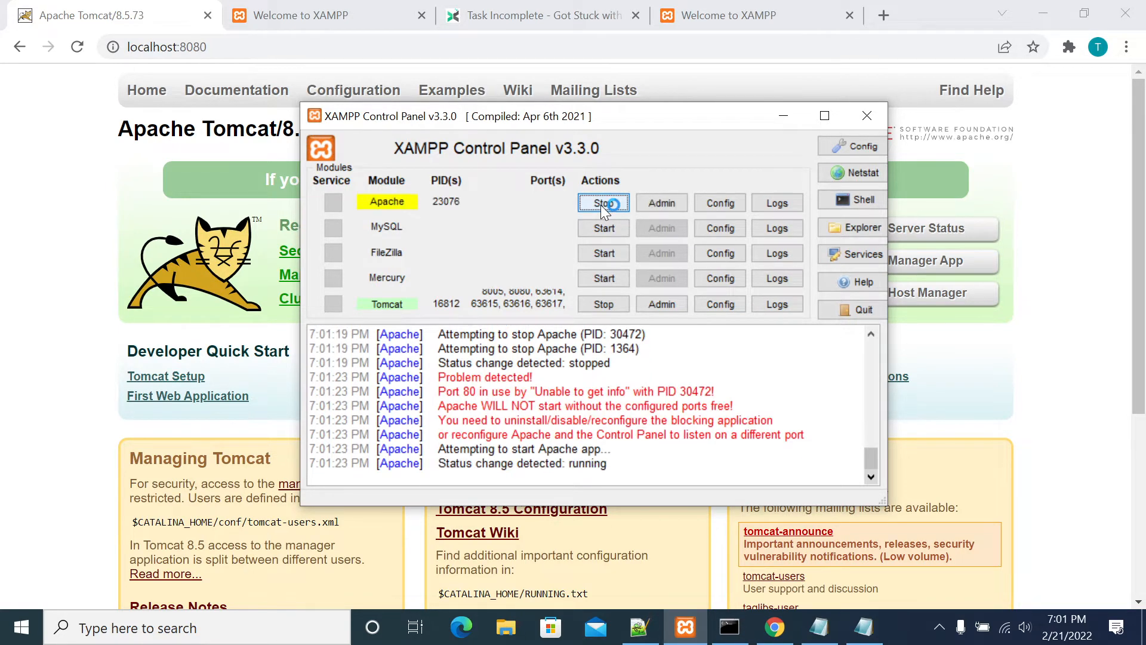
pyautogui.click(603, 202)
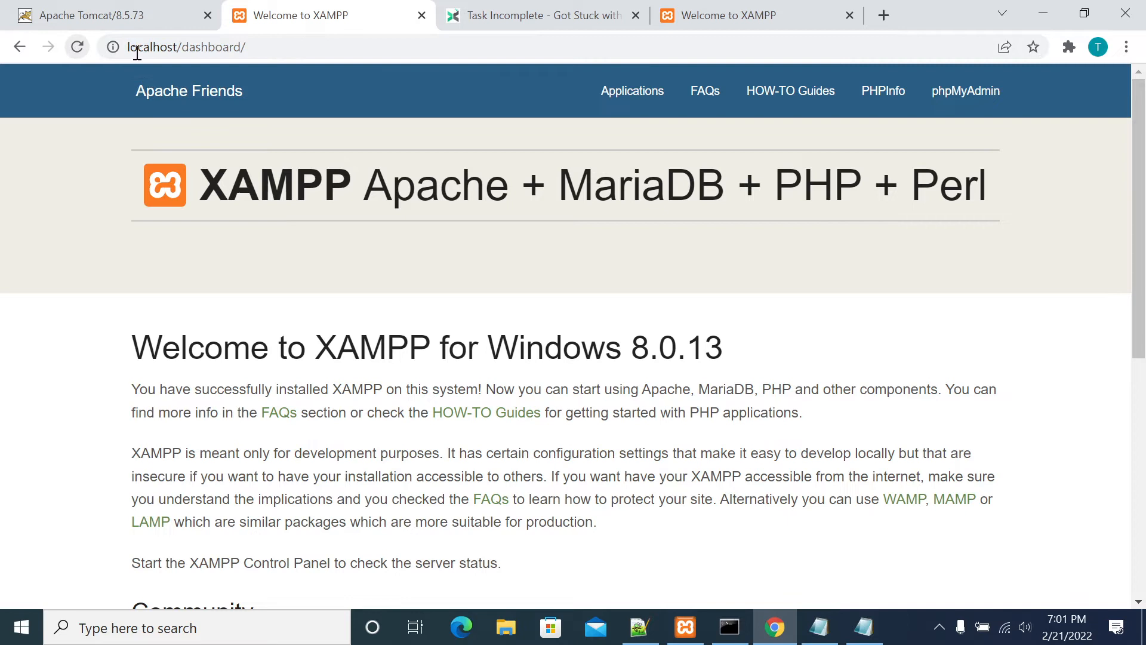
pyautogui.moveTo(792, 561)
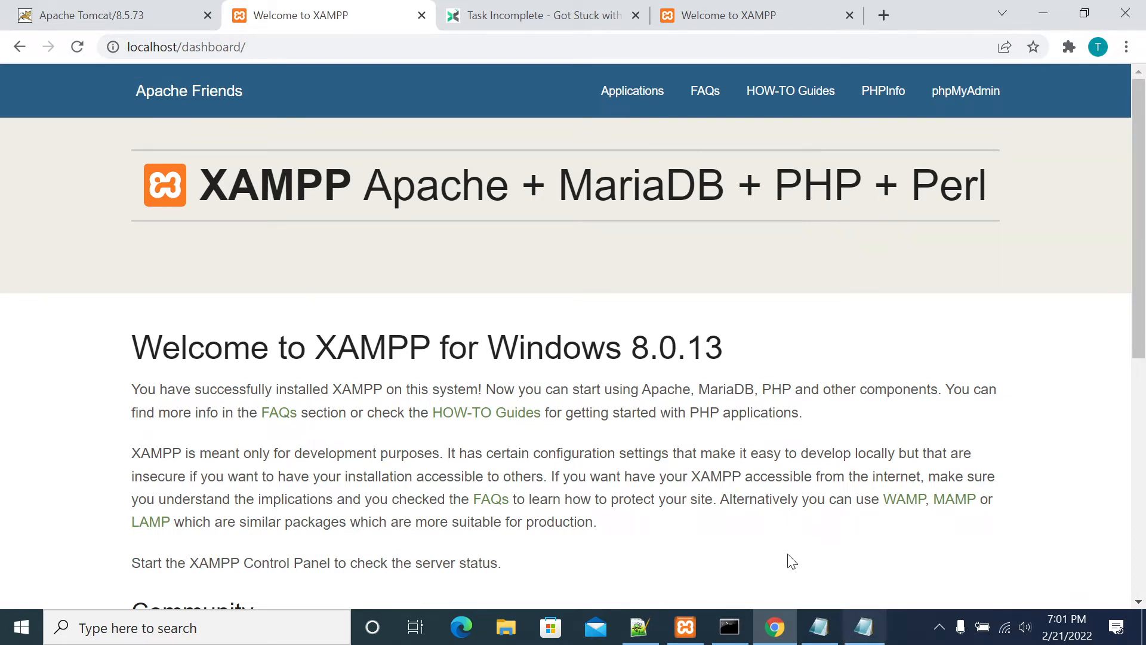
pyautogui.moveTo(700, 607)
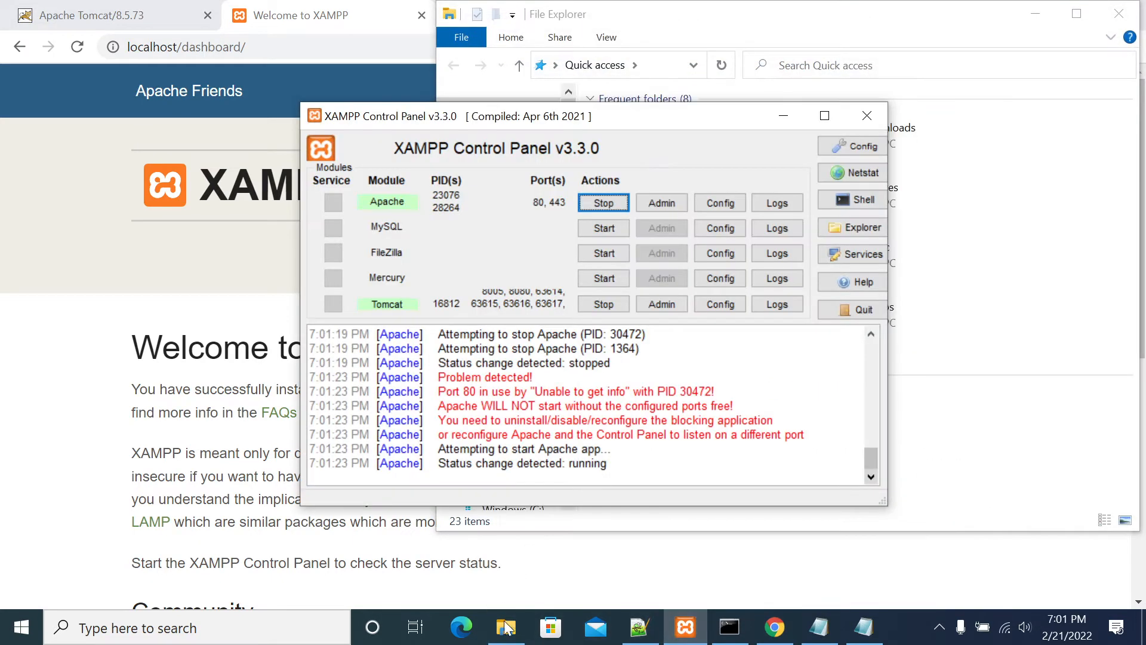
# Navigate File Explorer to C:\xampp\apache\conf\extra
pyautogui.click(506, 628)
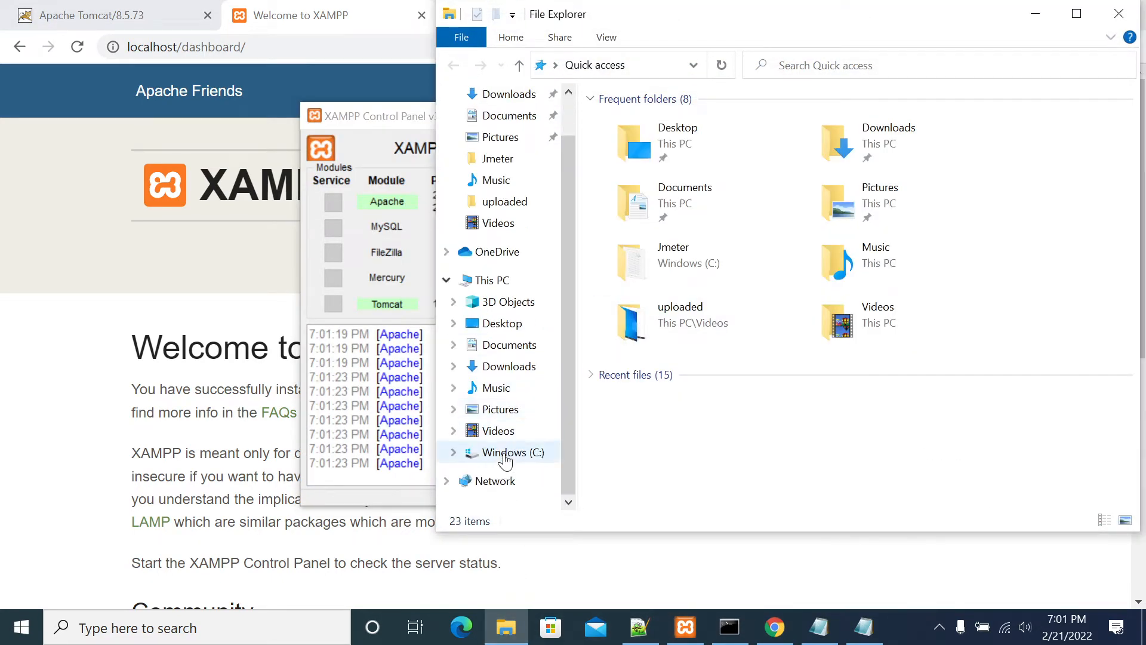
pyautogui.click(505, 452)
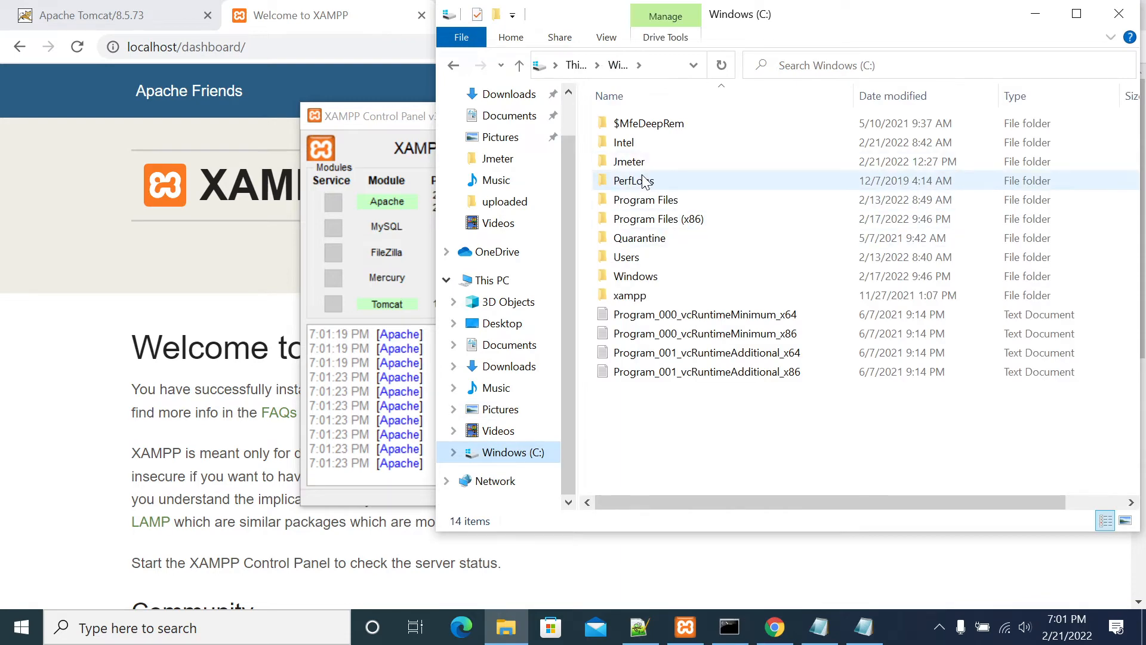
pyautogui.doubleClick(629, 296)
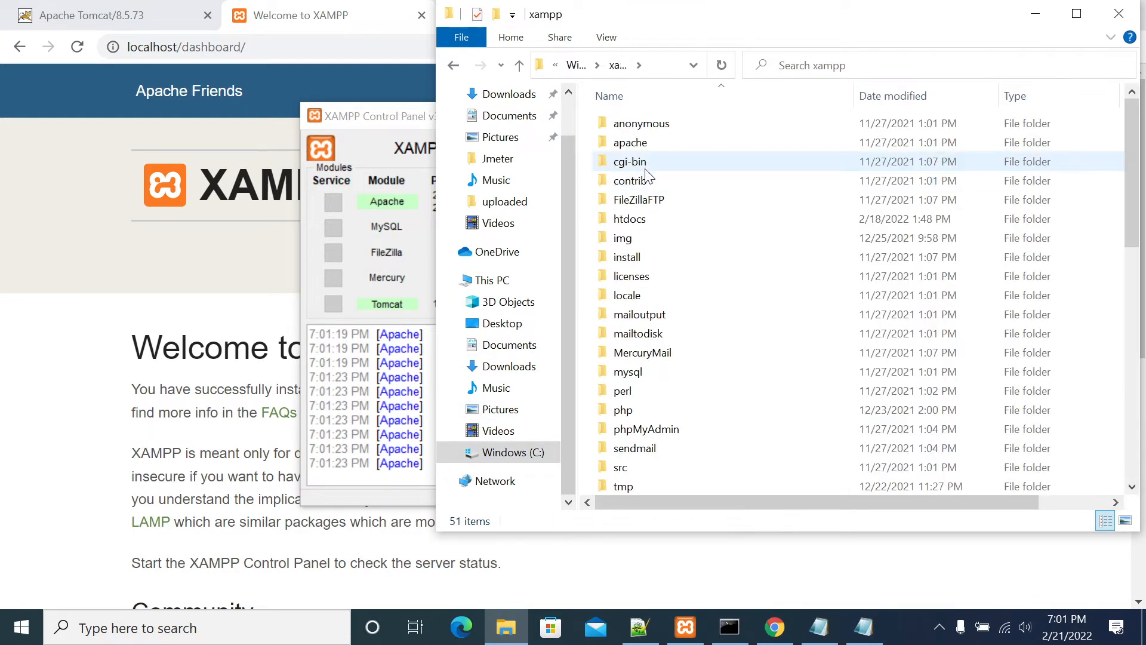
pyautogui.doubleClick(631, 142)
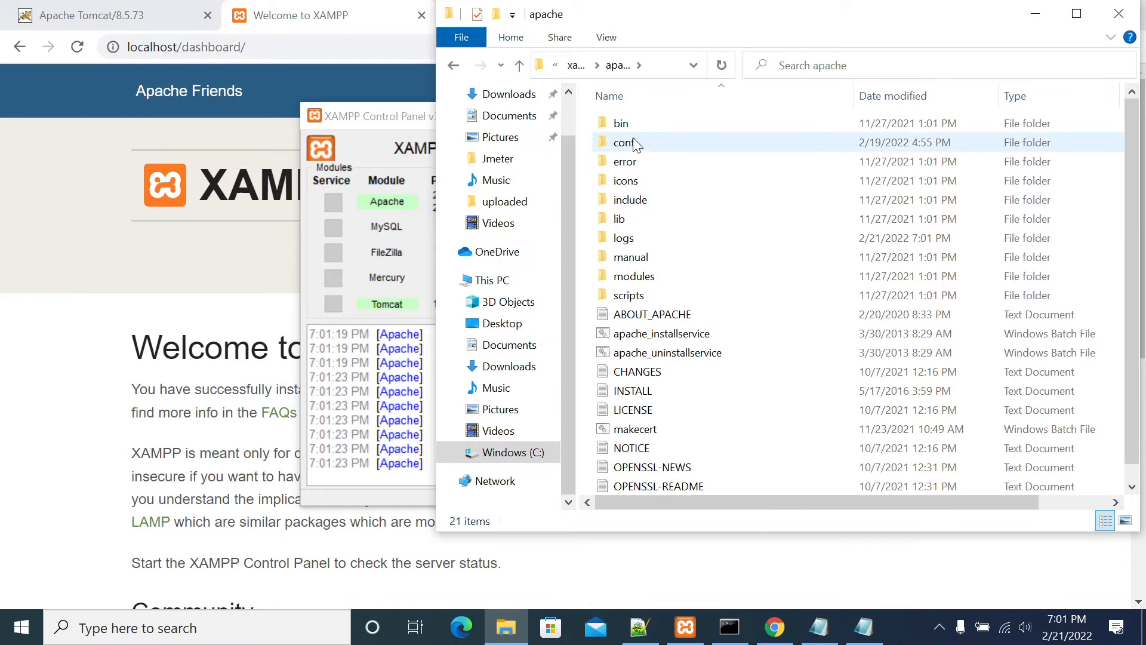
pyautogui.doubleClick(623, 142)
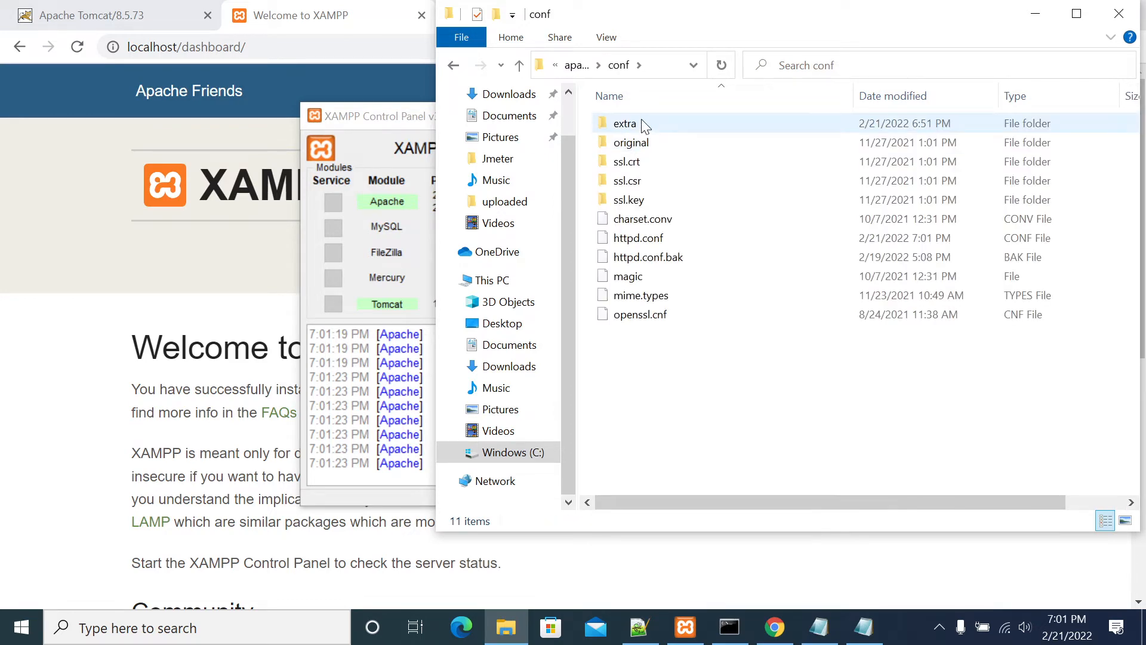
pyautogui.doubleClick(625, 123)
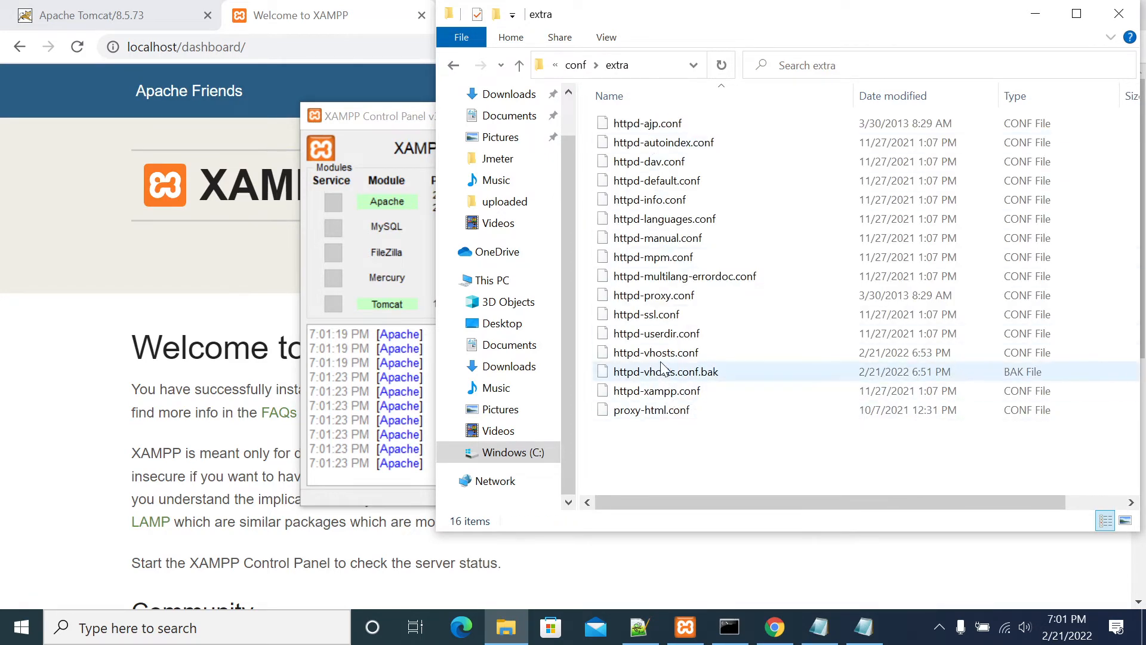
# Open httpd-vhosts.conf in Notepad++, look over its virtual hosts, and return to httpd.conf
pyautogui.click(655, 352)
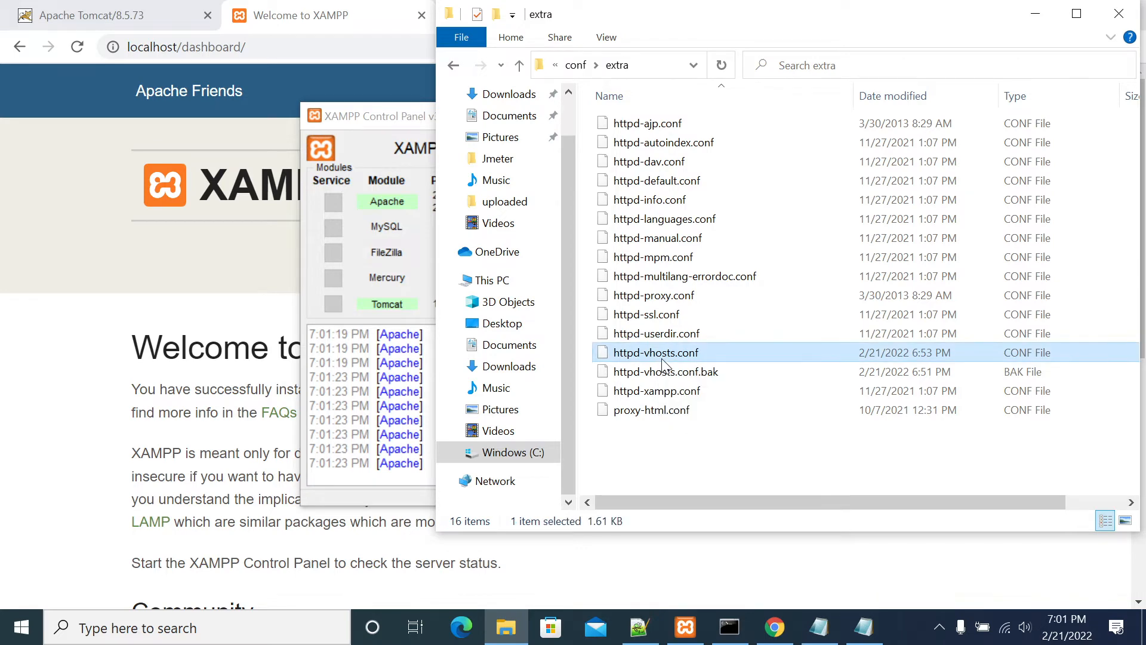
pyautogui.rightClick(656, 352)
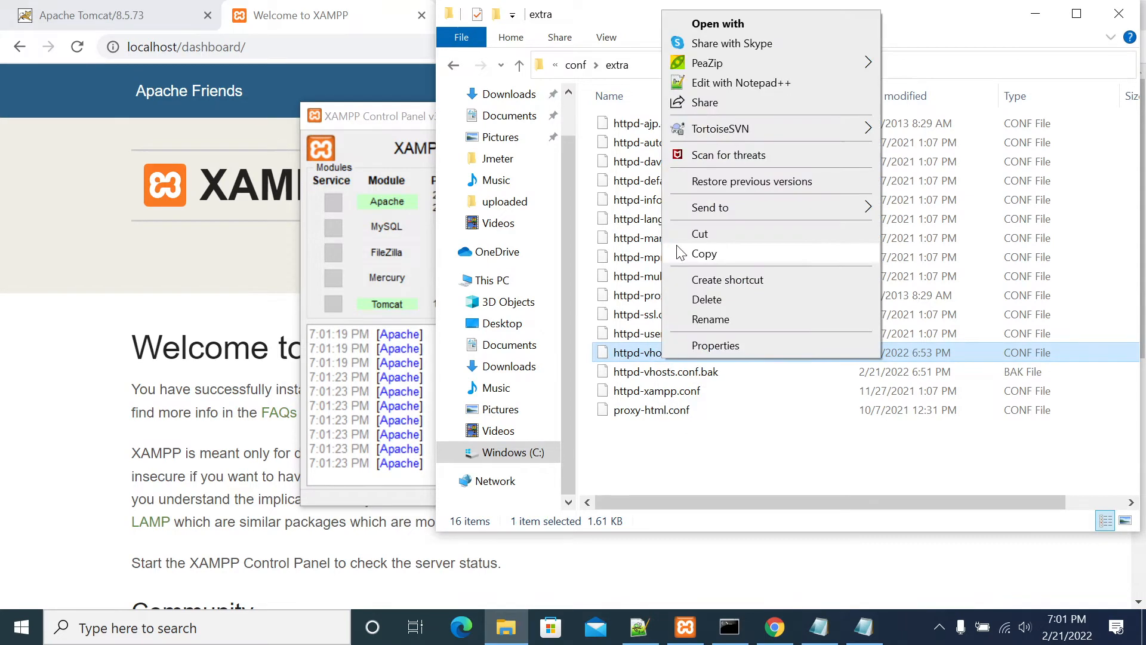
pyautogui.click(742, 82)
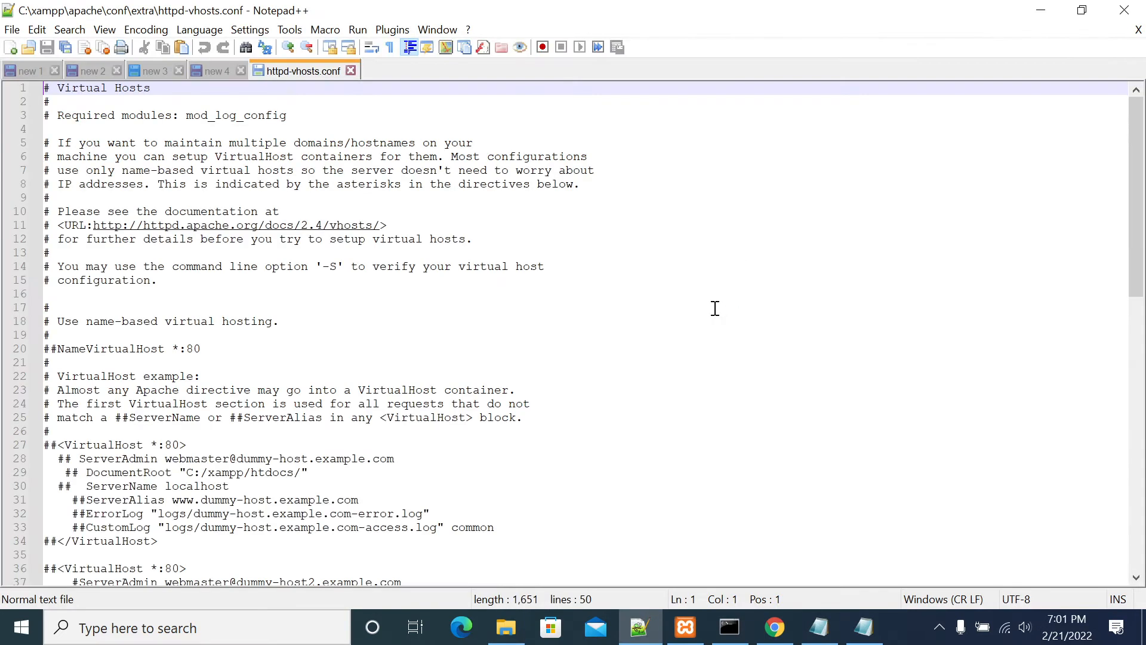
pyautogui.scroll(-3)
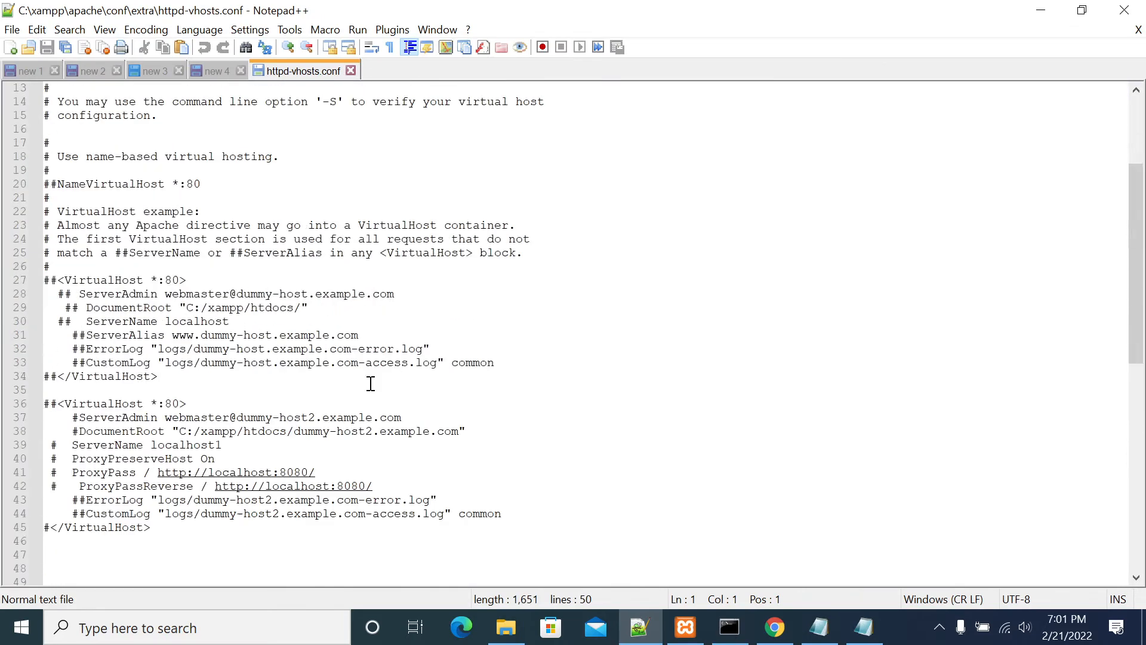
pyautogui.click(864, 628)
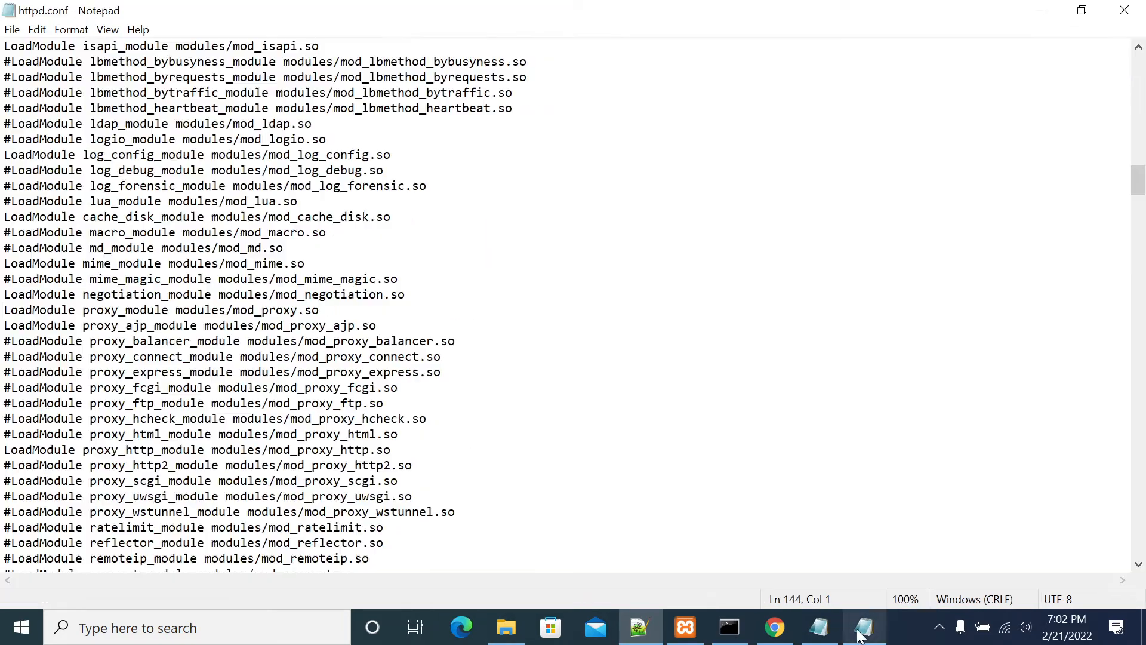
# Scroll httpd.conf to the Include conf/extra/httpd-vhosts.conf line and highlight its path
pyautogui.scroll(-3)
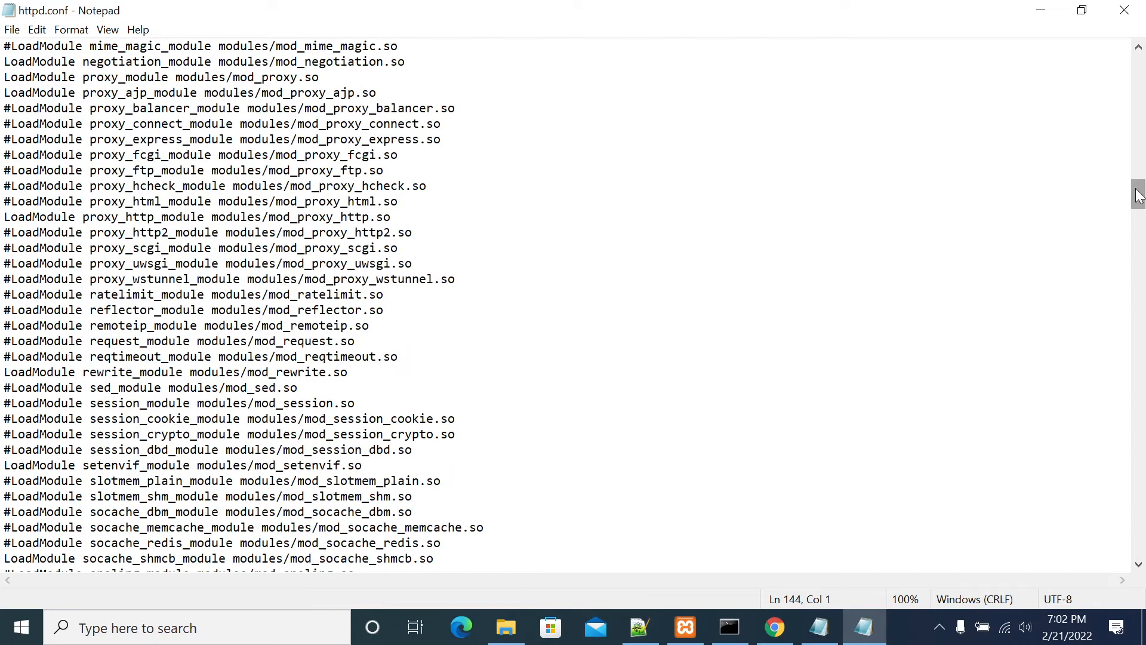
pyautogui.scroll(-3)
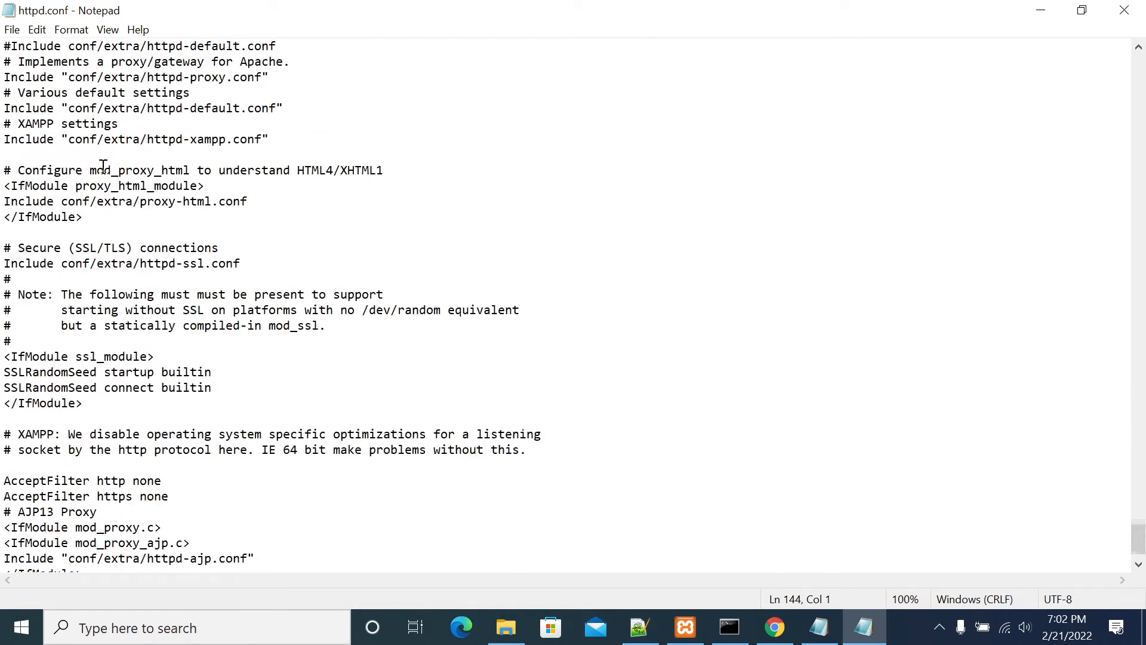
pyautogui.scroll(3)
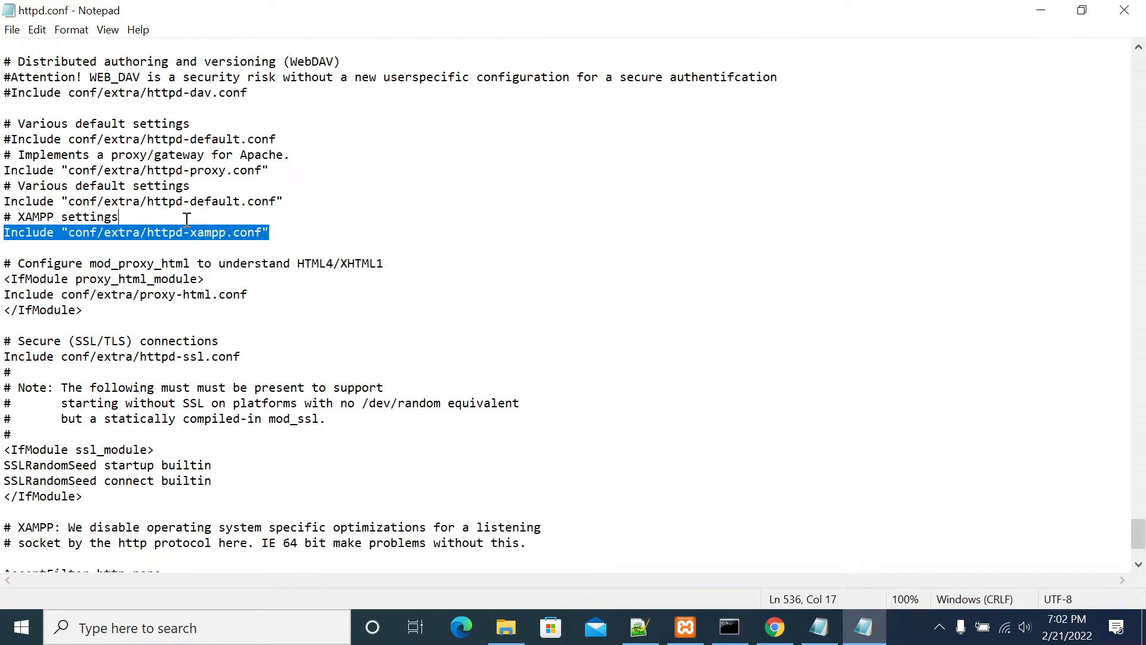
pyautogui.scroll(3)
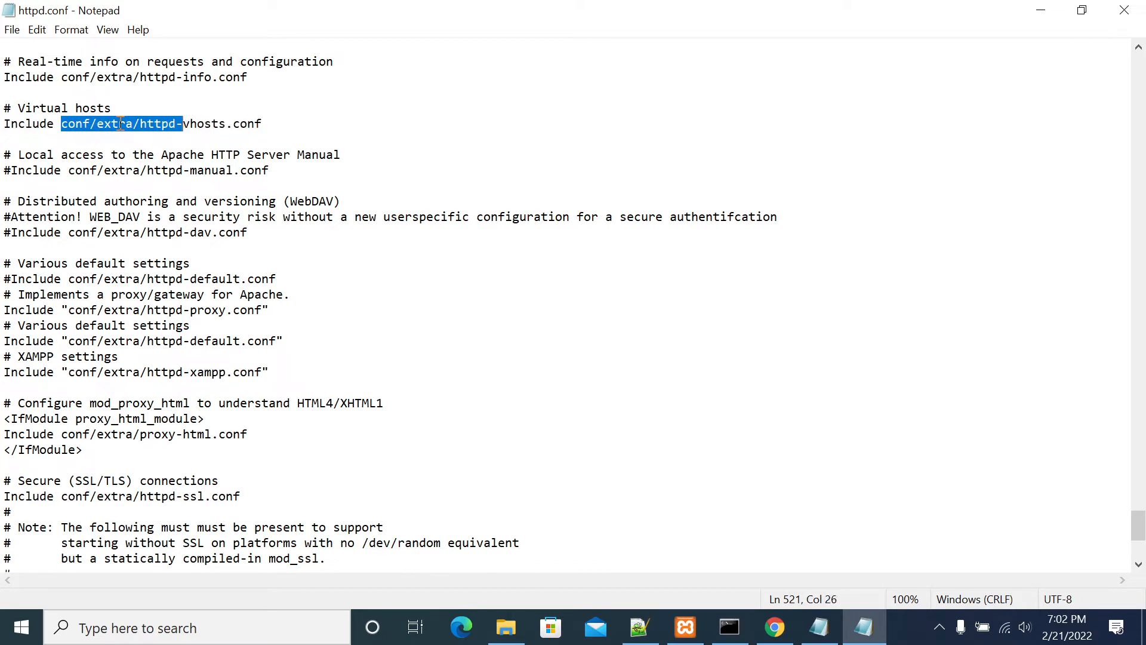
pyautogui.moveTo(59, 124); pyautogui.dragTo(261, 123)
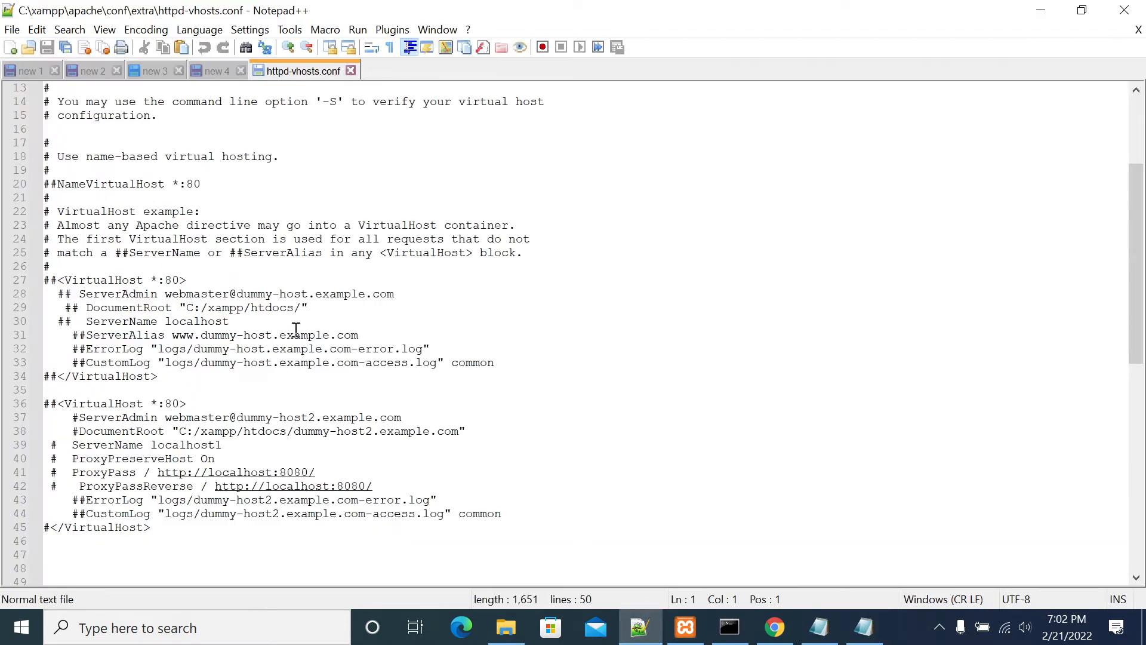
# Remove the ## prefixes from the first block's VirtualHost, ServerAdmin, DocumentRoot and ServerName lines
pyautogui.click(59, 280)
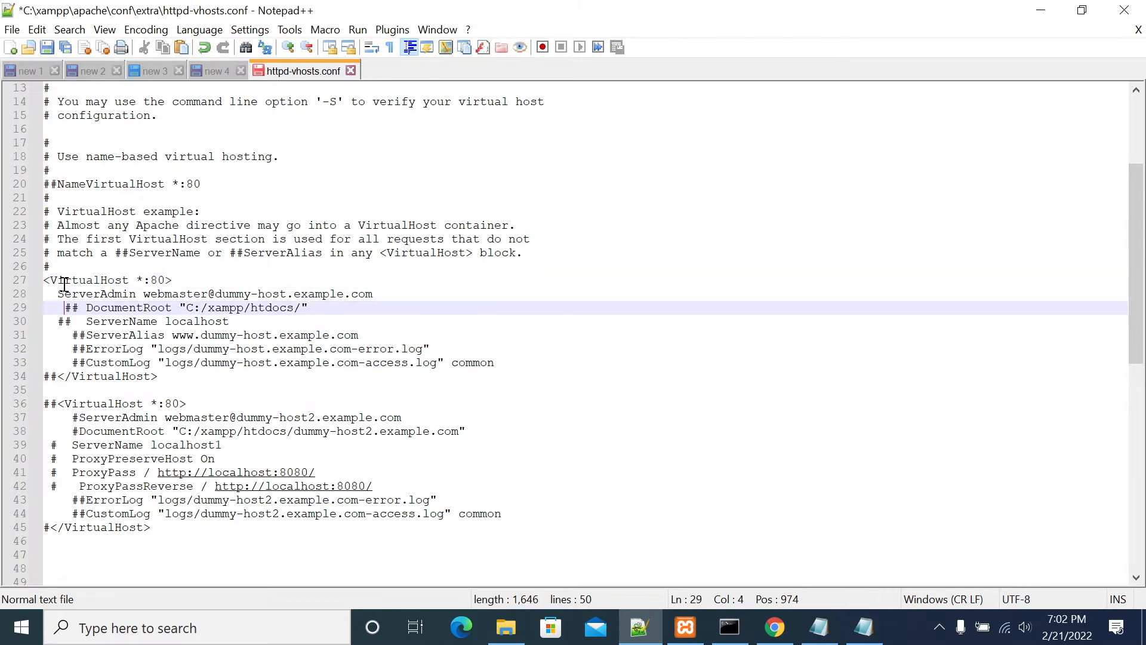
pyautogui.press('Delete')
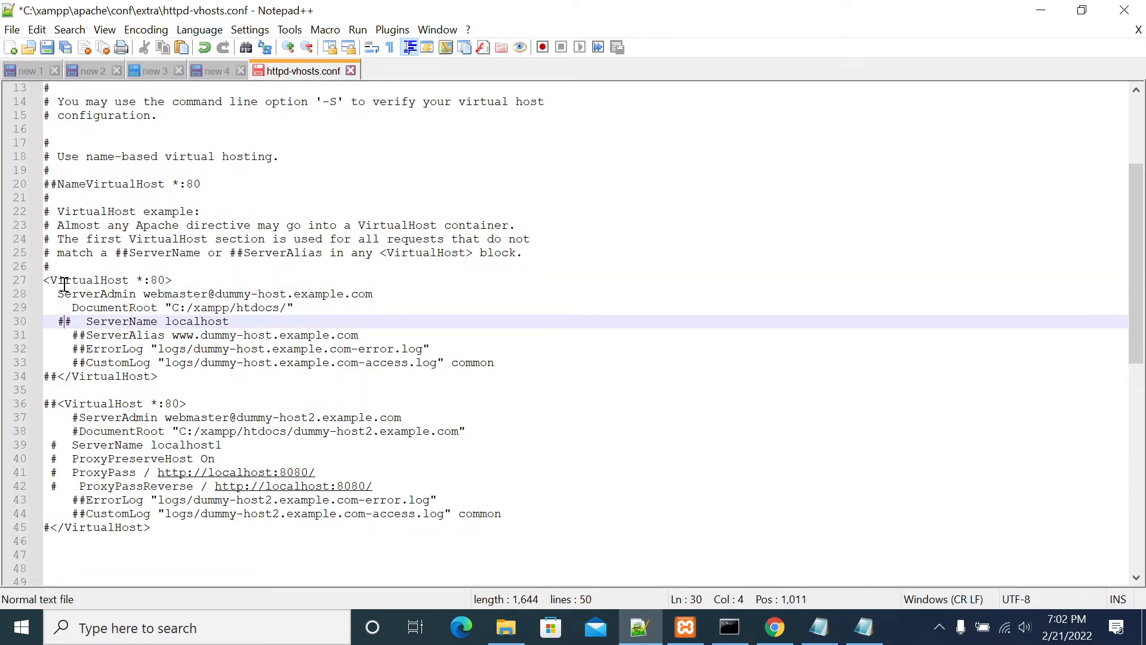
pyautogui.press('Right')
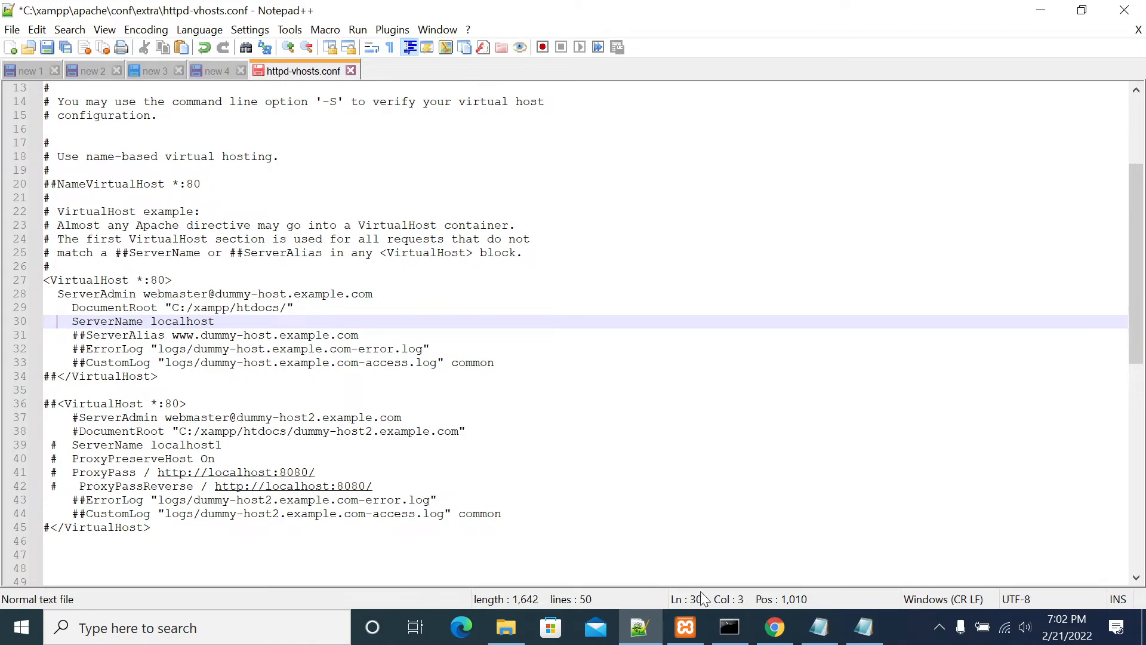
pyautogui.click(774, 628)
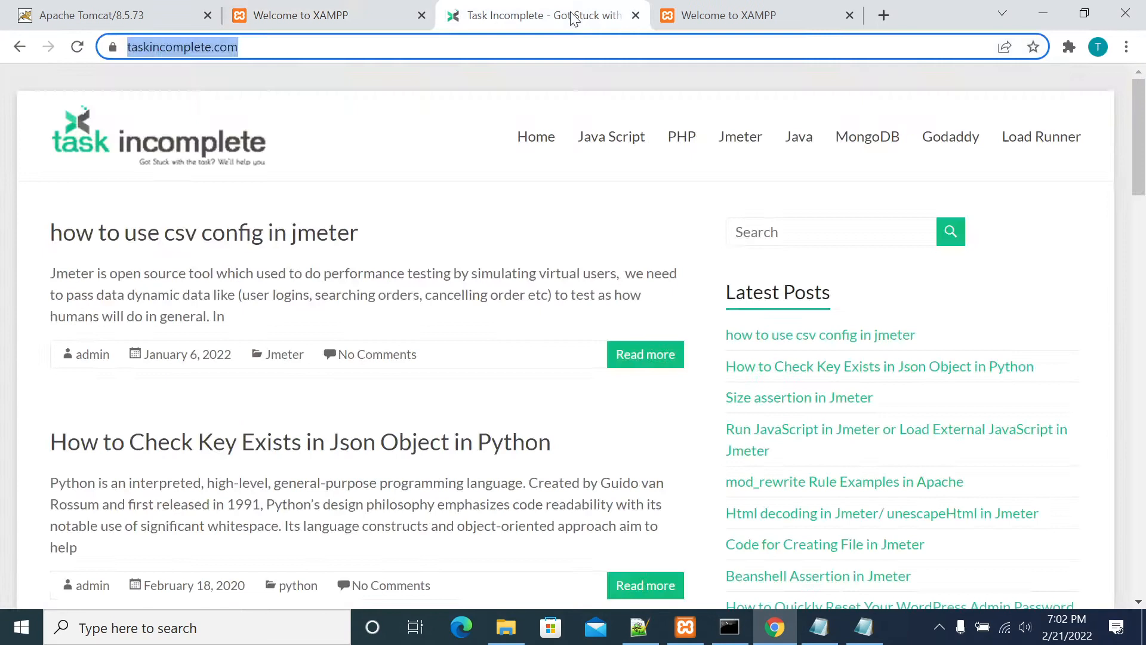
pyautogui.click(183, 46)
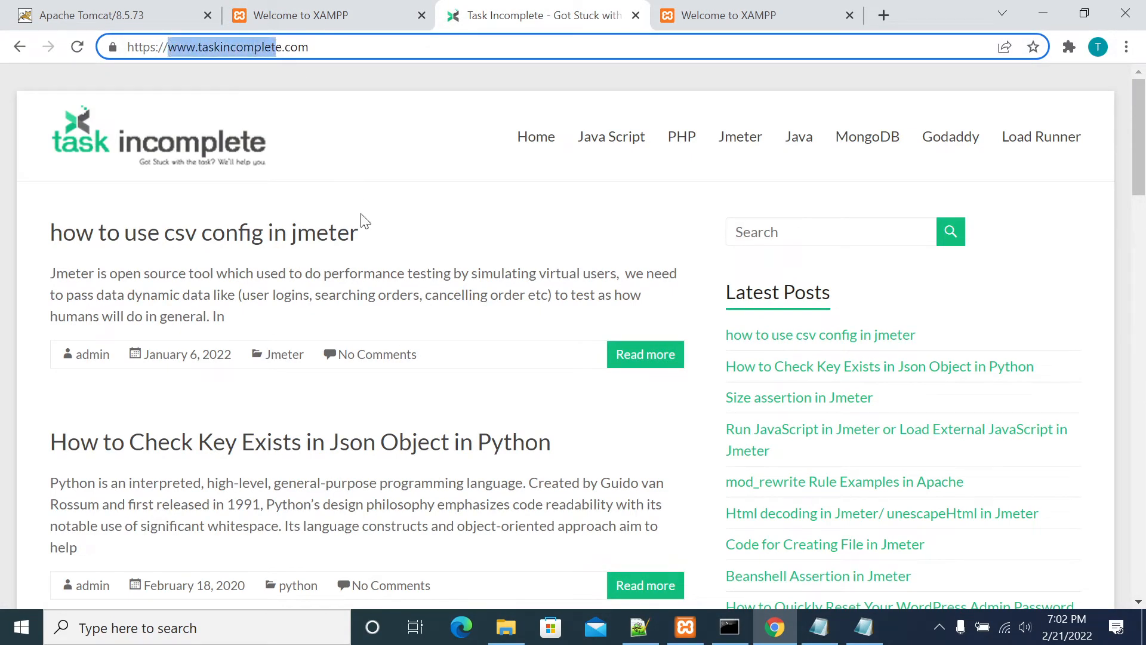
pyautogui.moveTo(664, 405)
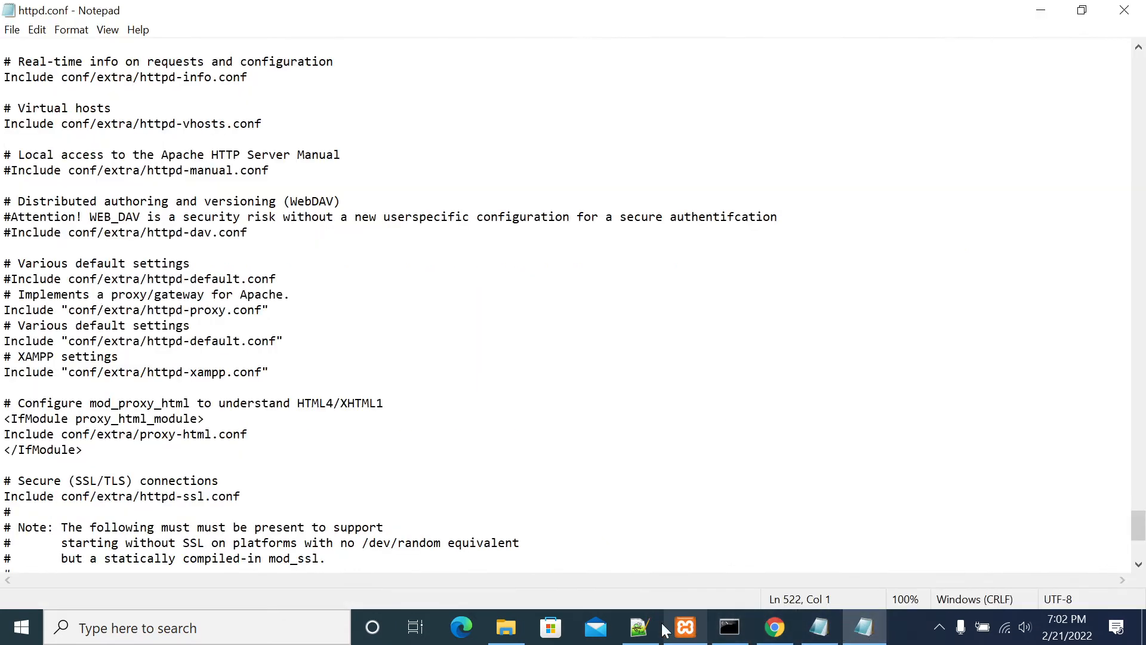
pyautogui.click(639, 628)
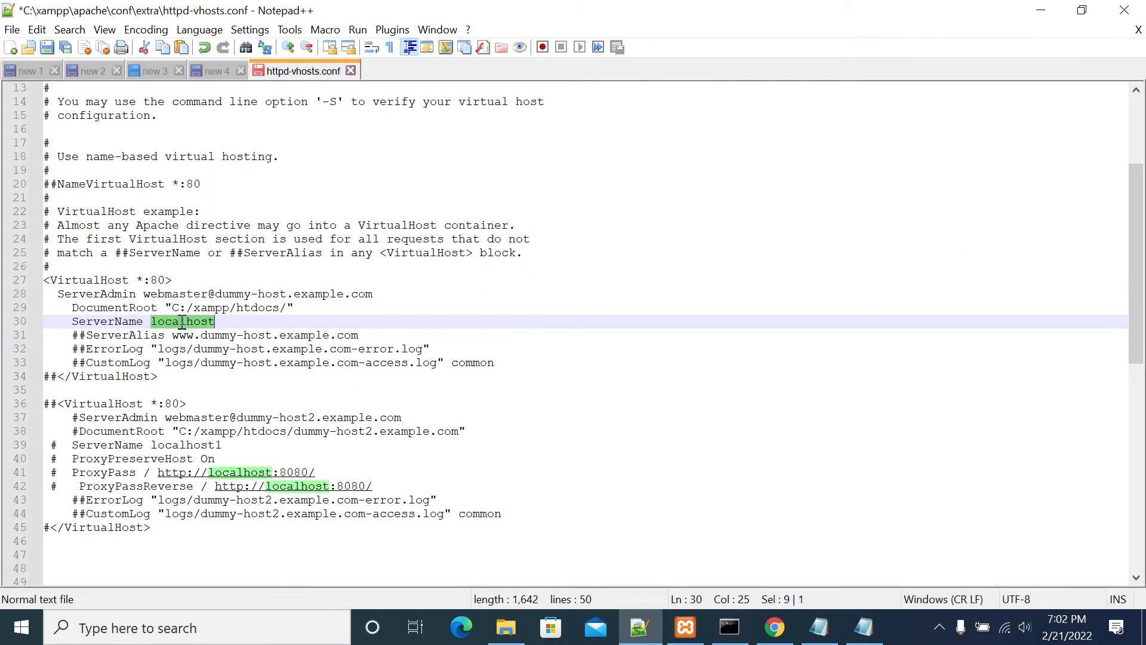
# Name the first host taskincomplete.com, uncomment its closing tag and the second block's proxy lines
pyautogui.write('www.taskincomplete')
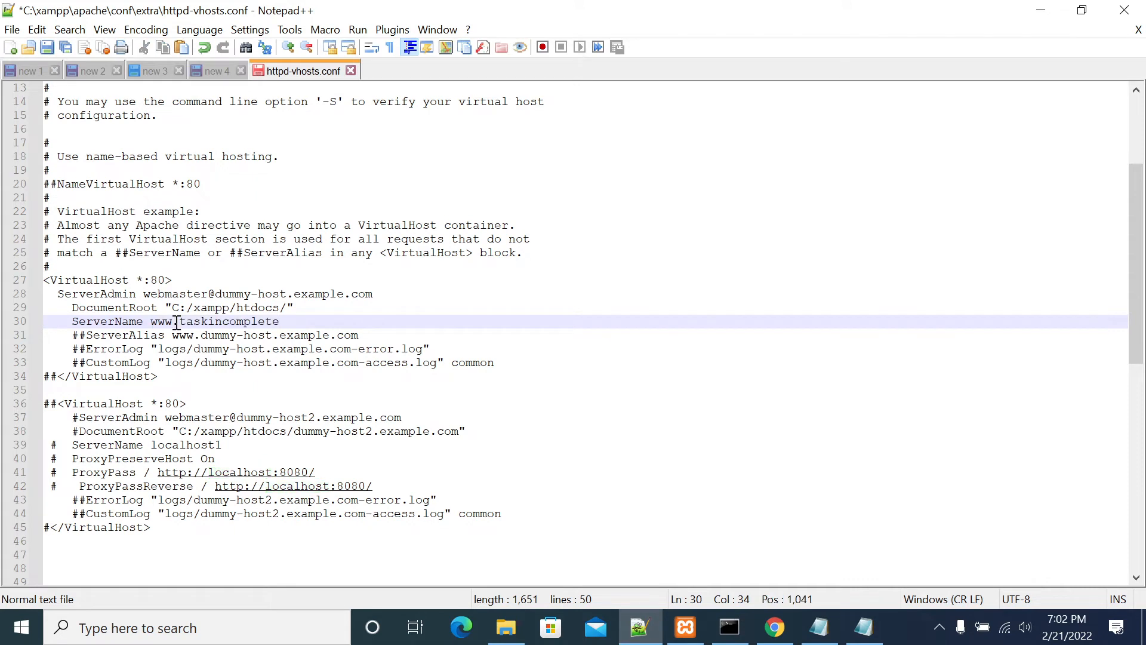
pyautogui.write('.com')
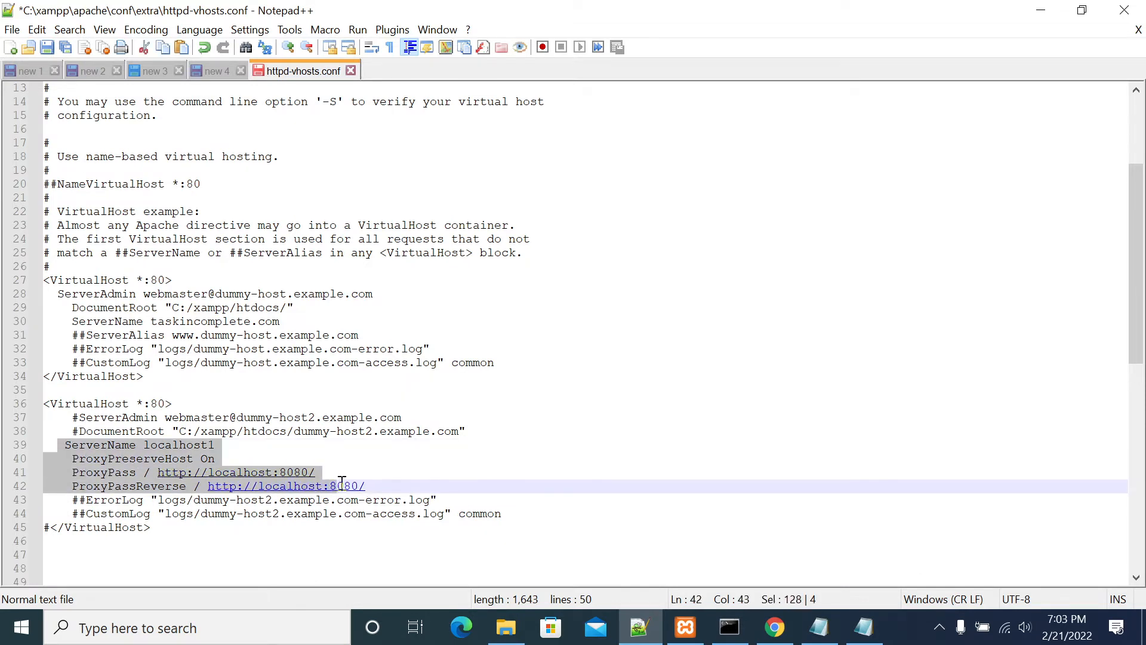
pyautogui.click(373, 486)
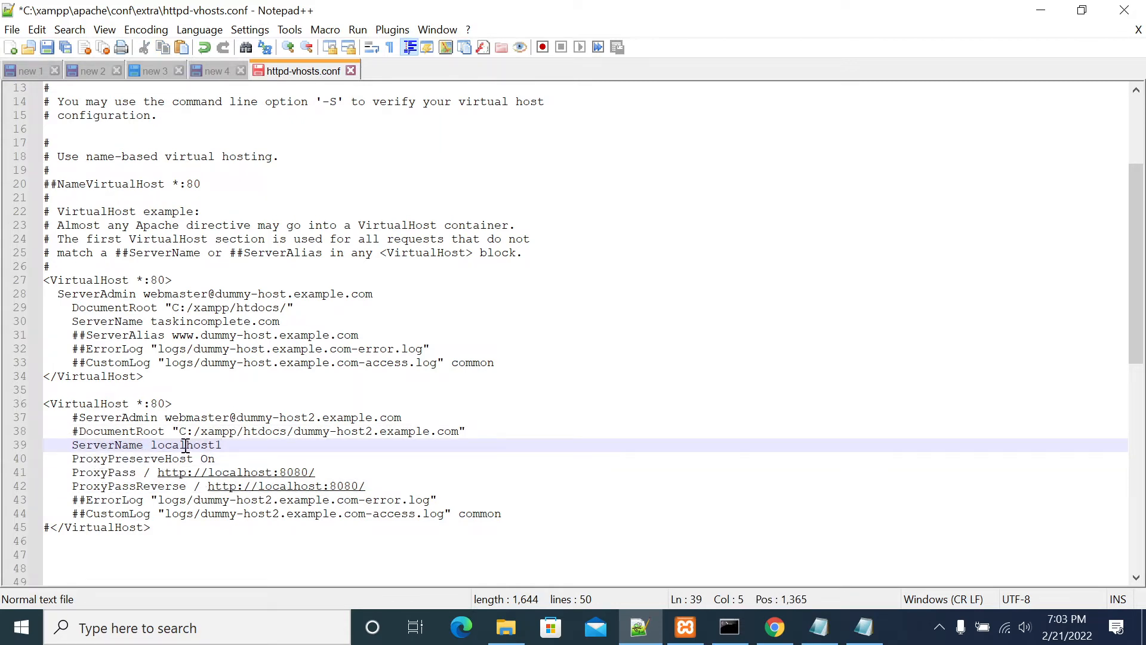
# Change the second virtual host's ServerName from localhost1 to taskincomplete1.com and review its proxy line
pyautogui.doubleClick(200, 322)
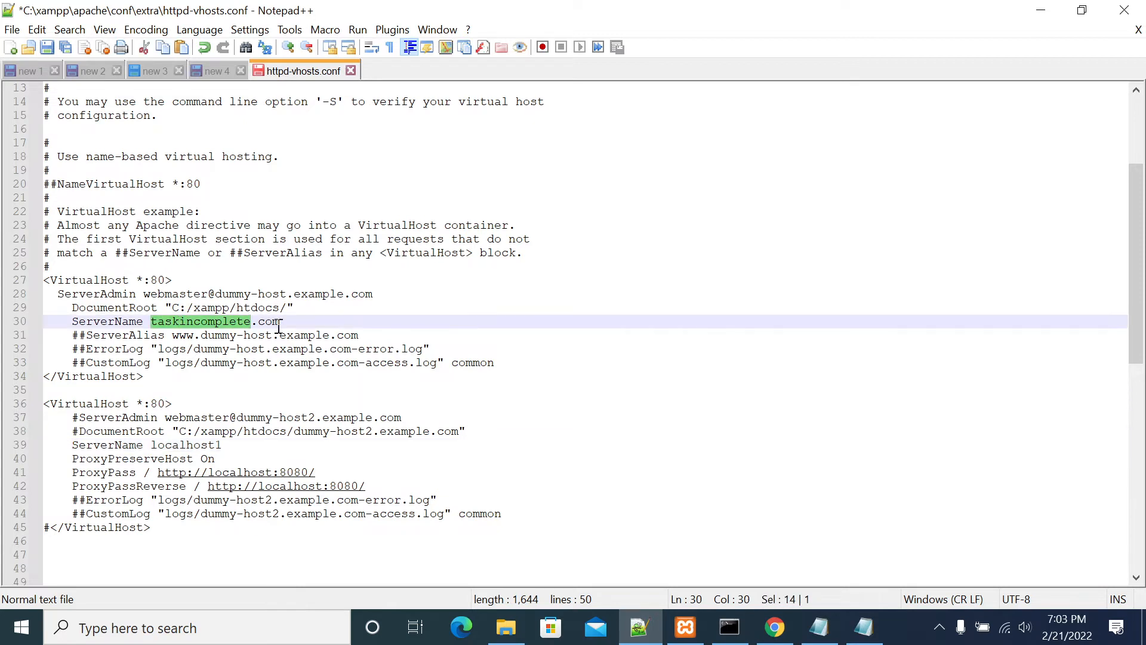
pyautogui.click(193, 445)
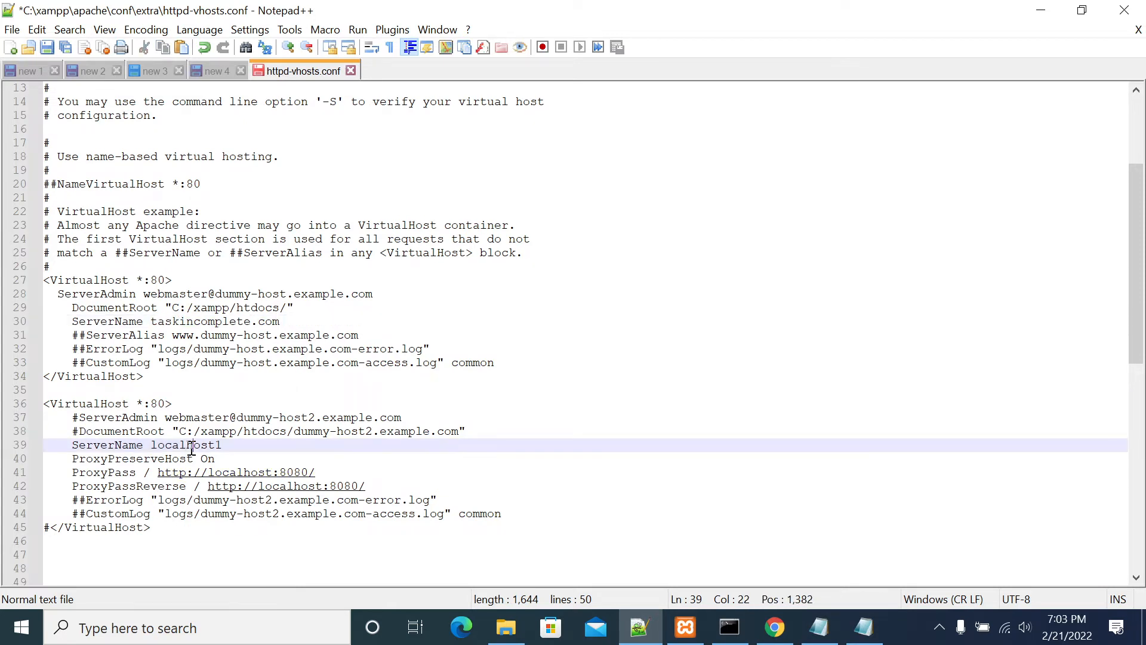
pyautogui.write('taskincomplete.com')
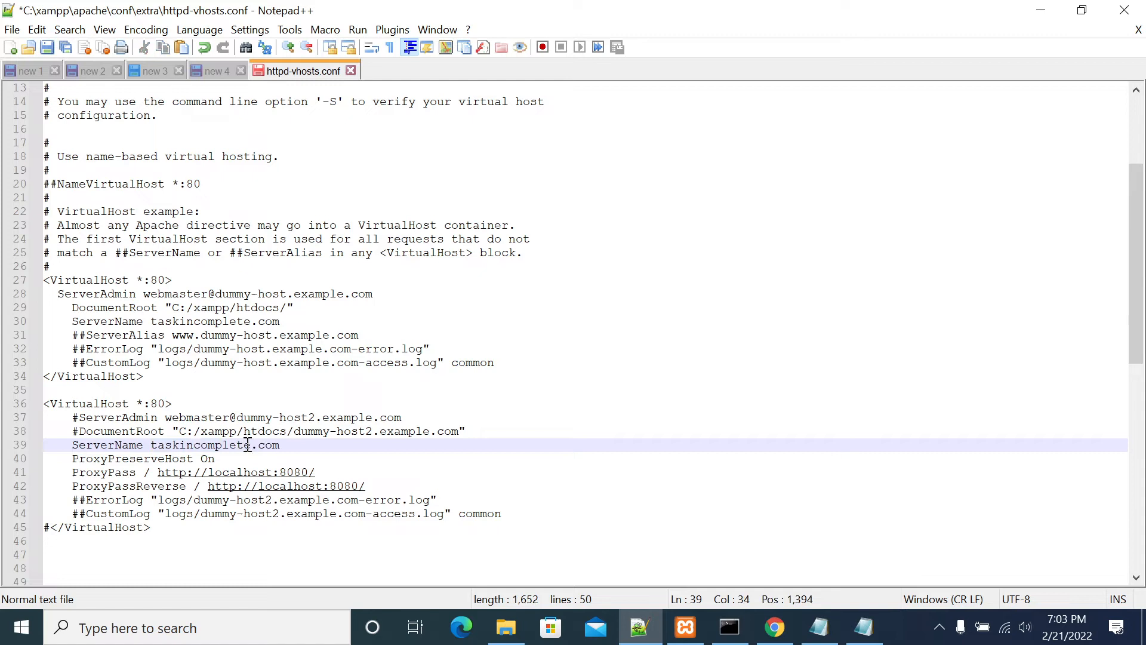
pyautogui.write('1')
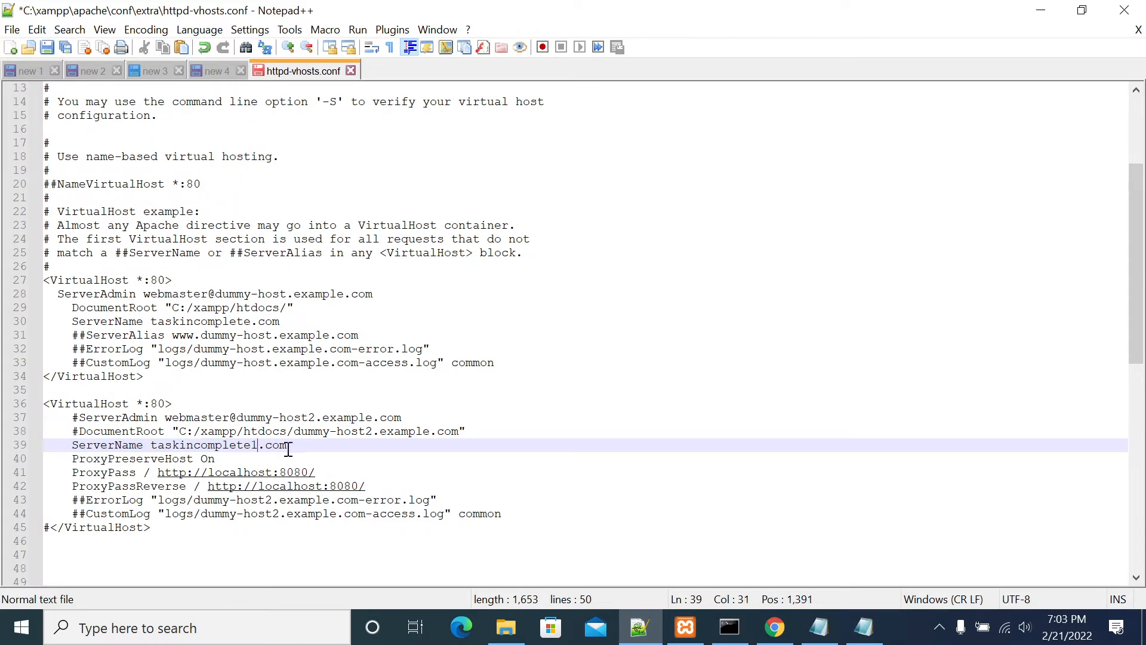
pyautogui.doubleClick(205, 445)
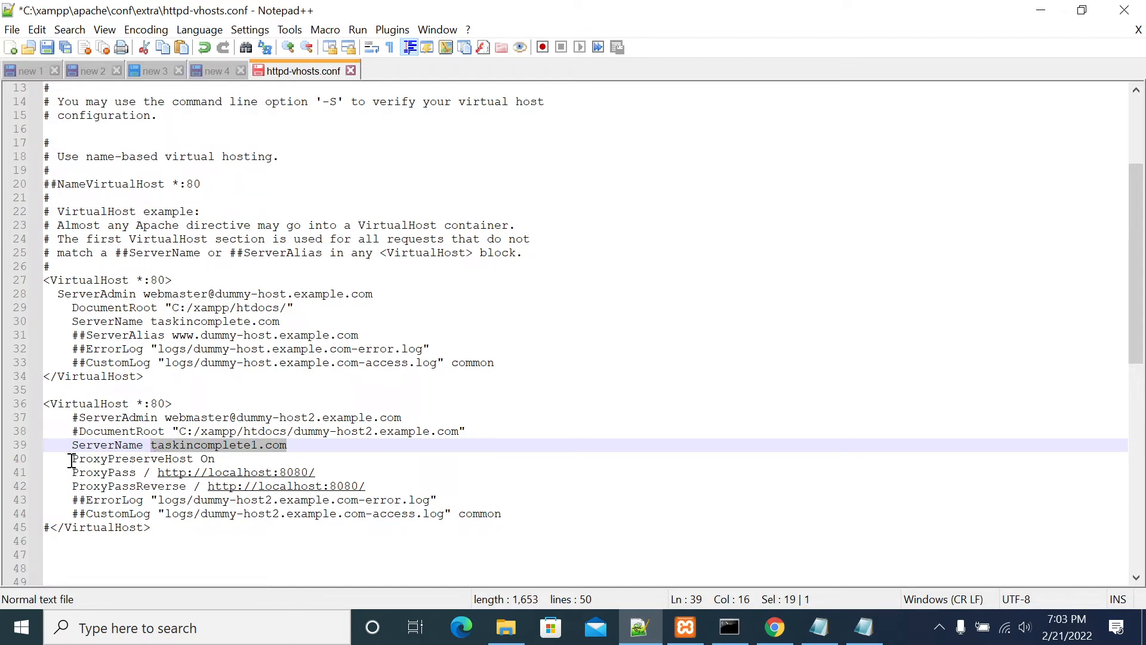
pyautogui.click(72, 472)
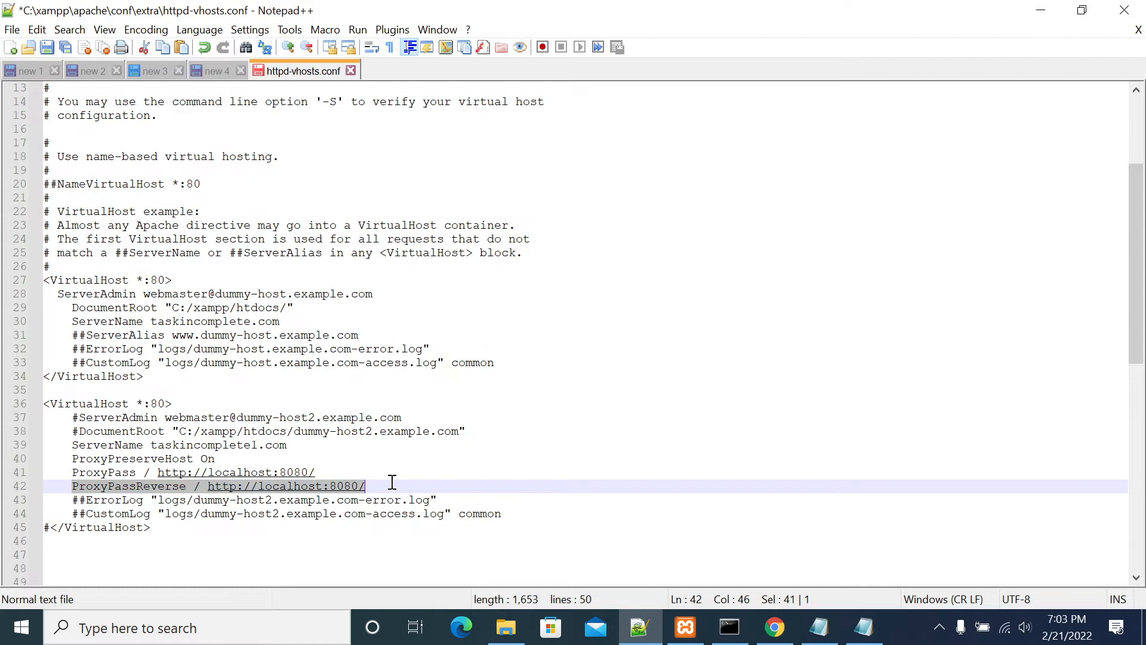
pyautogui.click(311, 472)
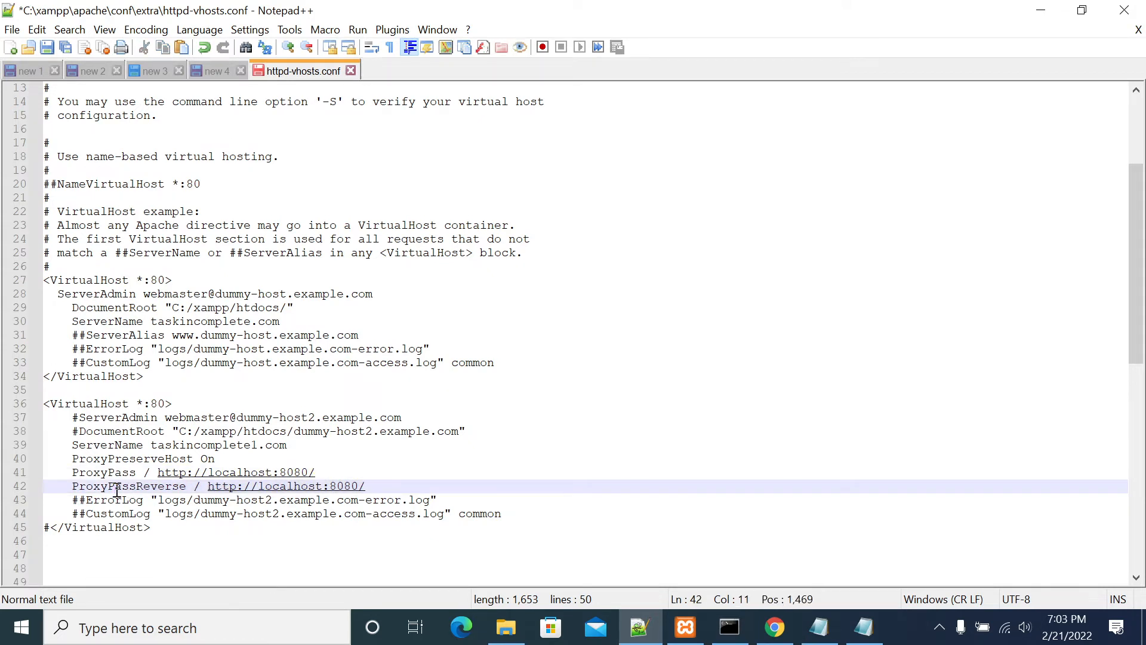
pyautogui.moveTo(382, 486)
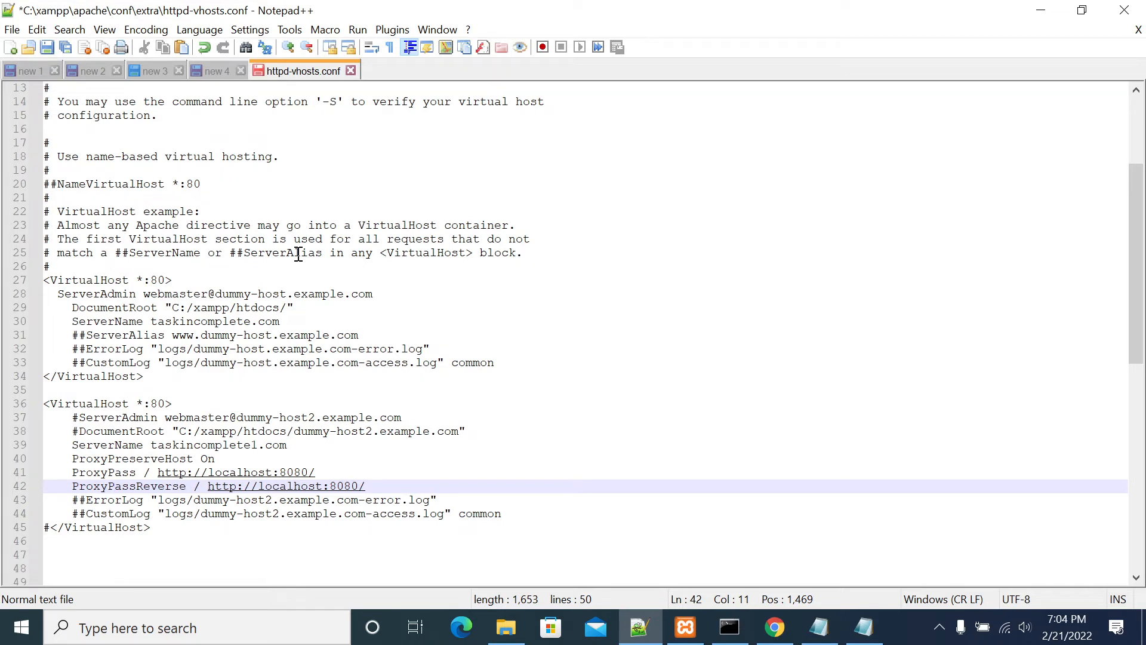
pyautogui.moveTo(268, 471)
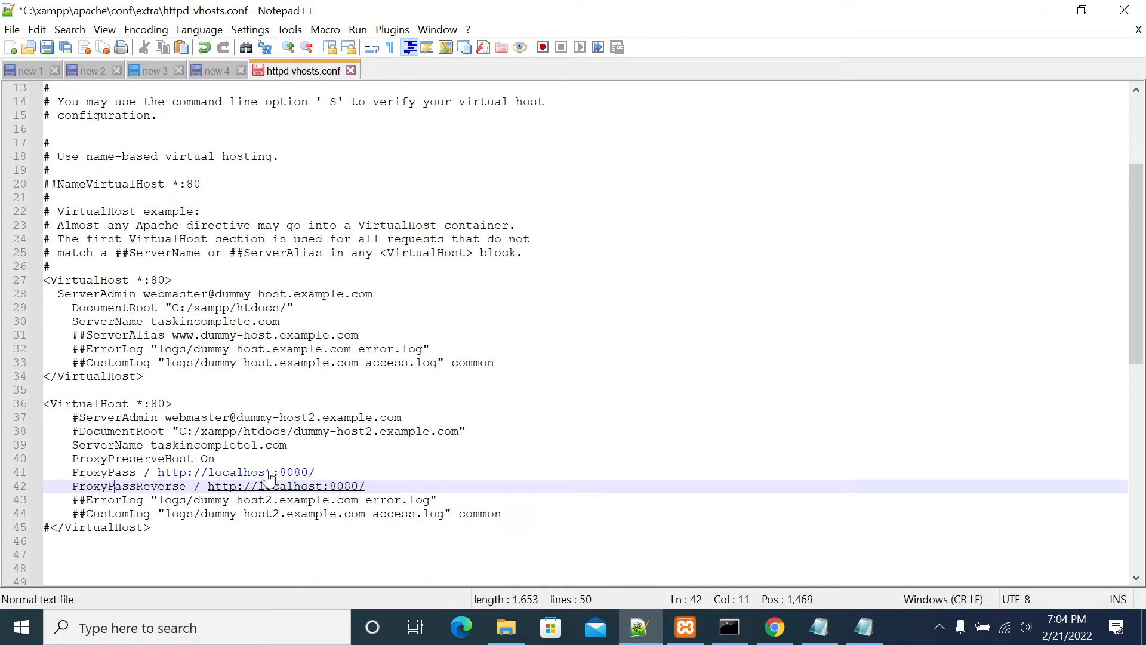
# Uncomment the closing </VirtualHost> tag on line 45 and save httpd-vhosts.conf
pyautogui.doubleClick(239, 472)
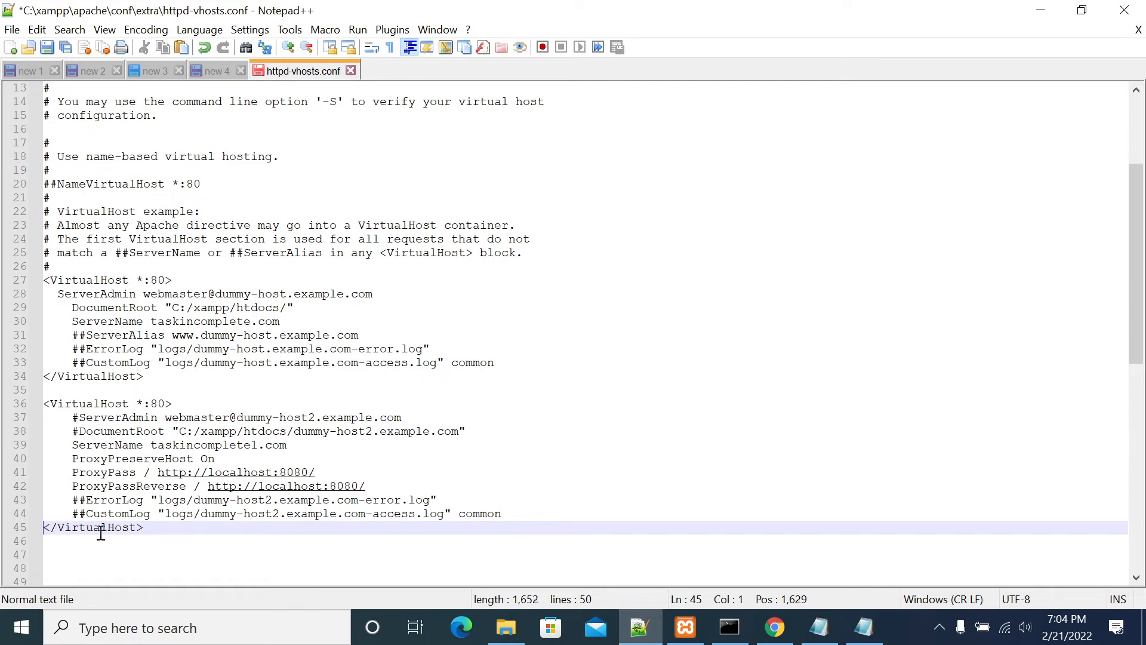
pyautogui.moveTo(197, 444)
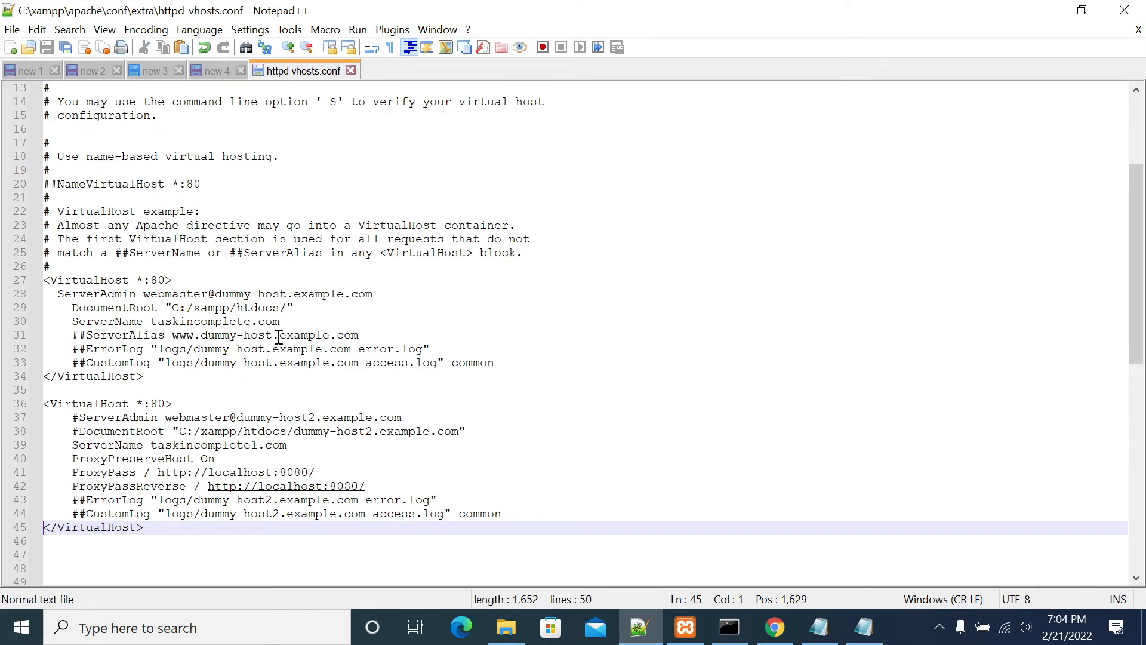
# Stop and start Apache in XAMPP Control Panel so it runs on ports 80 and 443
pyautogui.click(683, 626)
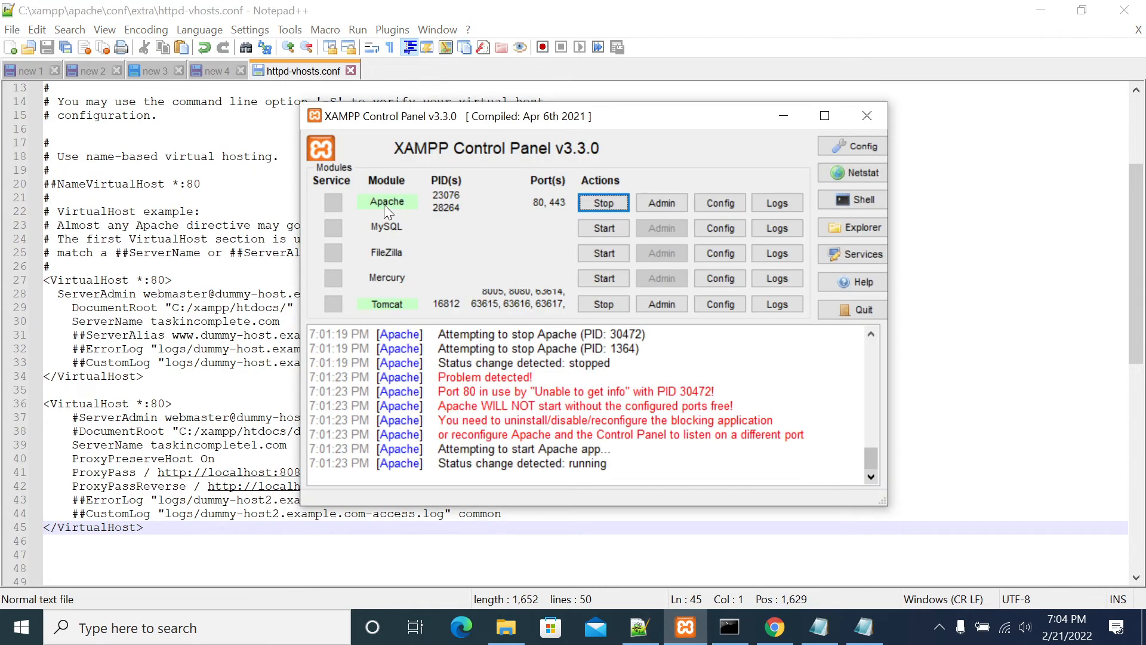
pyautogui.click(603, 203)
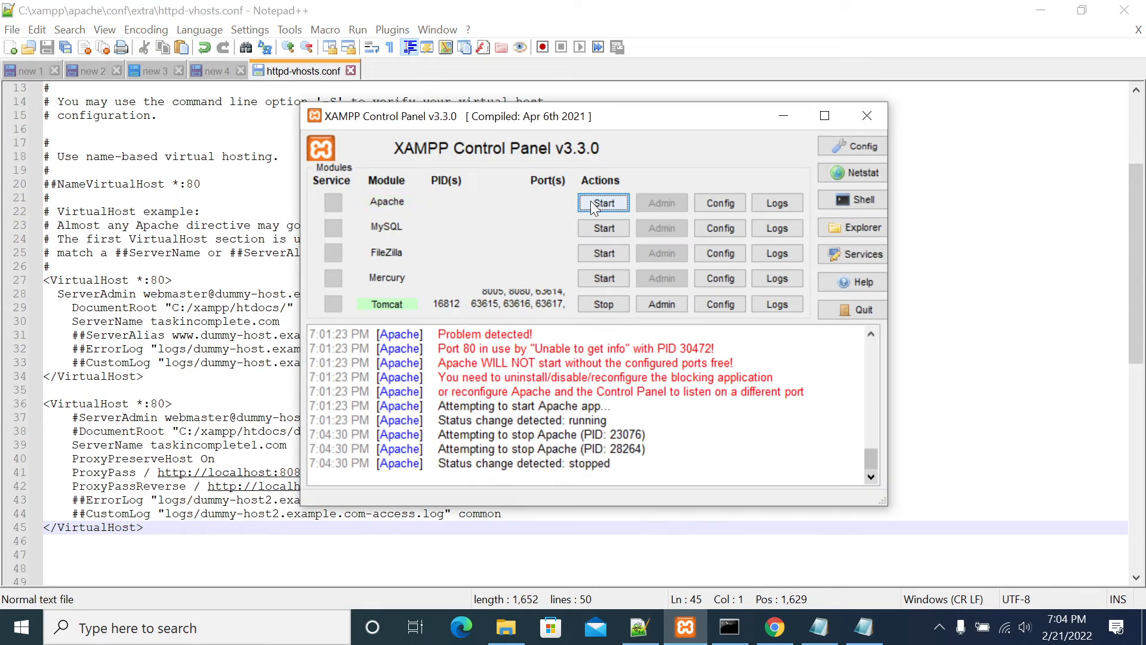
pyautogui.click(603, 203)
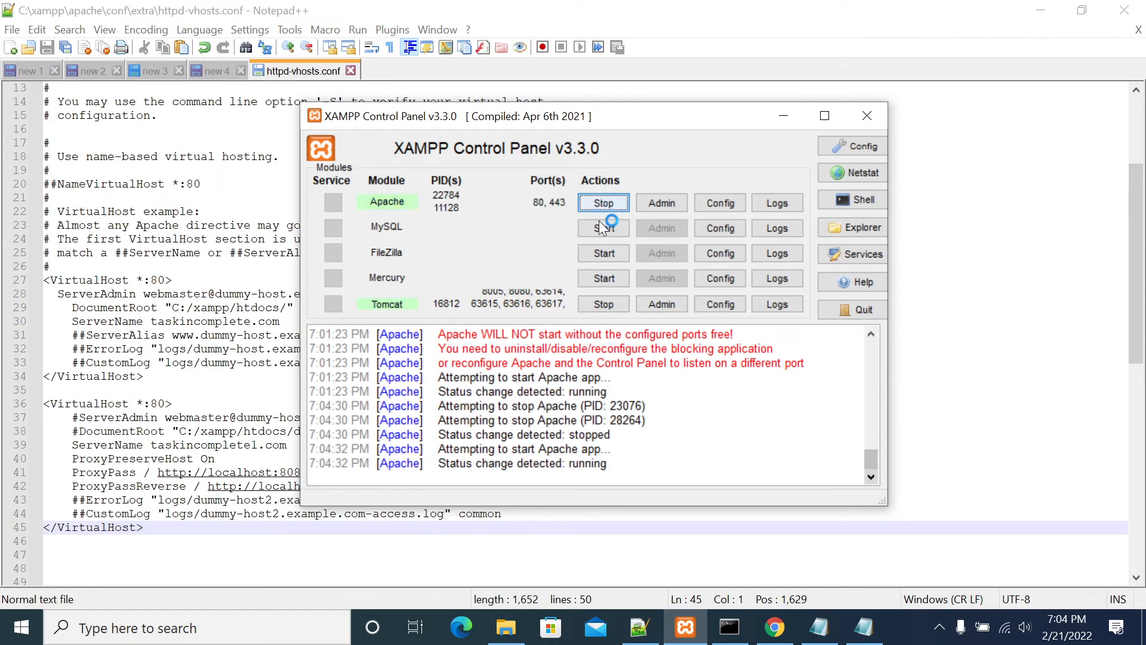
pyautogui.moveTo(532, 235)
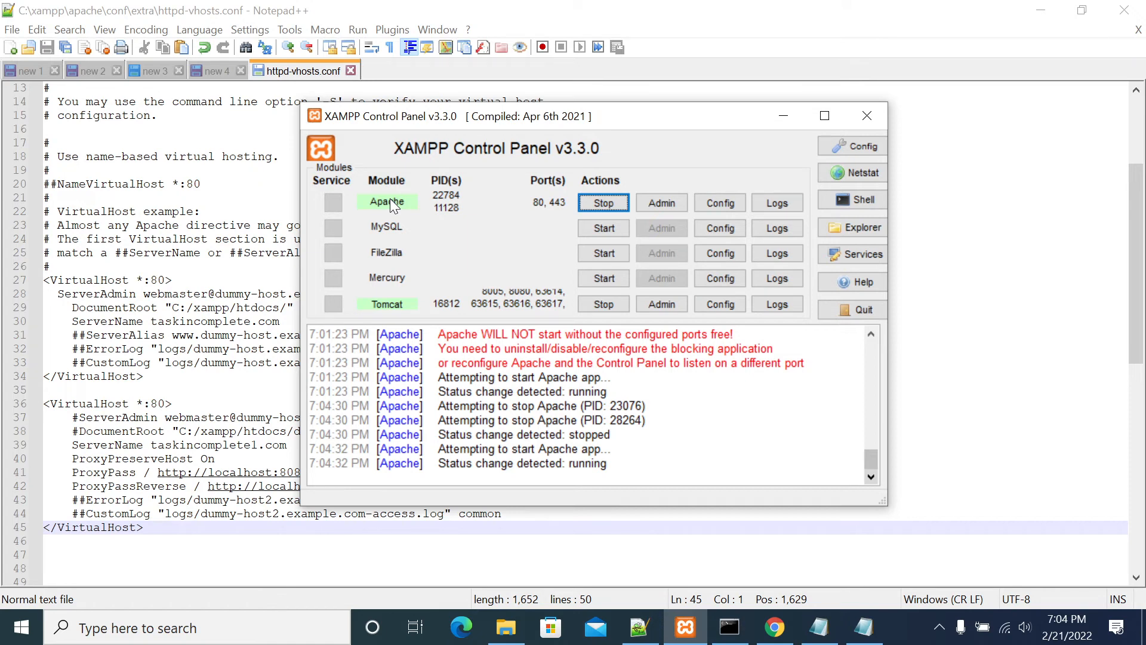
pyautogui.moveTo(214, 303)
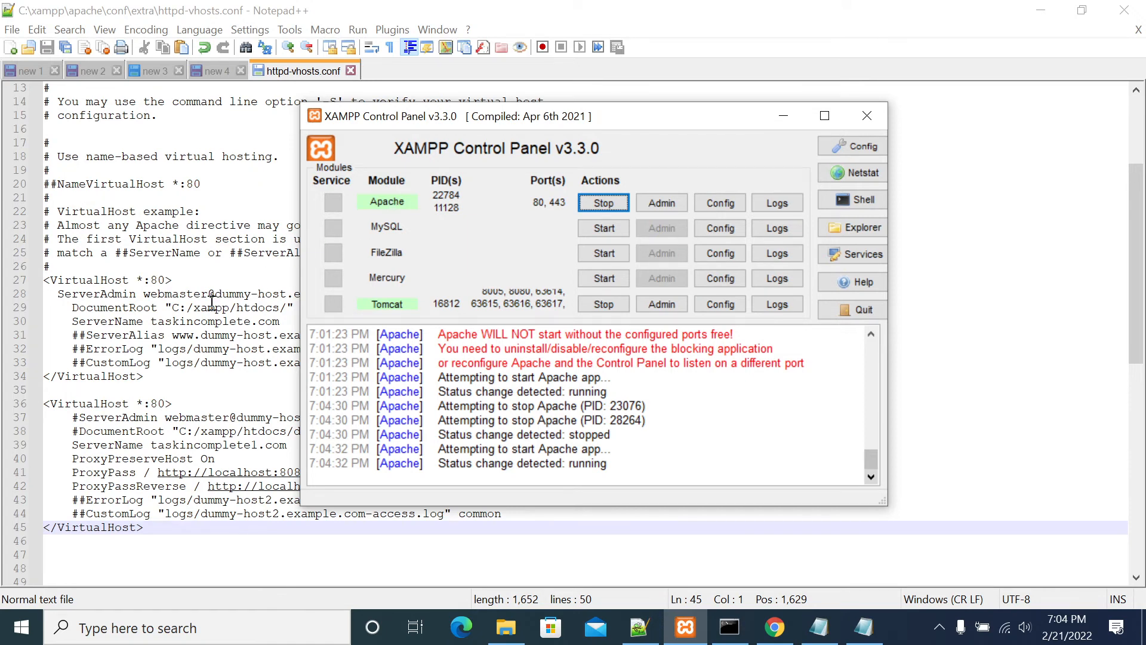
# Review both blocks' ServerName values and the C:/xampp/htdocs DocumentRoot, then return to Chrome
pyautogui.click(774, 628)
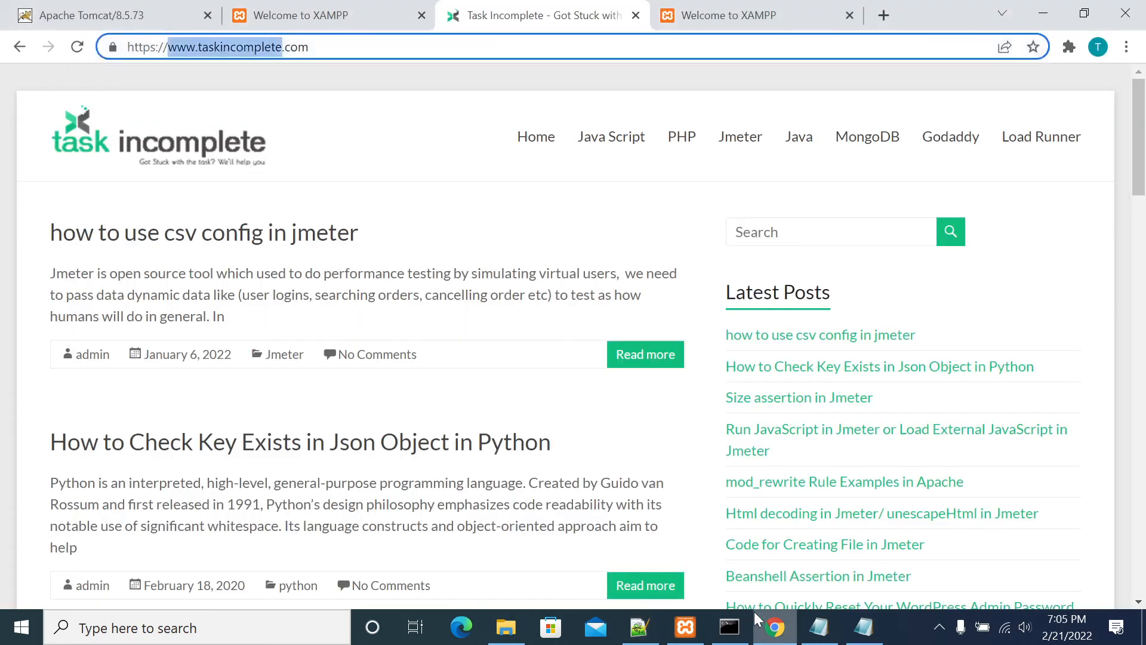
pyautogui.click(639, 627)
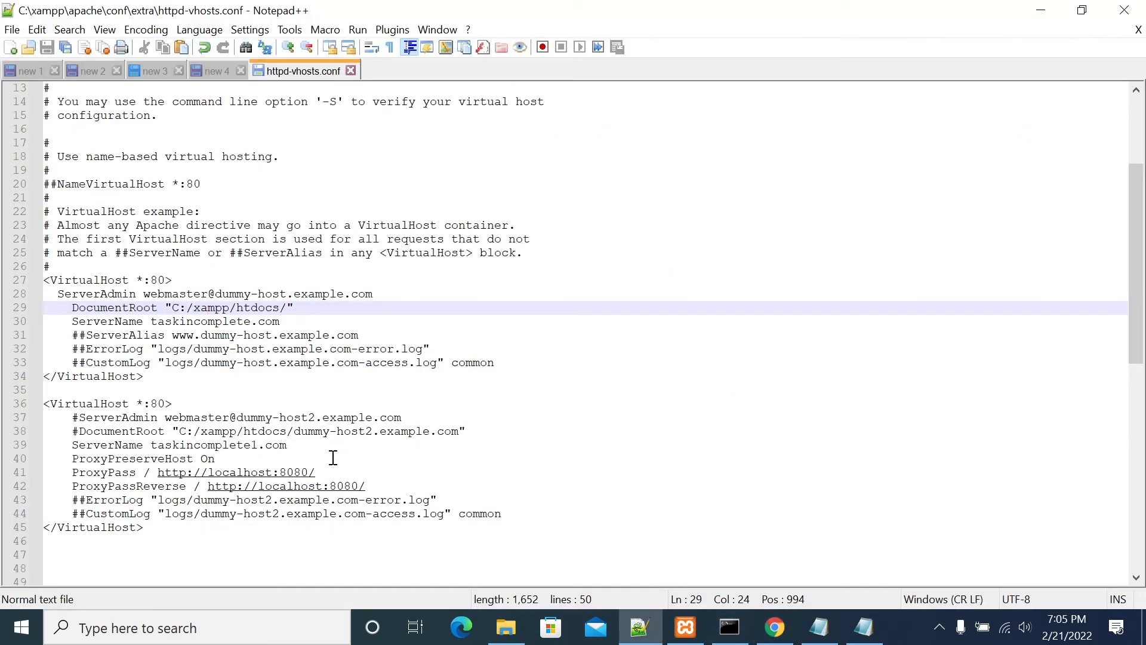
pyautogui.doubleClick(203, 444)
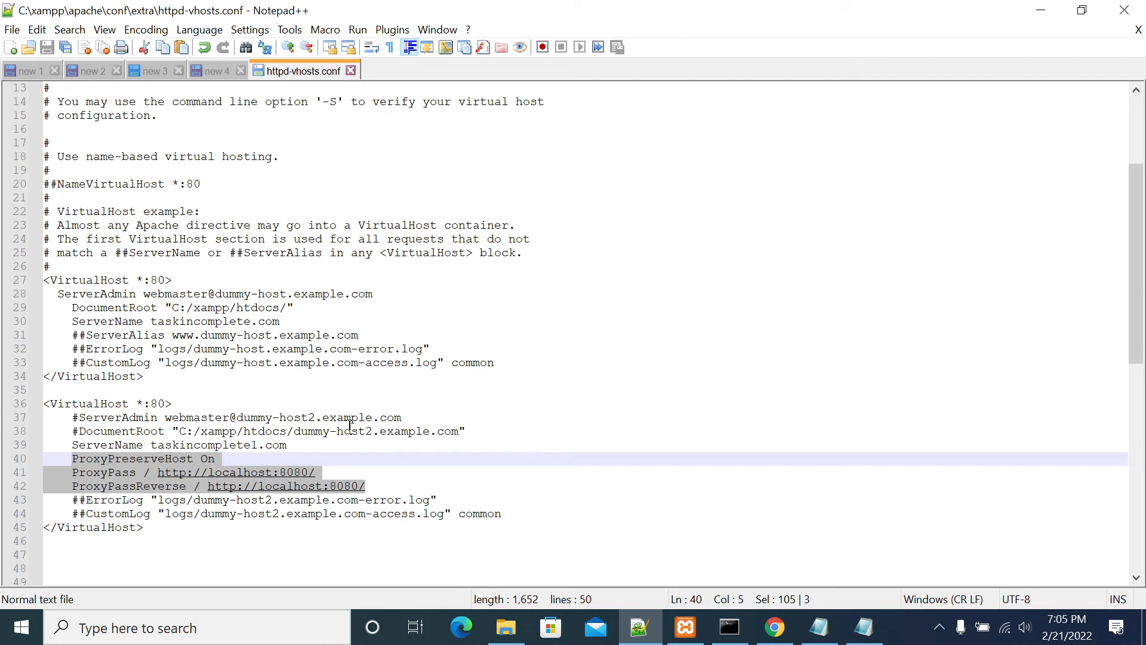
pyautogui.moveTo(291, 320)
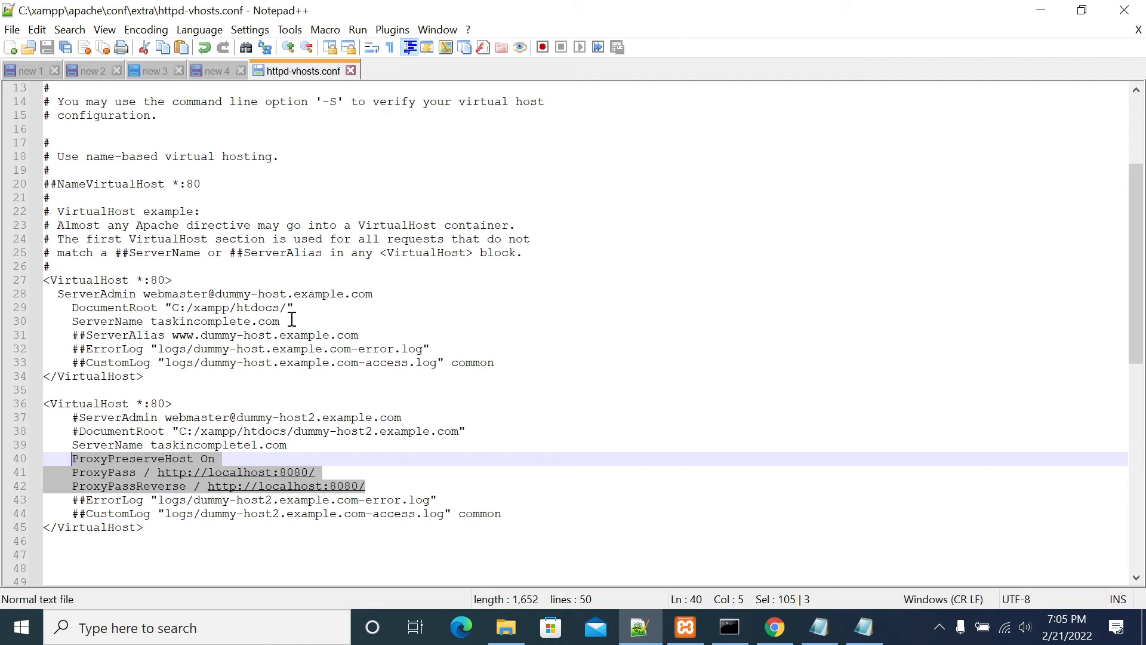
pyautogui.doubleClick(214, 322)
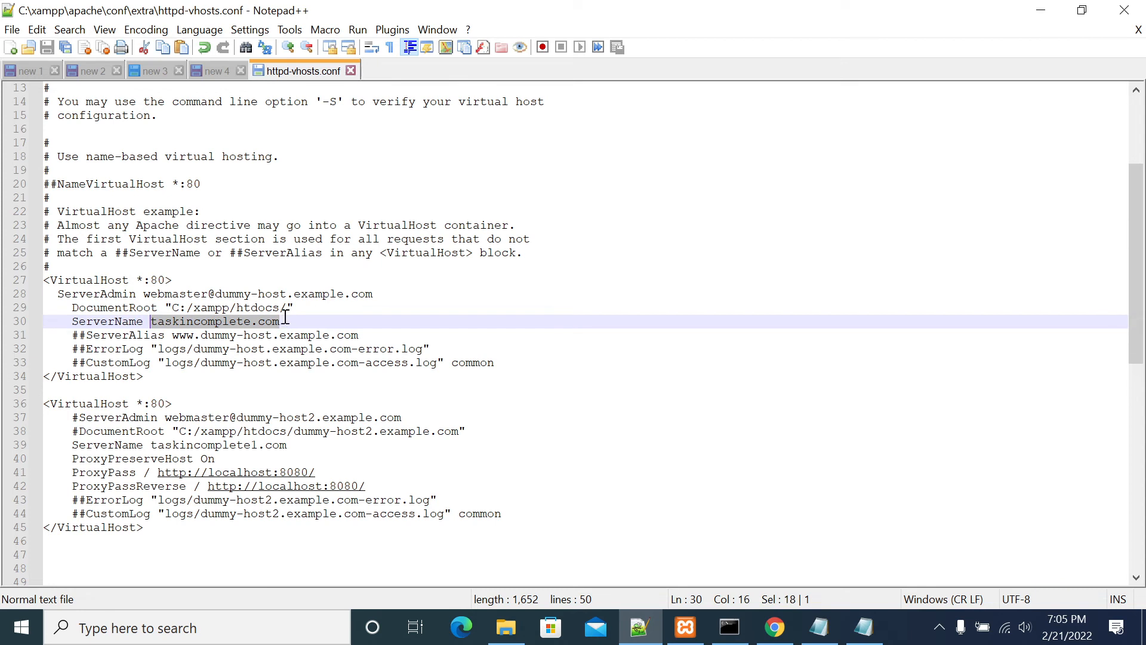
pyautogui.click(169, 307)
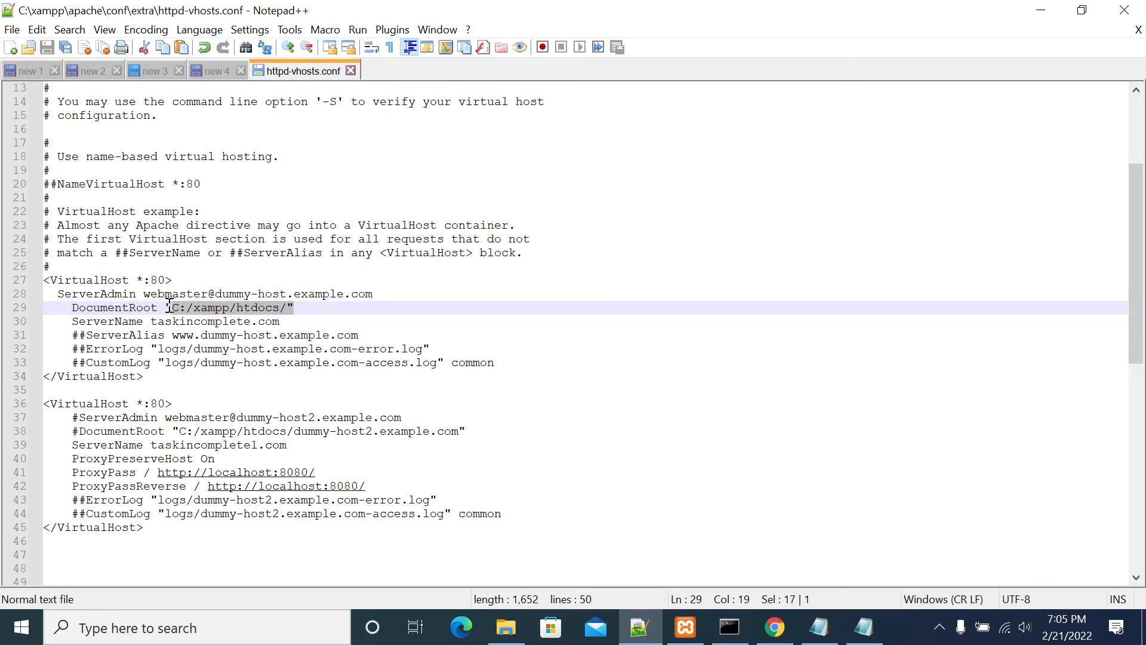
pyautogui.click(291, 307)
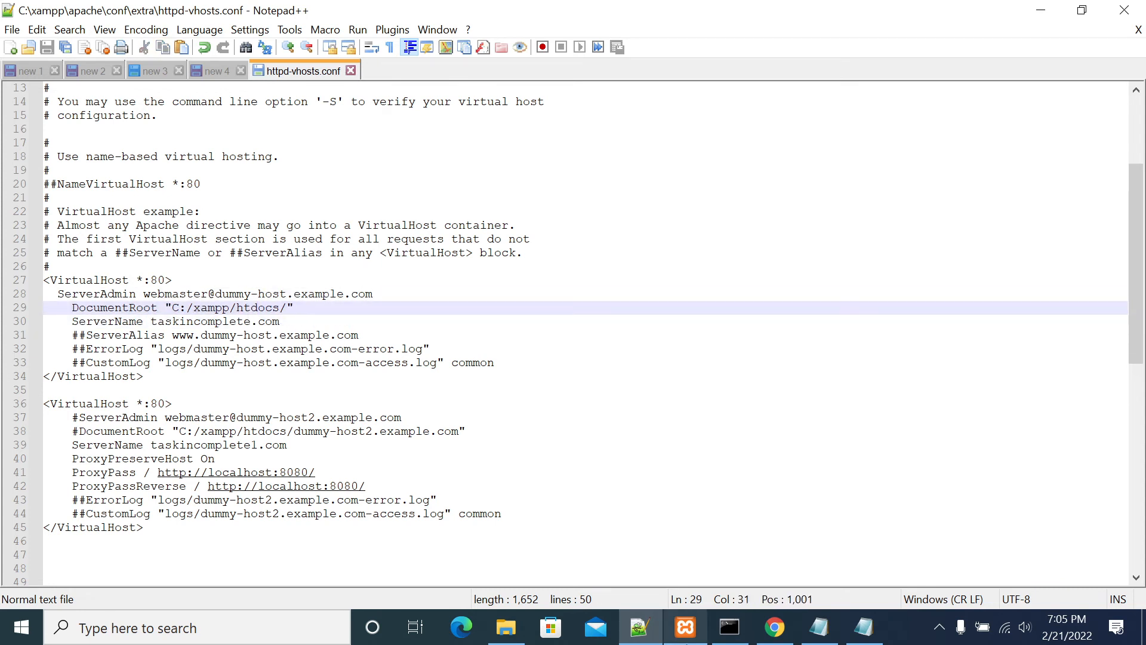
pyautogui.click(773, 628)
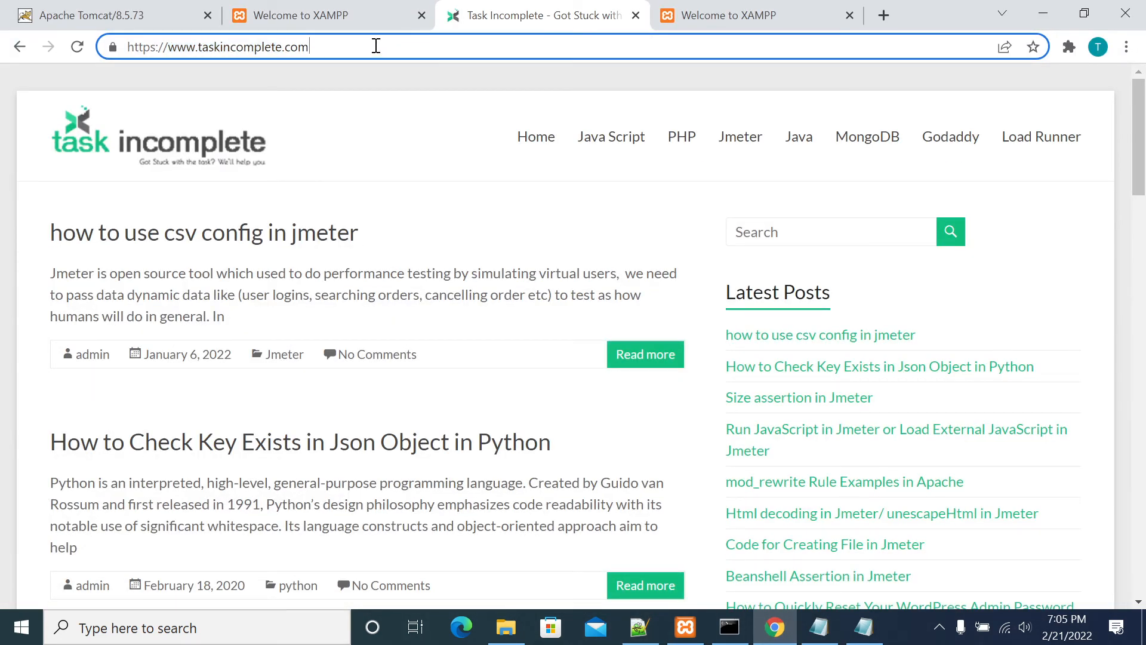
# Load taskincomplete1.com in Chrome to confirm the Tomcat welcome page, then open a new tab
pyautogui.click(739, 16)
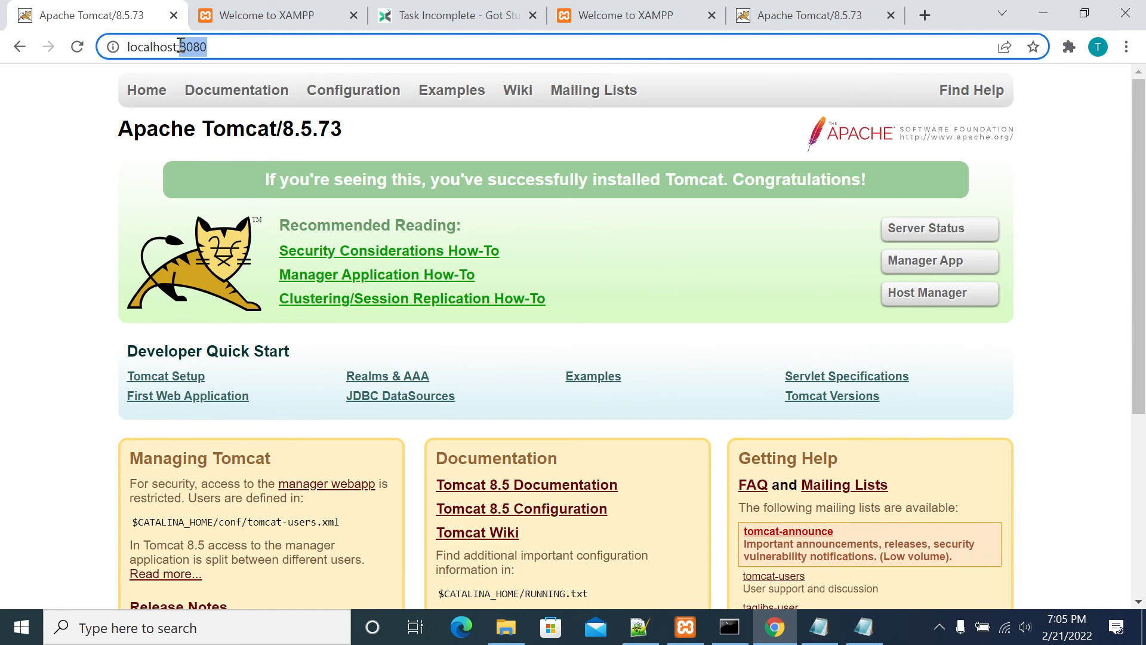
pyautogui.write('taskincomplete1.com')
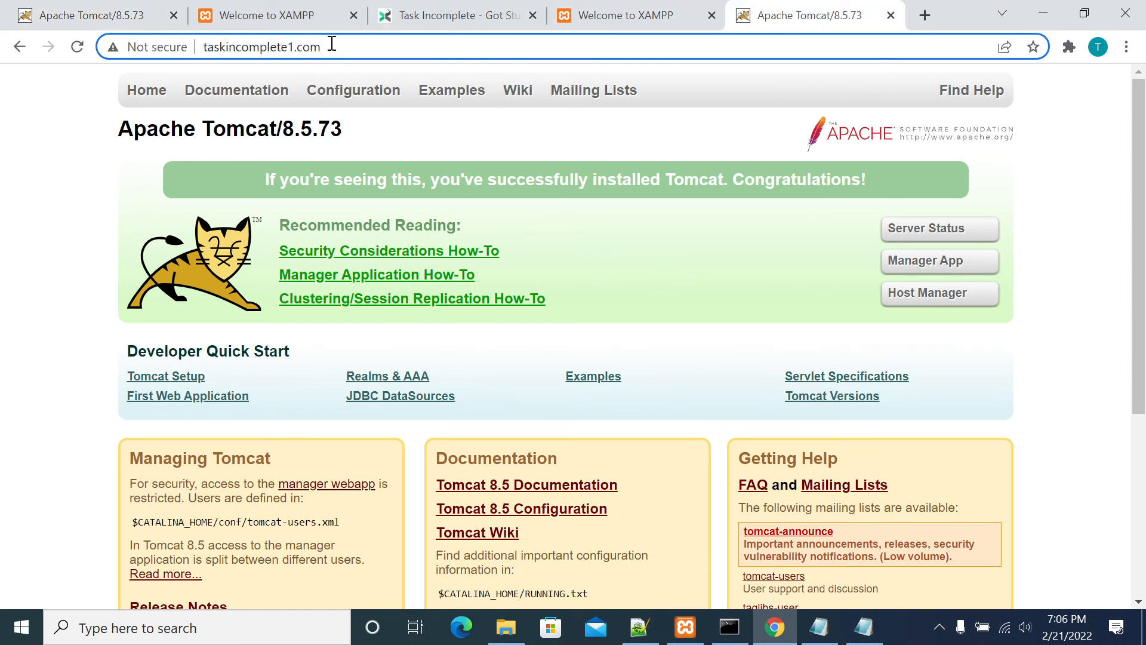
pyautogui.write(':80')
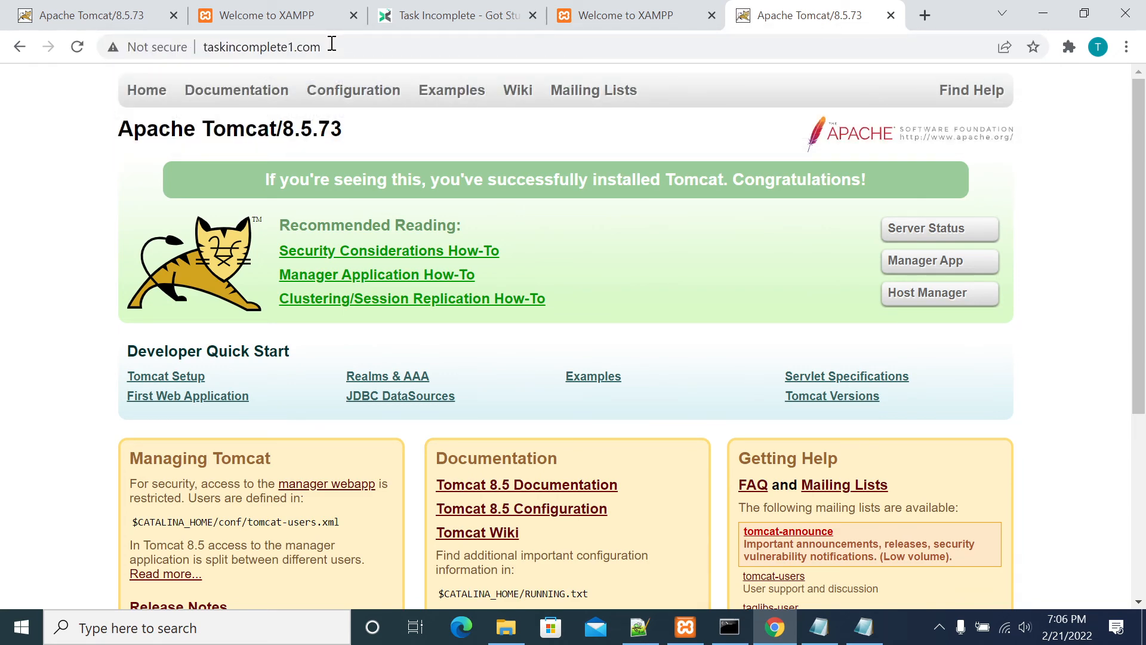
pyautogui.click(924, 15)
pyautogui.write('localhost')
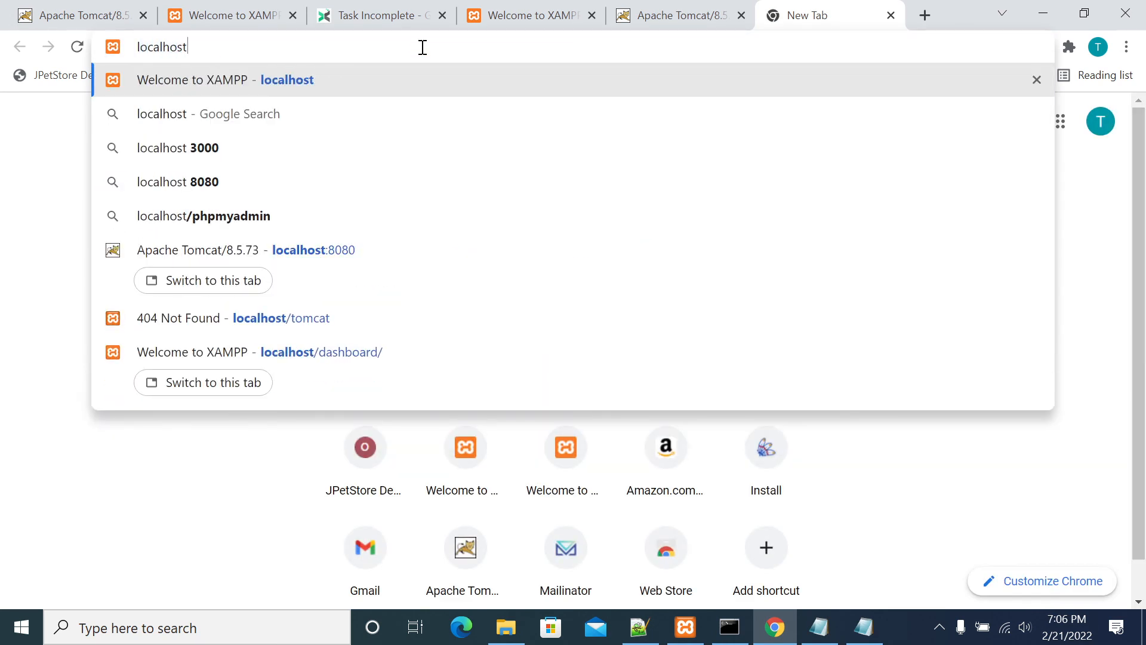
# Load the XAMPP dashboard at localhost, then Tomcat's welcome page at localhost:8080 in another tab
pyautogui.write(':')
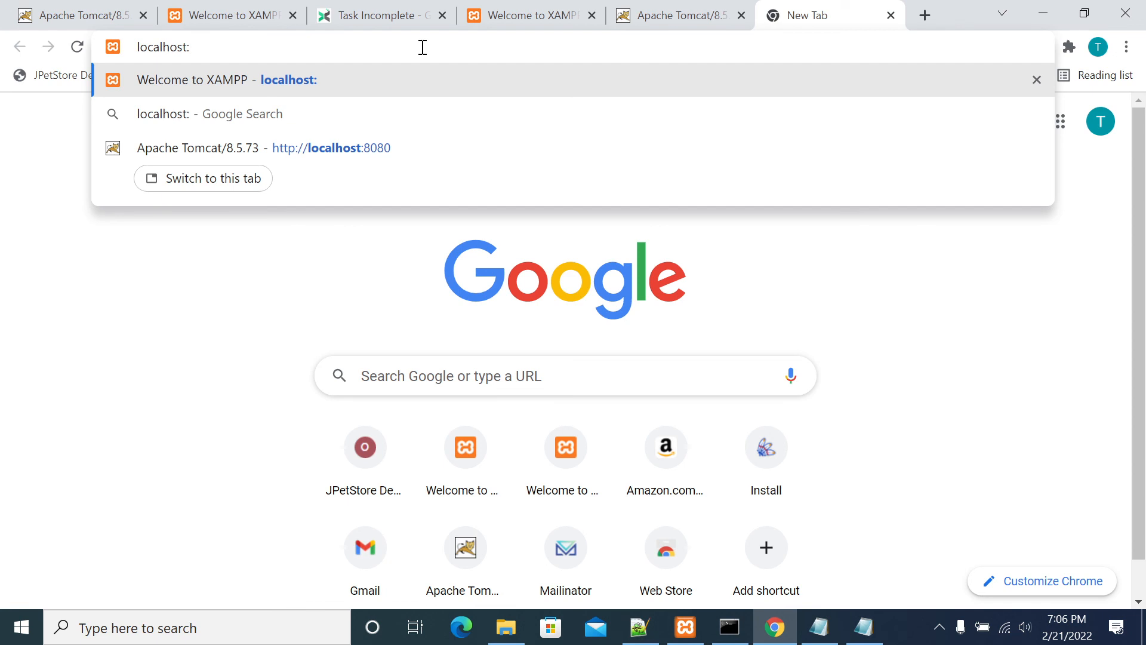
pyautogui.click(194, 79)
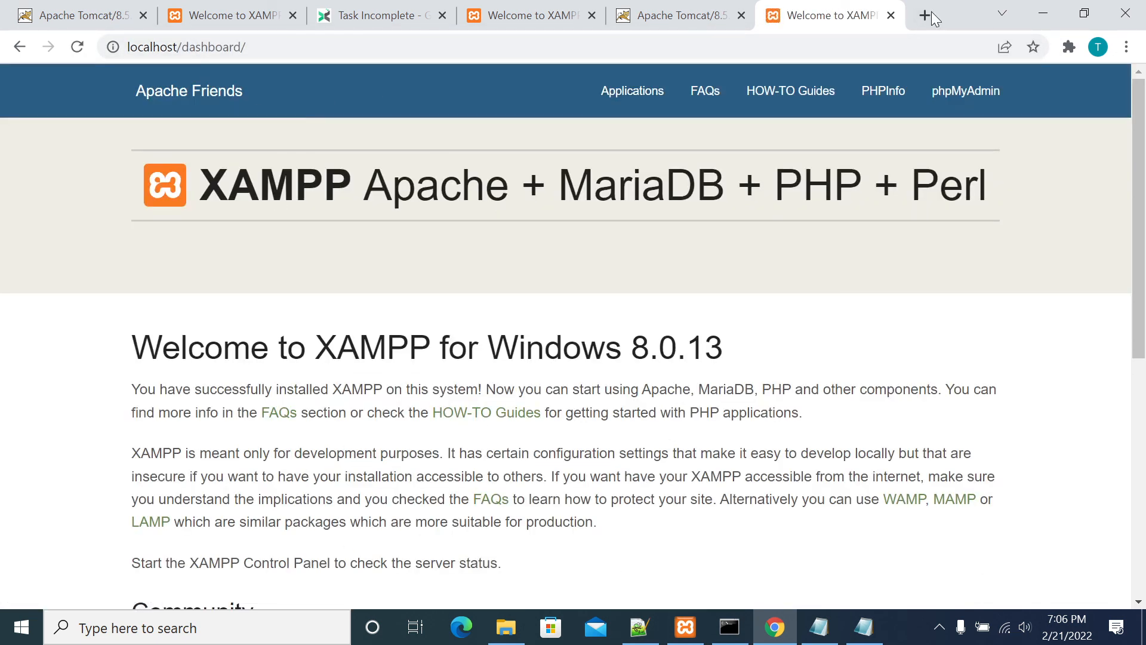
pyautogui.click(924, 14)
pyautogui.write('localhost')
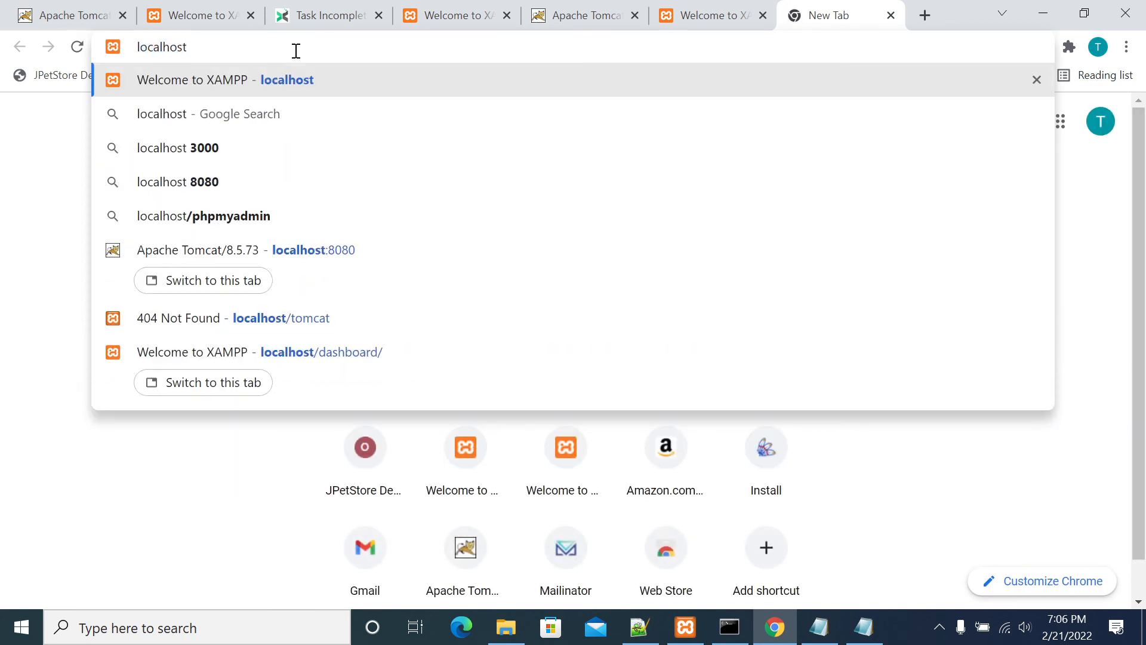
pyautogui.click(245, 251)
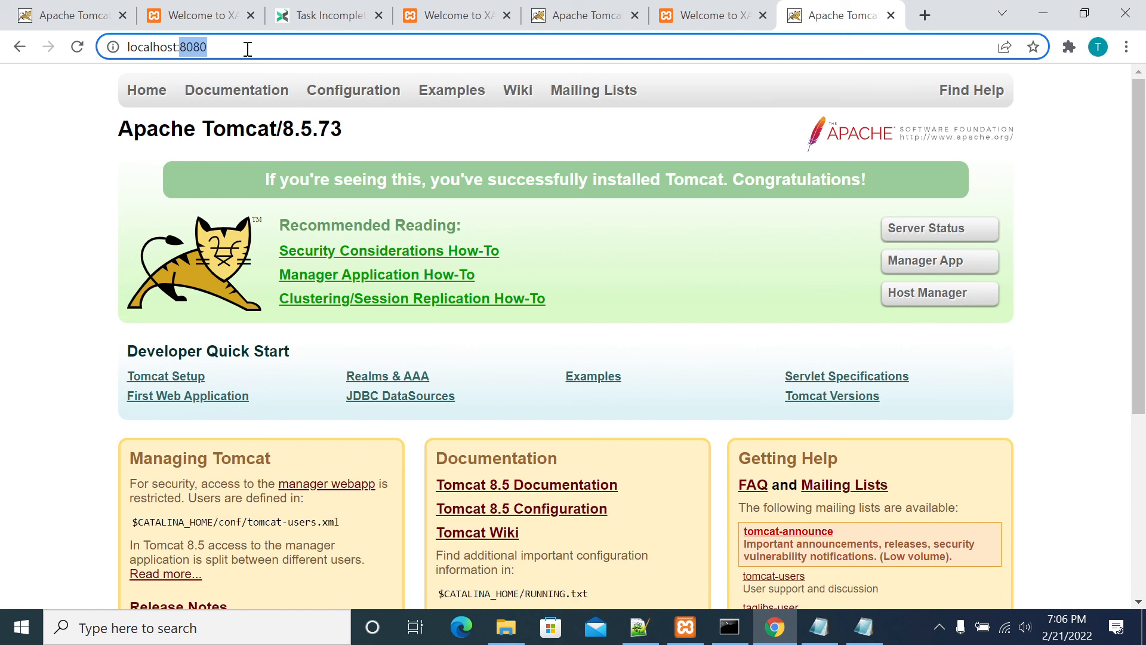
pyautogui.moveTo(247, 116)
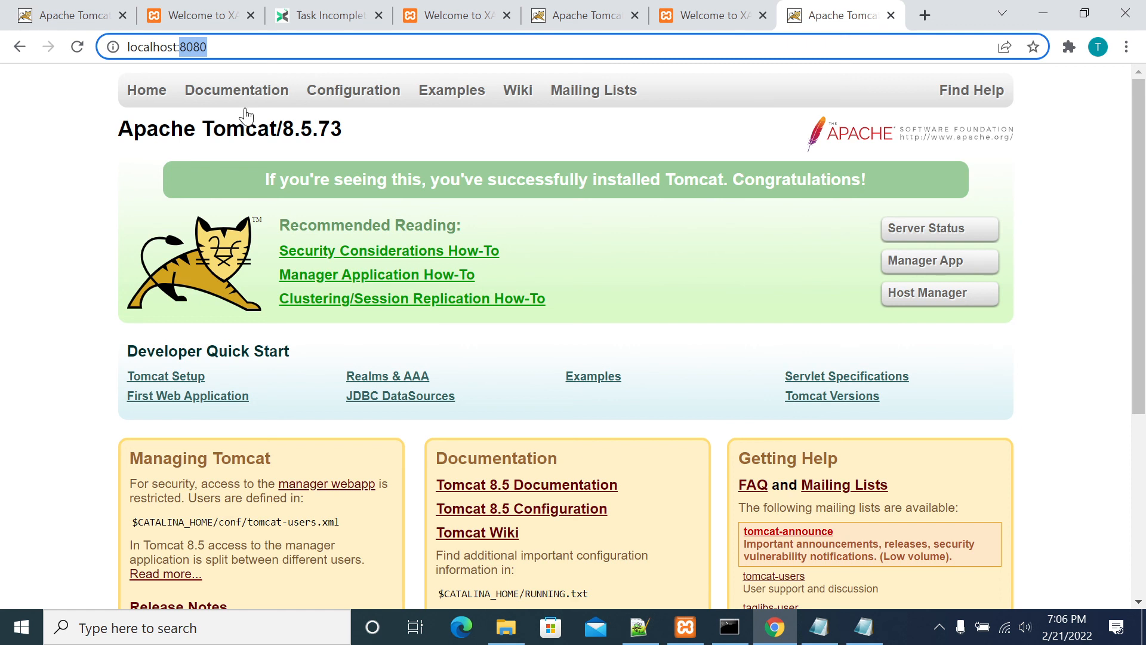
pyautogui.click(62, 243)
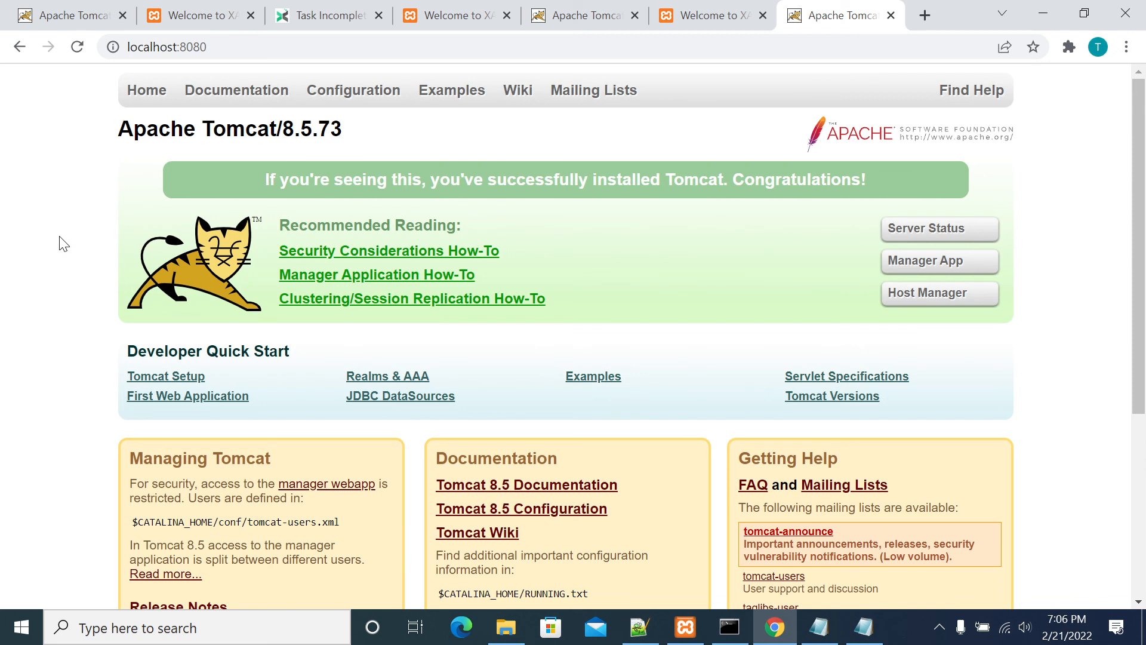